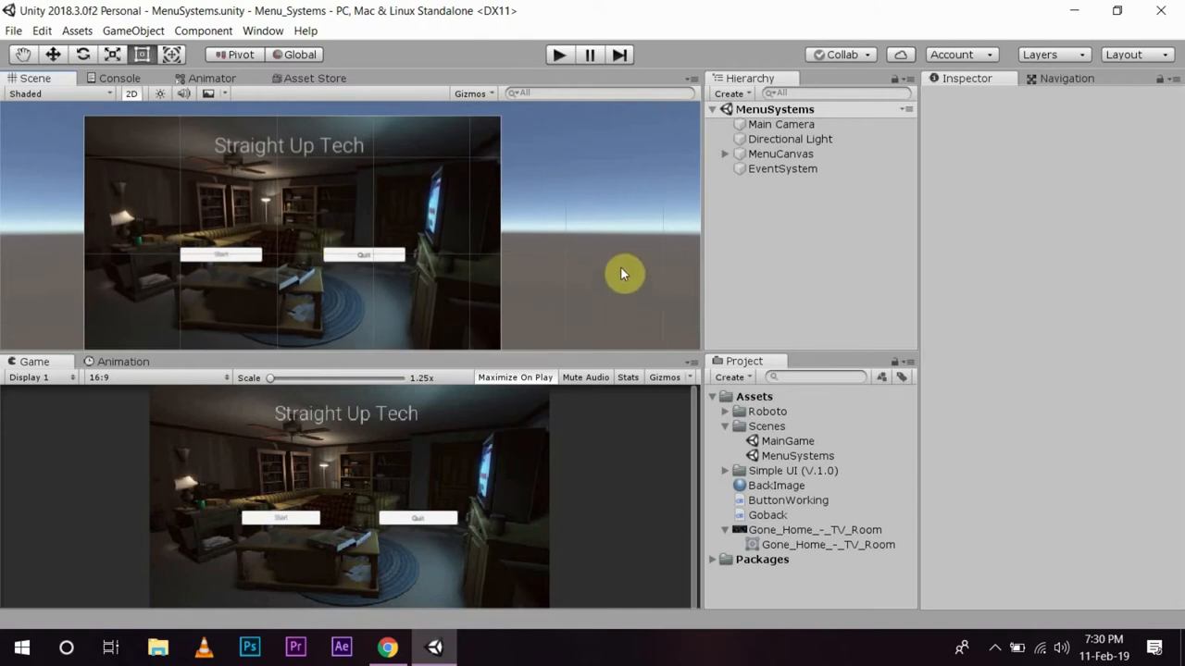
pyautogui.moveTo(565, 77)
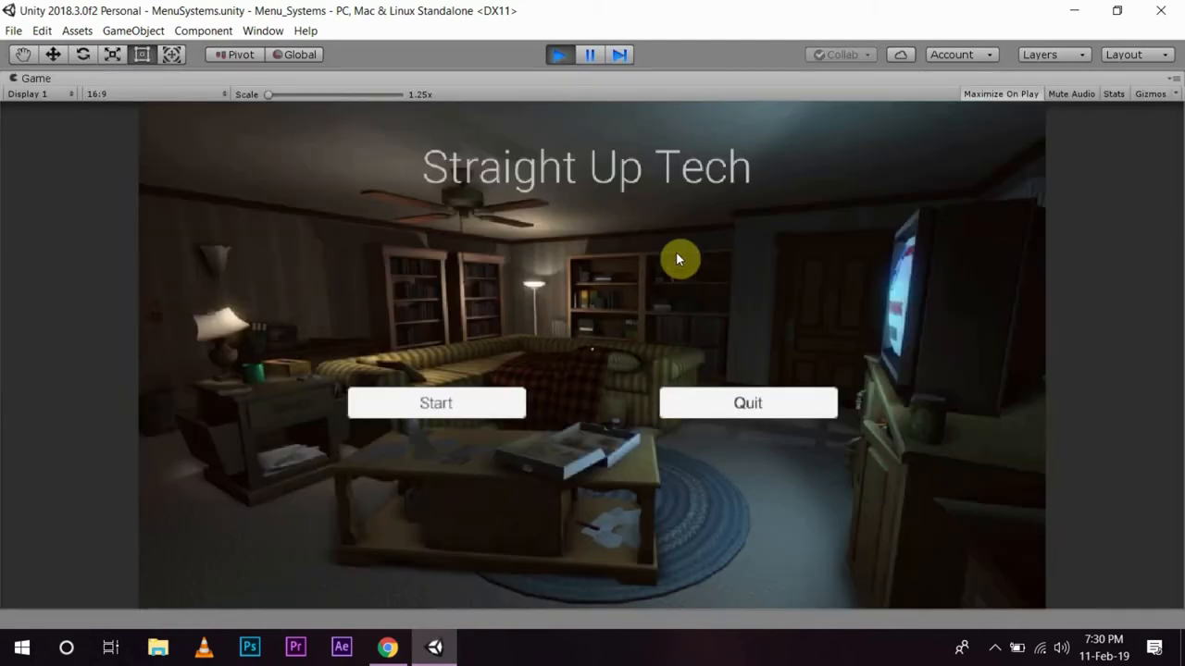
pyautogui.moveTo(896, 503)
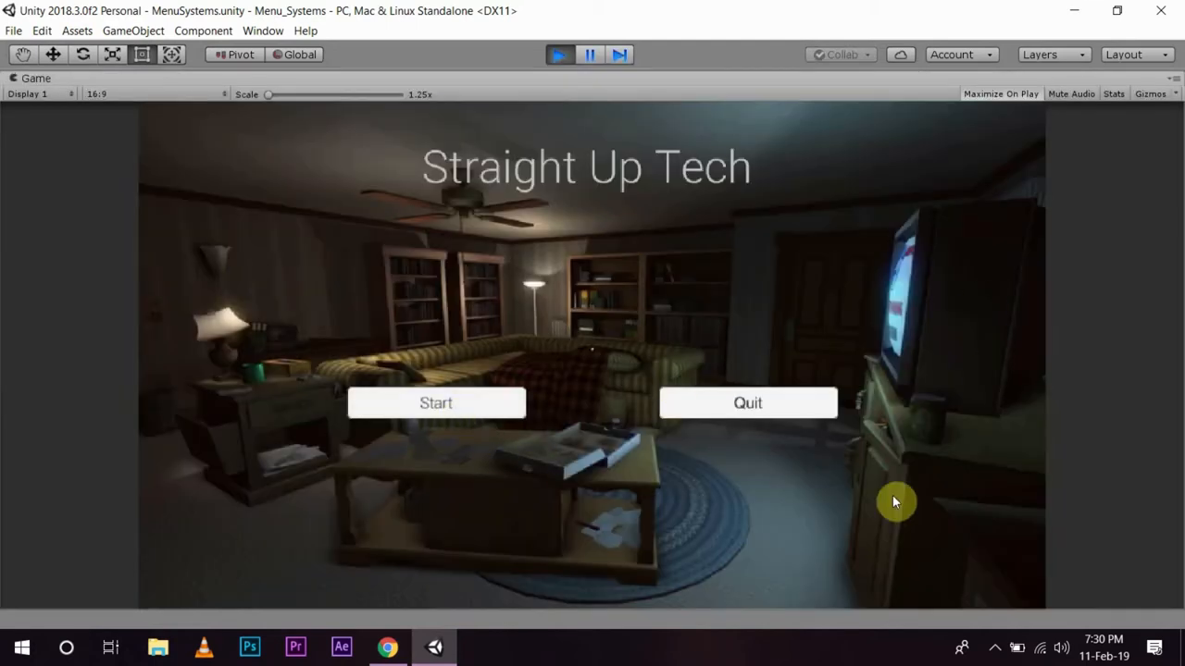
# Step: Test the Start and Quit buttons in play mode, confirming Quit logs the application quitting
pyautogui.click(435, 403)
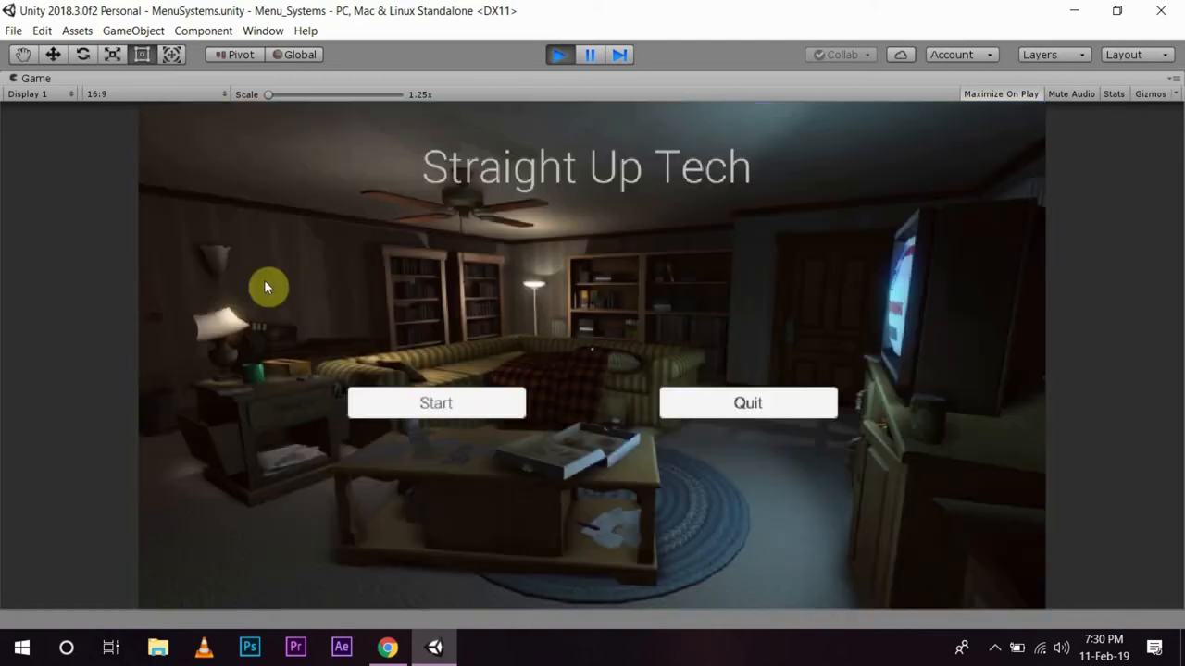
pyautogui.click(748, 404)
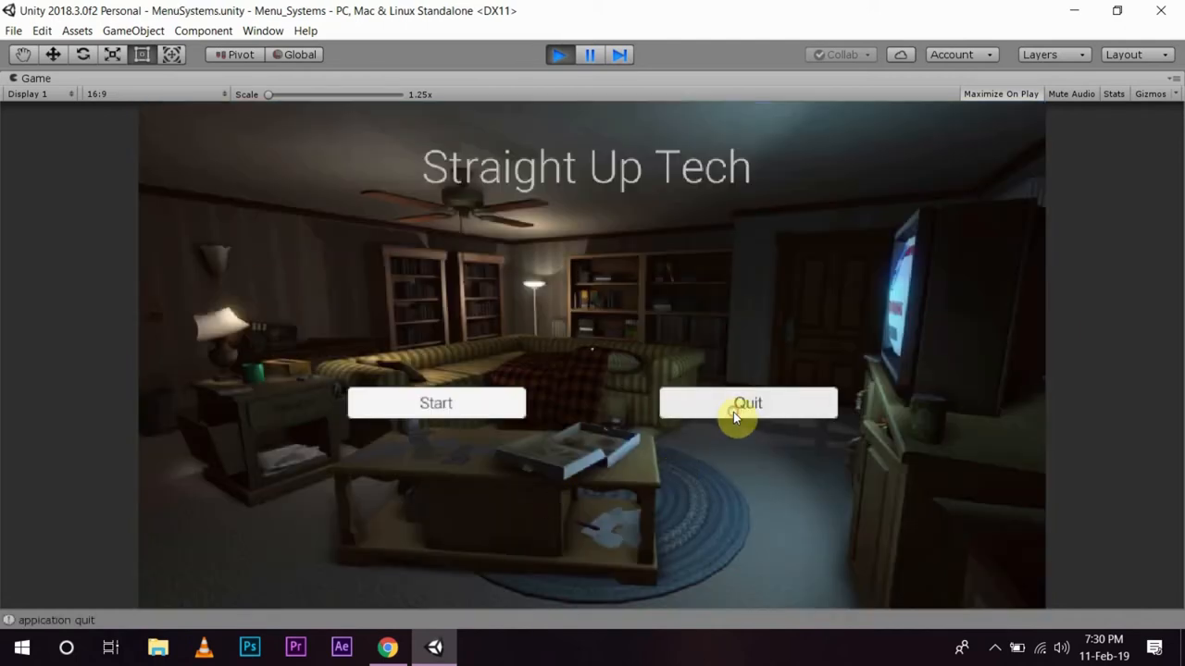
pyautogui.moveTo(748, 585)
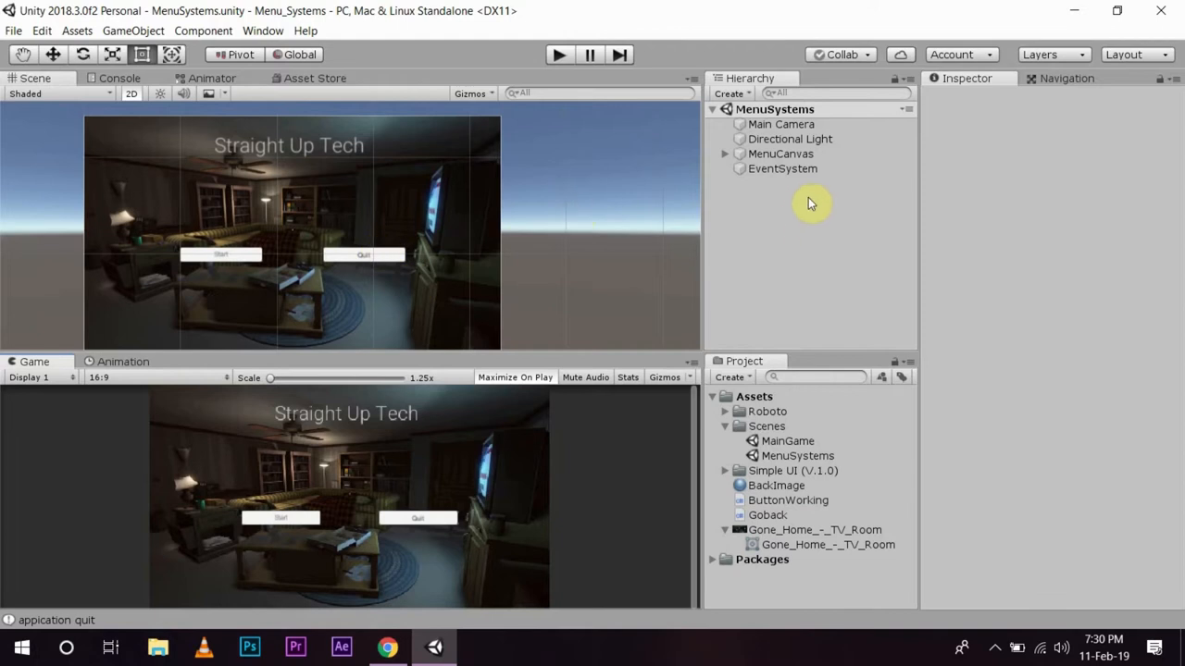
# Step: Add a new UI panel under MenuCanvas beside MenuPanel and begin naming it HiddenPanel
pyautogui.click(725, 153)
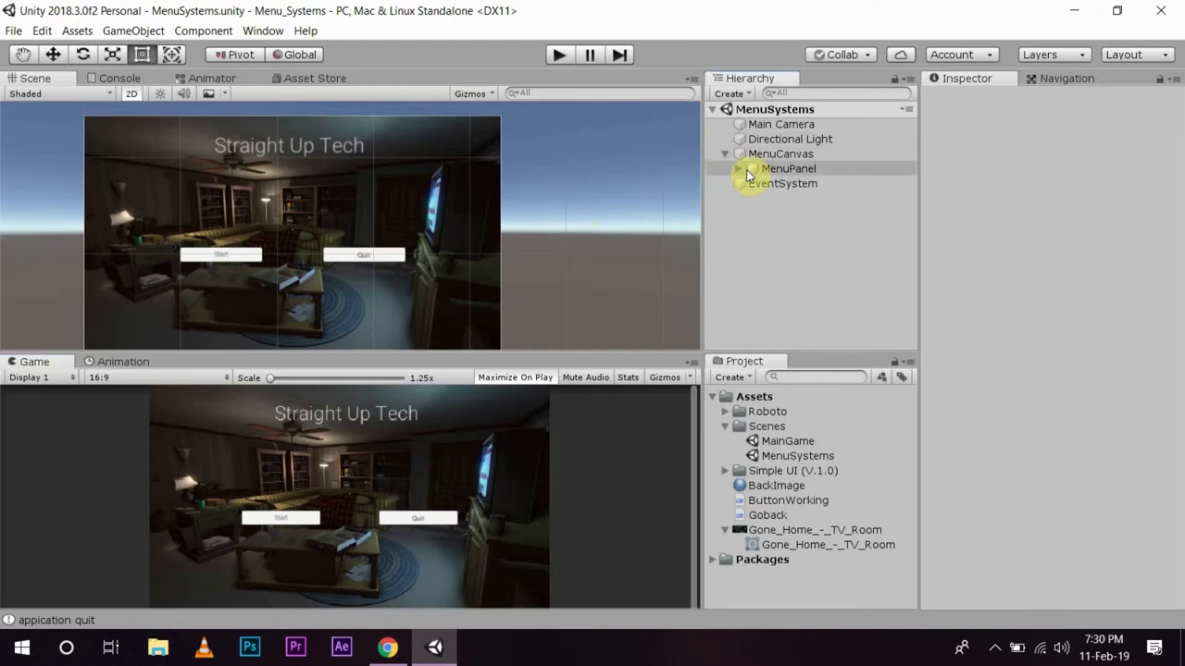
pyautogui.click(781, 154)
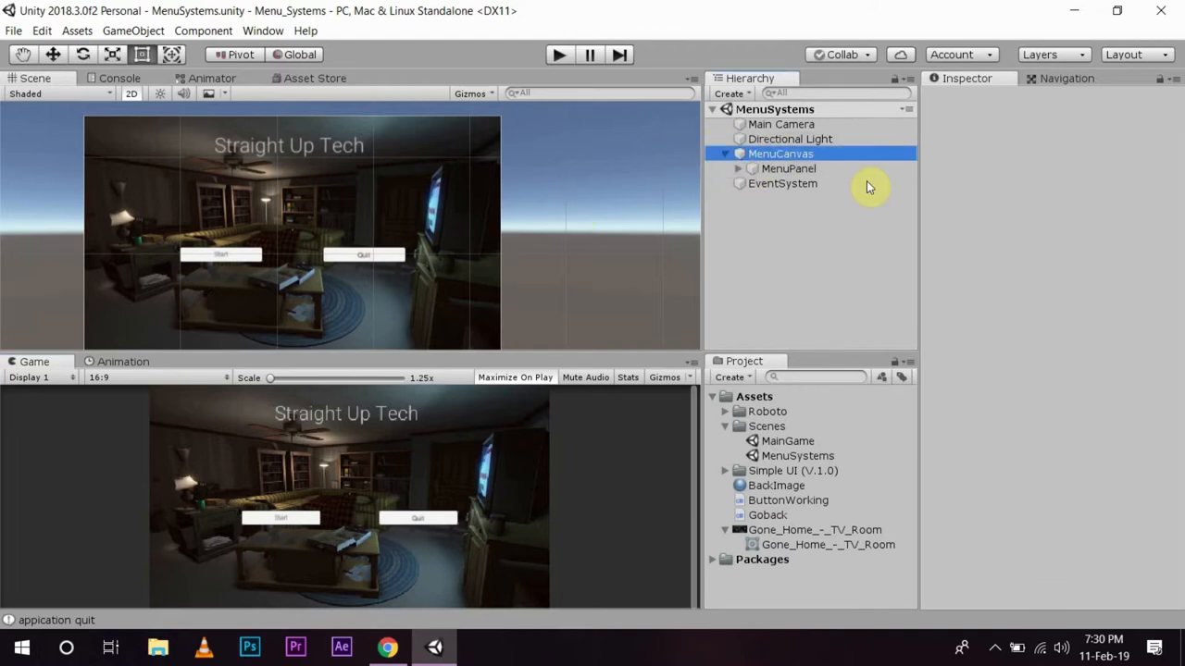
pyautogui.click(781, 153)
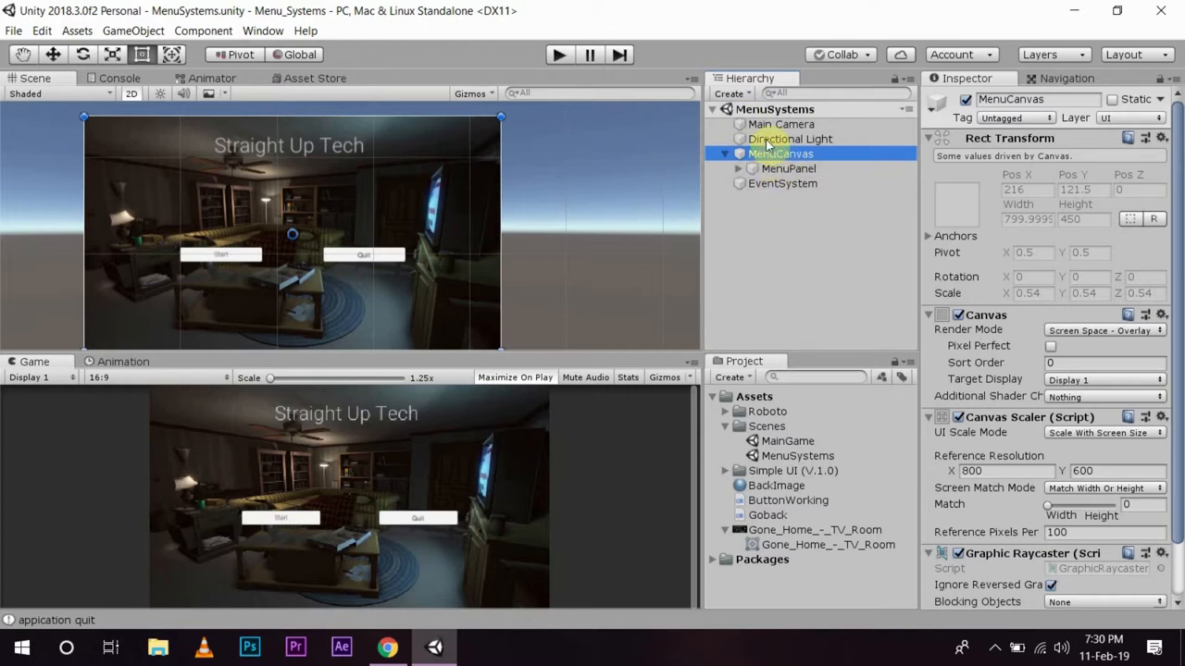
pyautogui.click(729, 92)
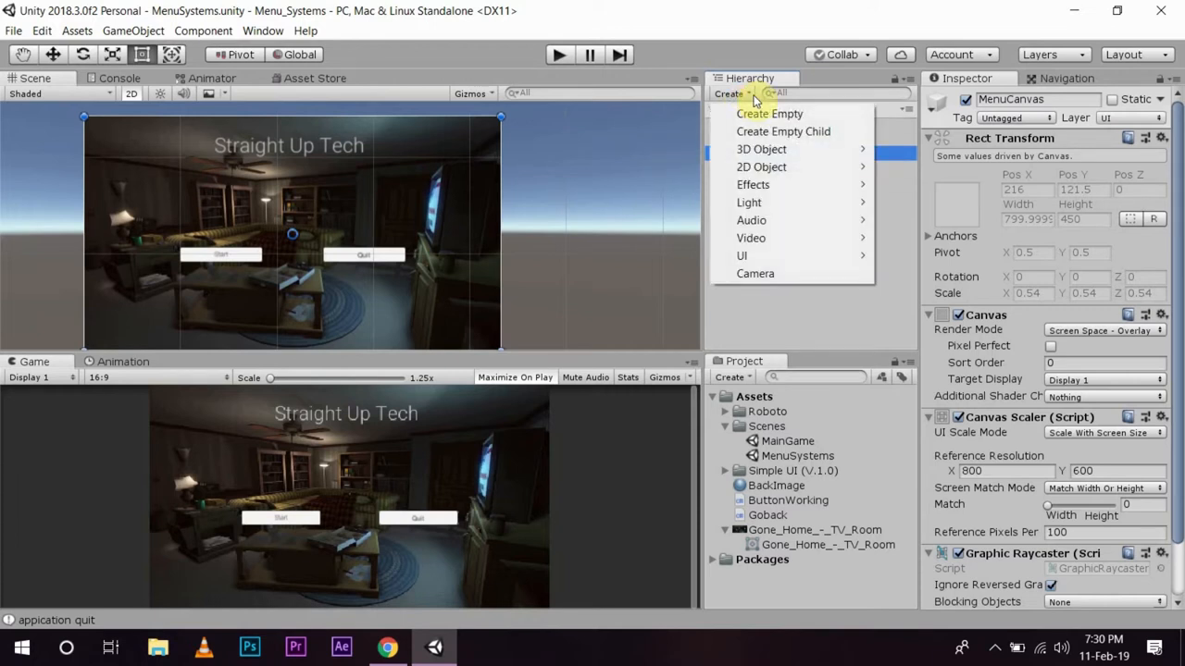
pyautogui.moveTo(740, 255)
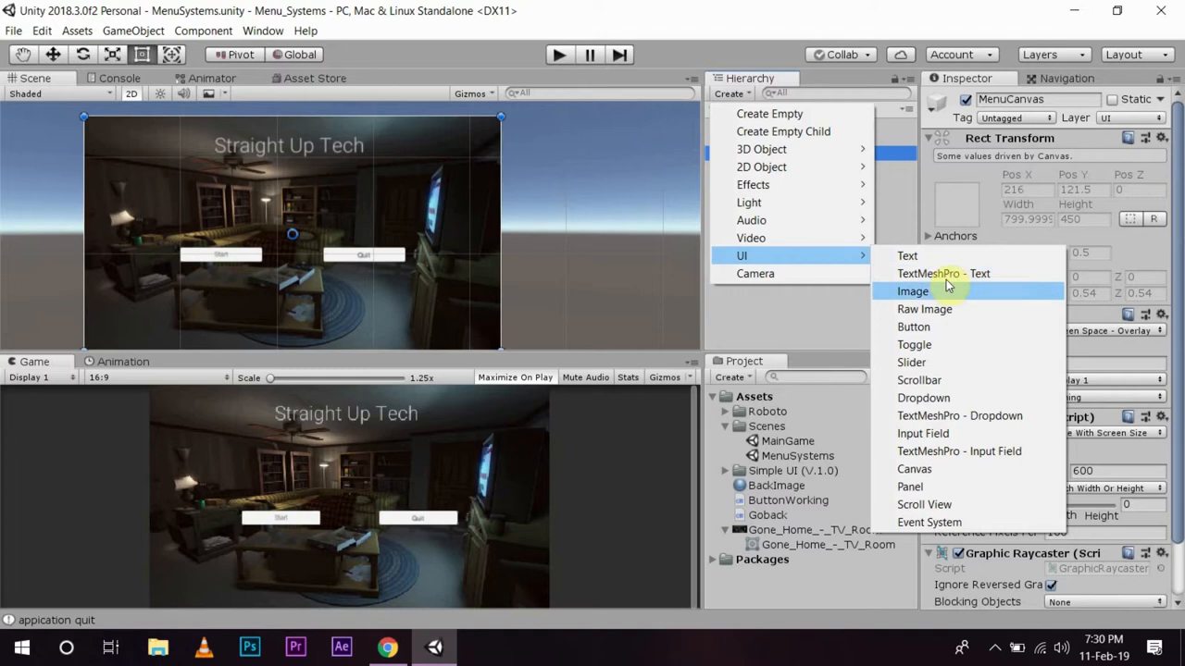
pyautogui.moveTo(948, 485)
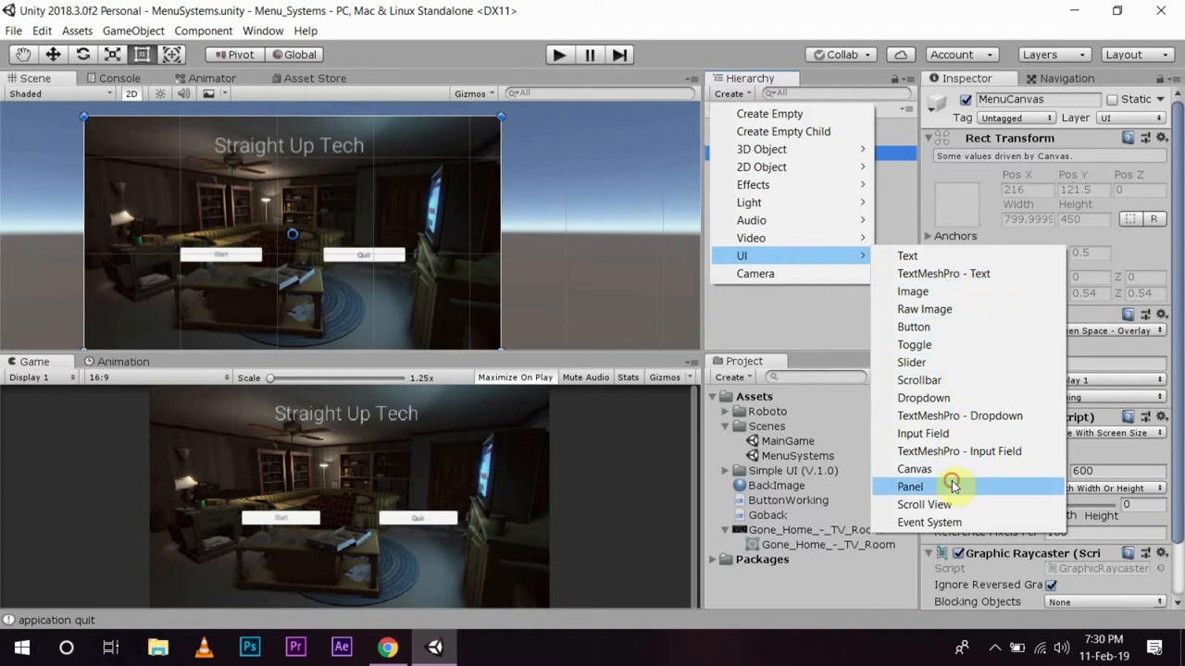
pyautogui.click(908, 487)
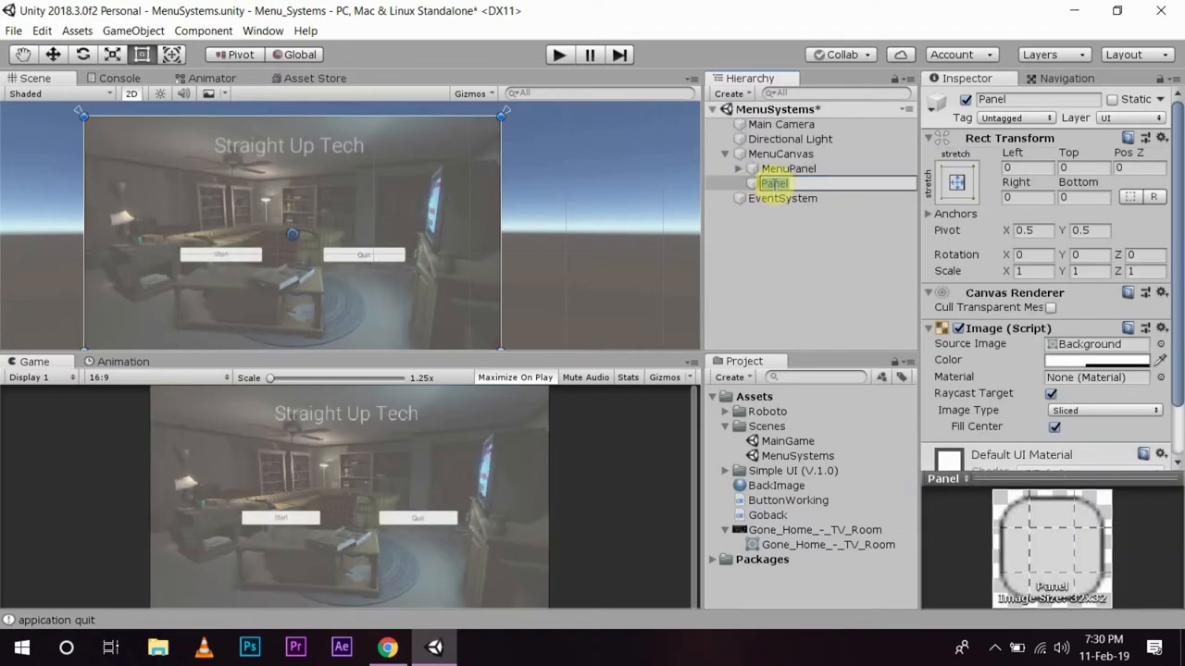
pyautogui.write('Hidden')
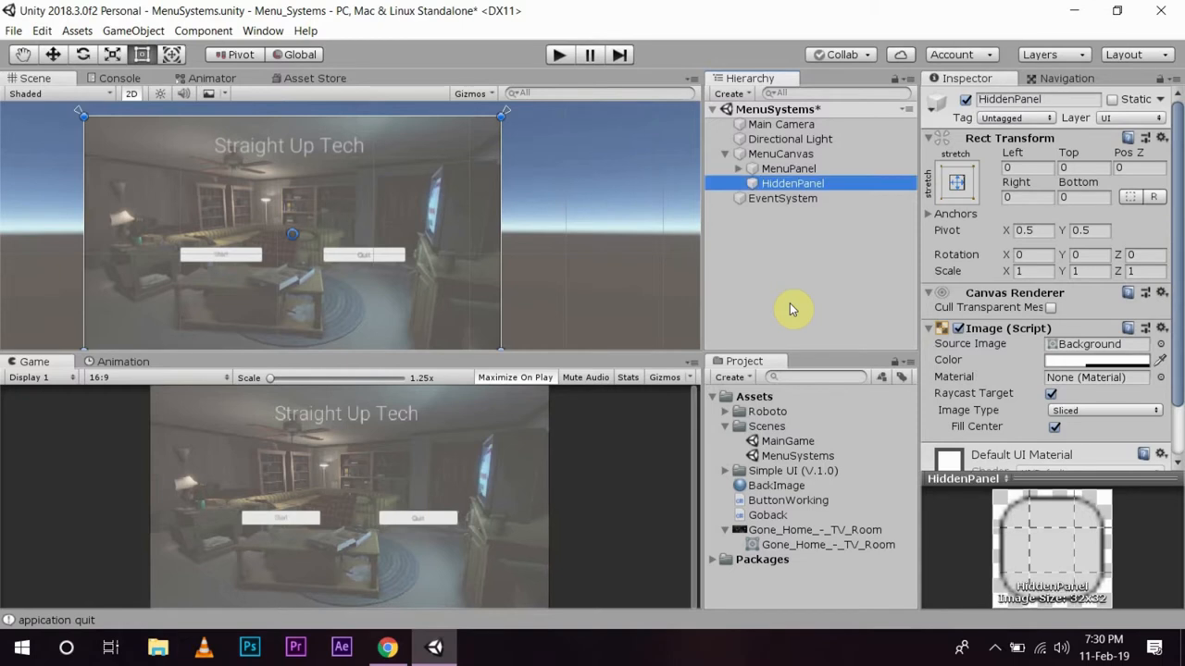
pyautogui.moveTo(811, 237)
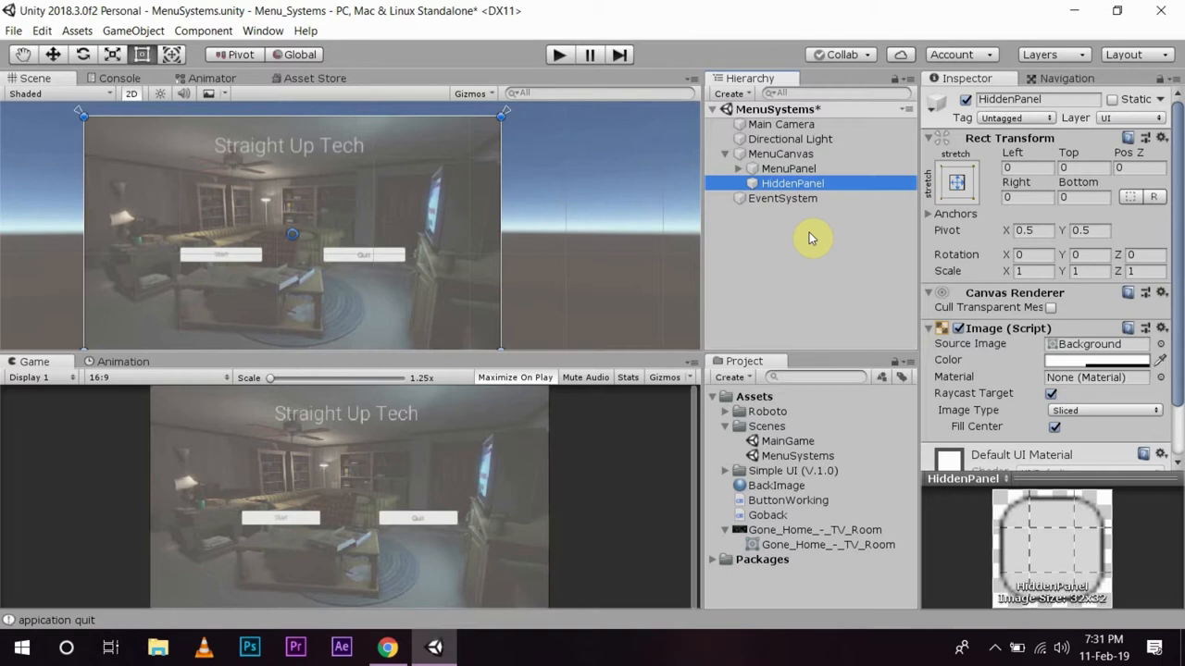
pyautogui.moveTo(885, 205)
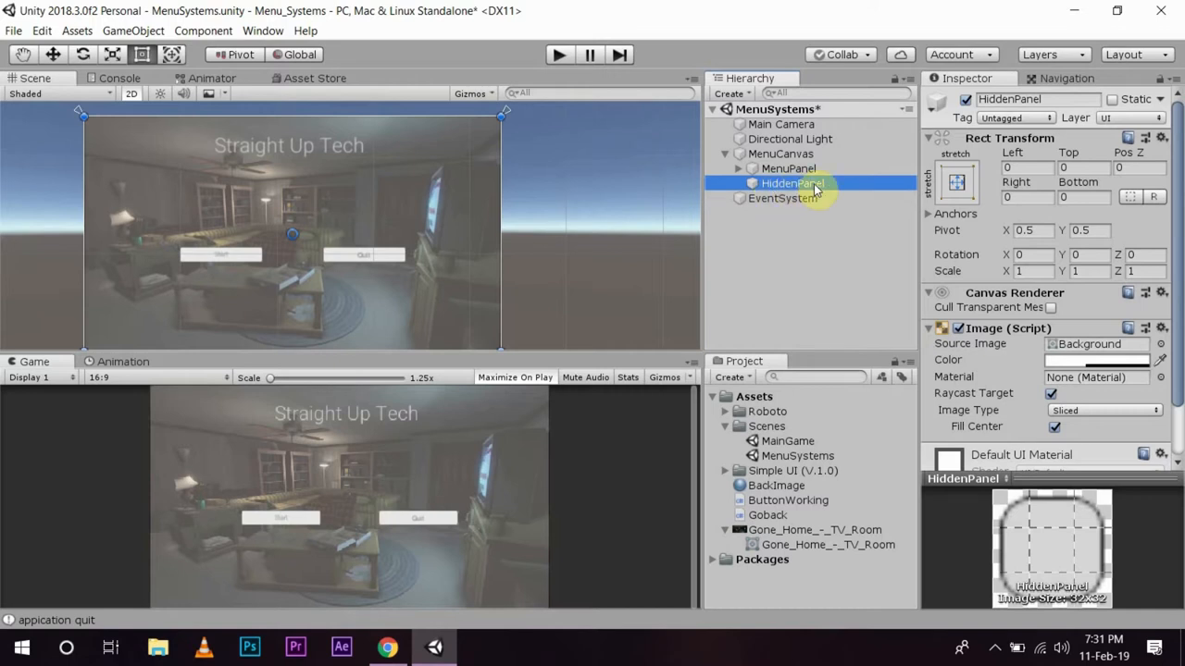
# Step: Add a UI button as a child of HiddenPanel and duplicate it for a second button
pyautogui.click(781, 198)
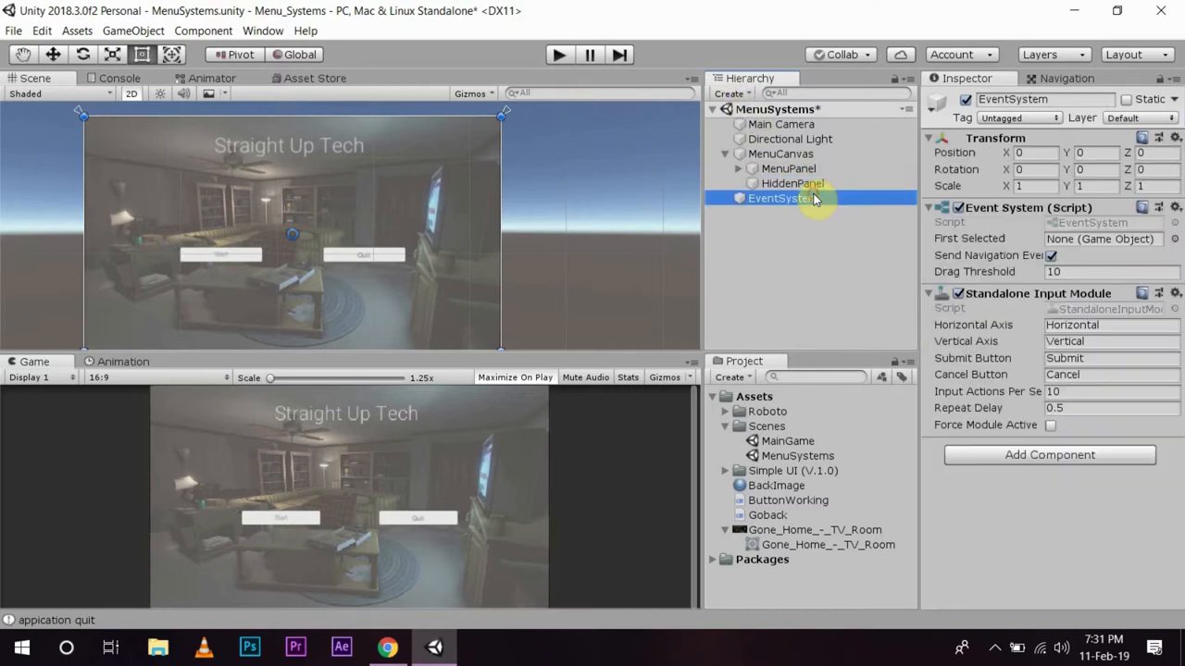
pyautogui.click(792, 184)
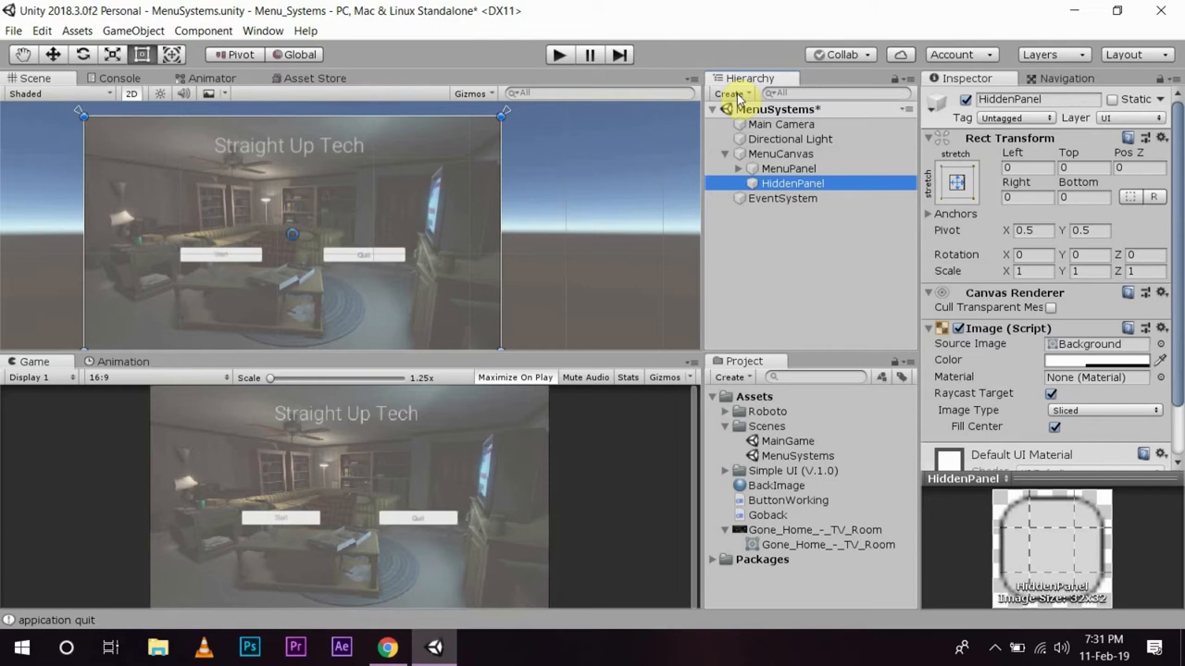
pyautogui.click(731, 93)
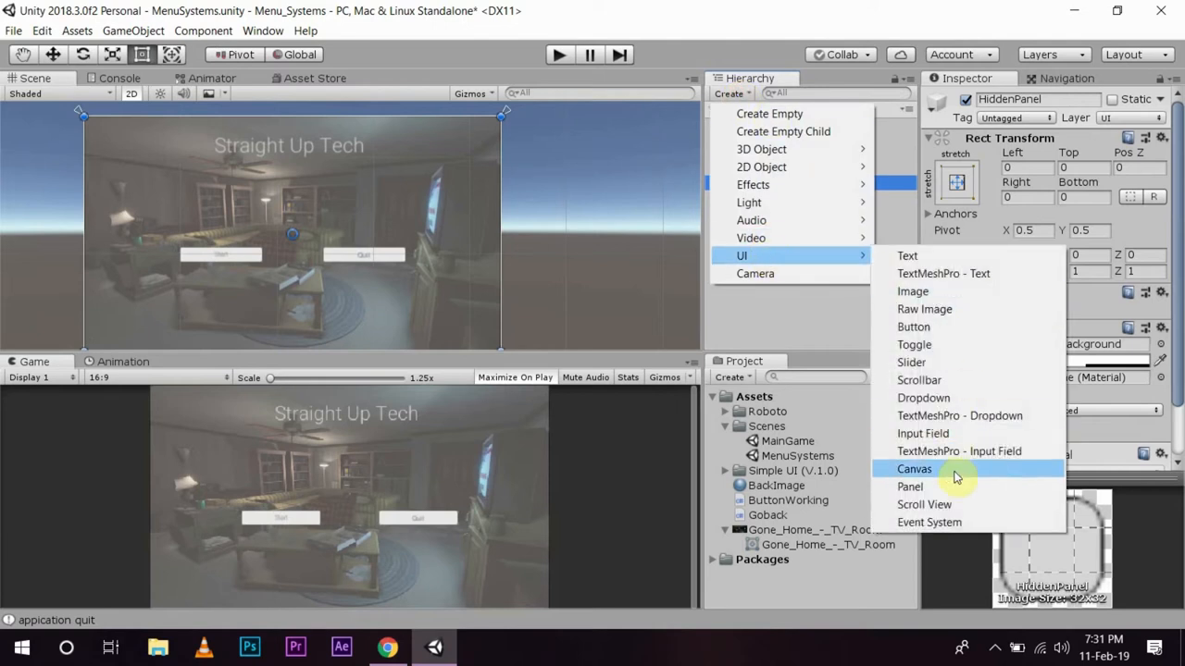
pyautogui.click(914, 326)
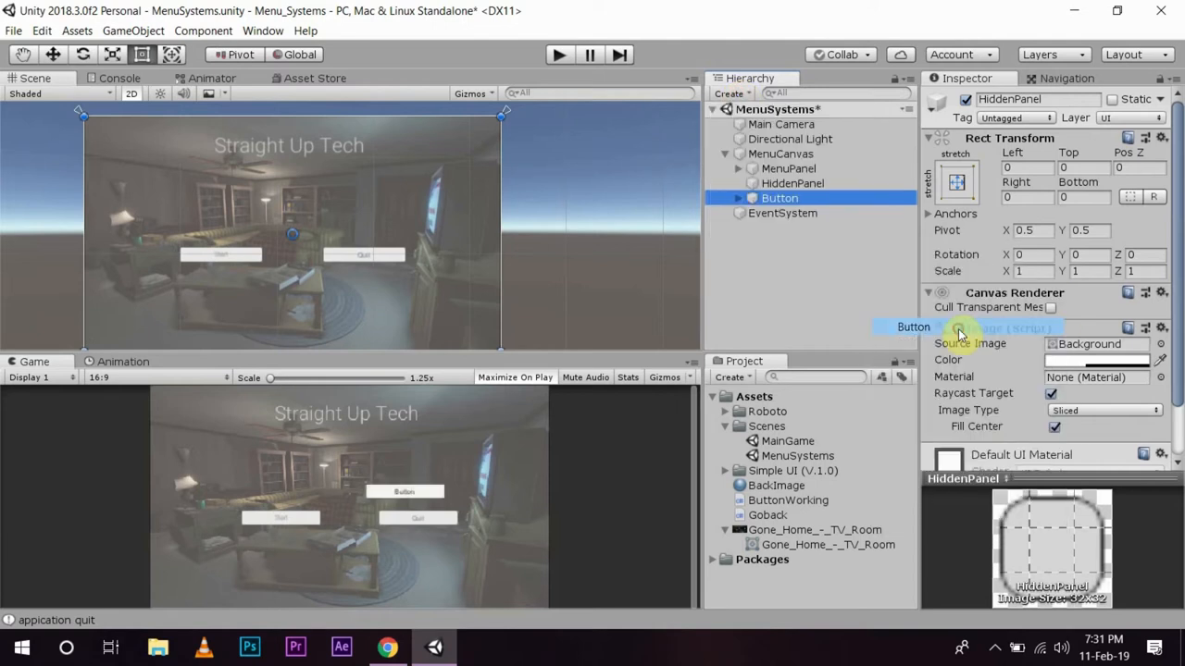
pyautogui.click(782, 196)
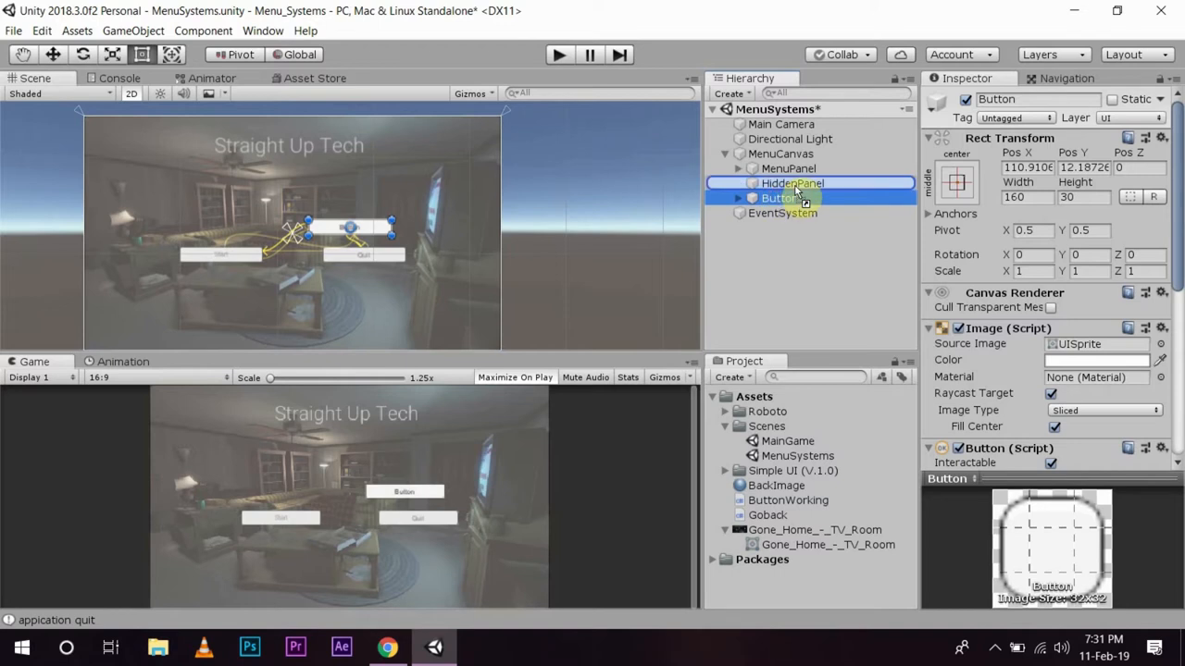
pyautogui.click(792, 183)
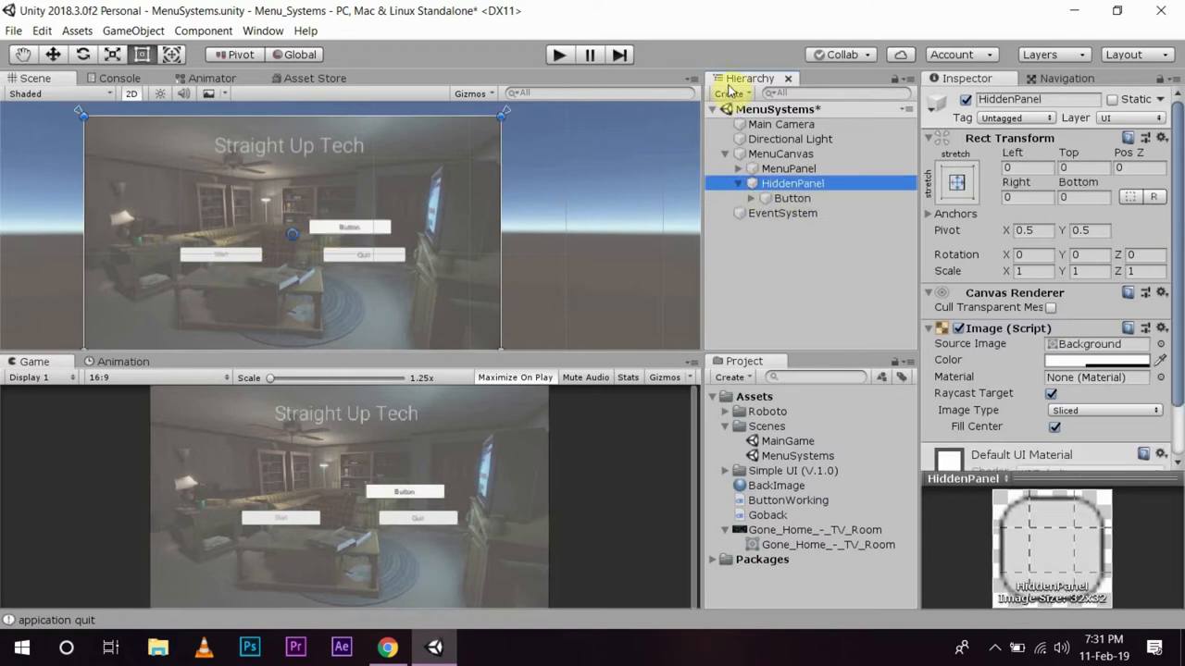
pyautogui.click(730, 92)
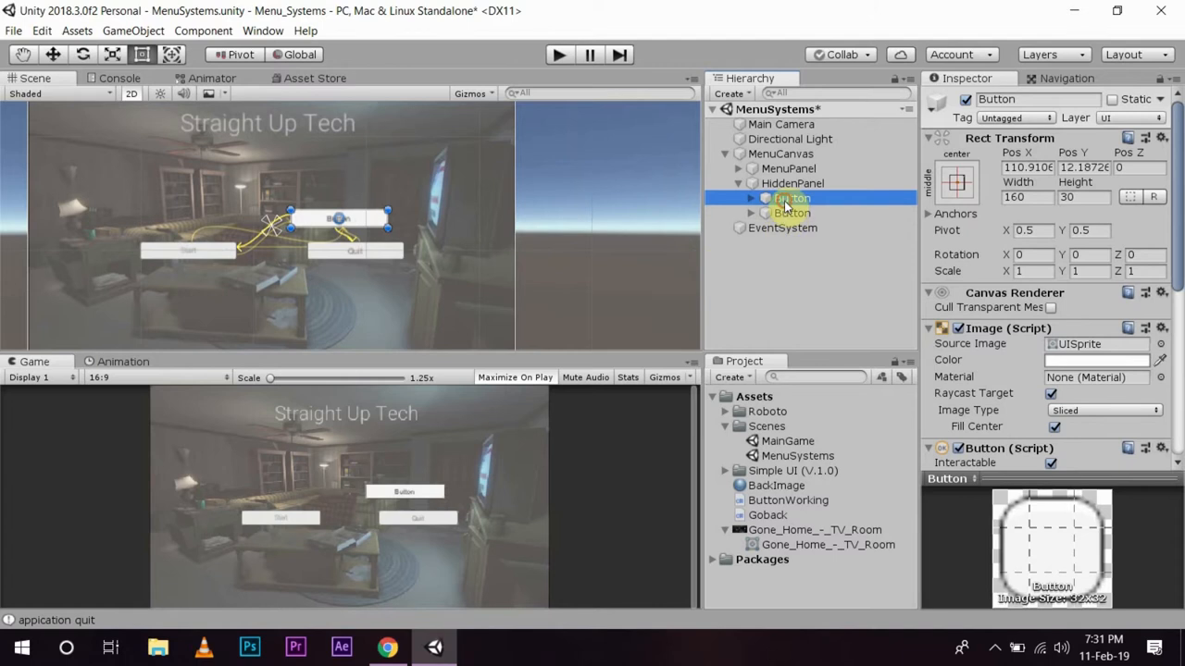
# Step: Rename the first HiddenPanel button to Leaderboards
pyautogui.doubleClick(792, 198)
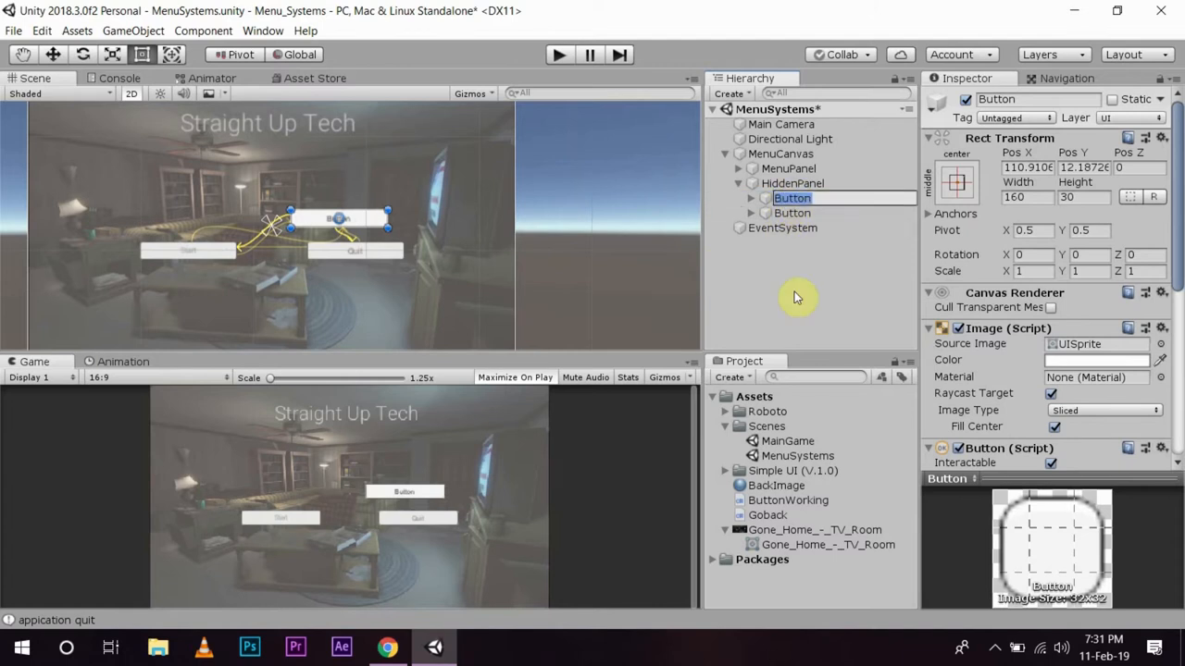
pyautogui.write('Leaderboar')
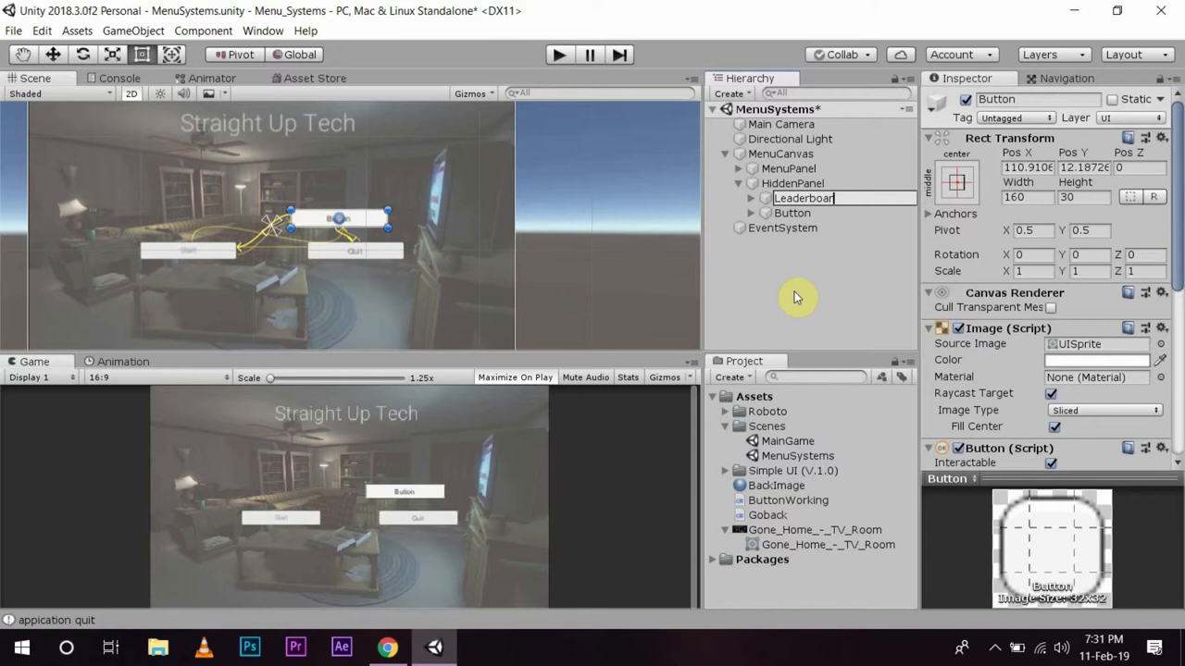
pyautogui.click(792, 213)
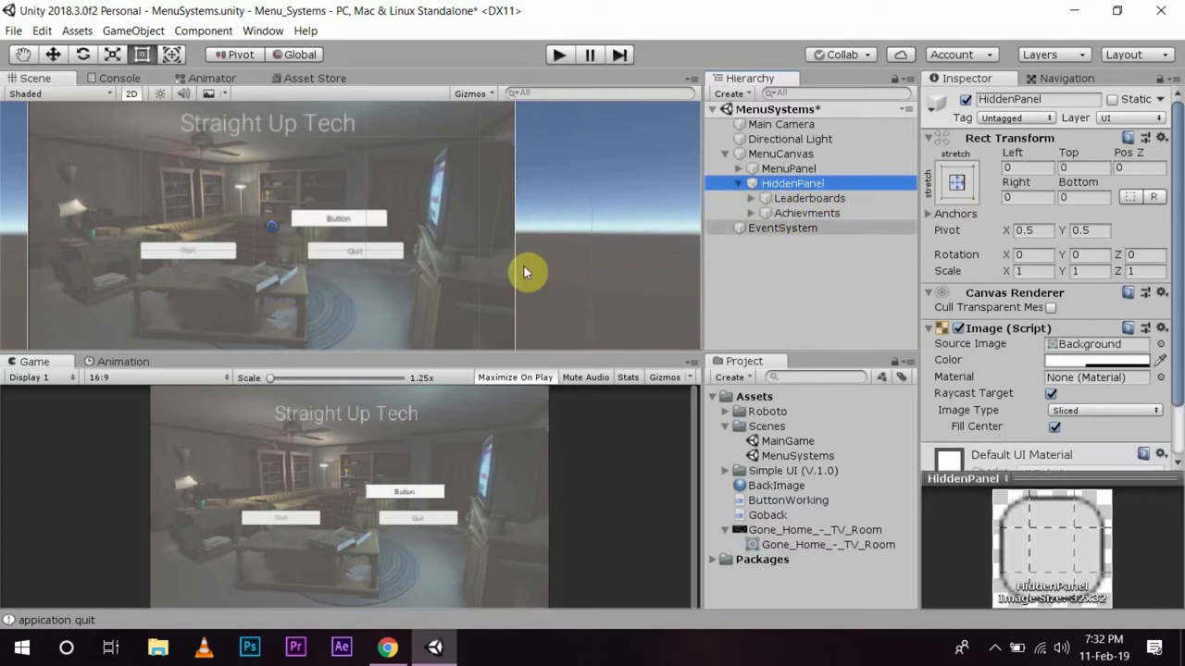
# Step: Set the first button's label text to Leaderboards
pyautogui.click(809, 198)
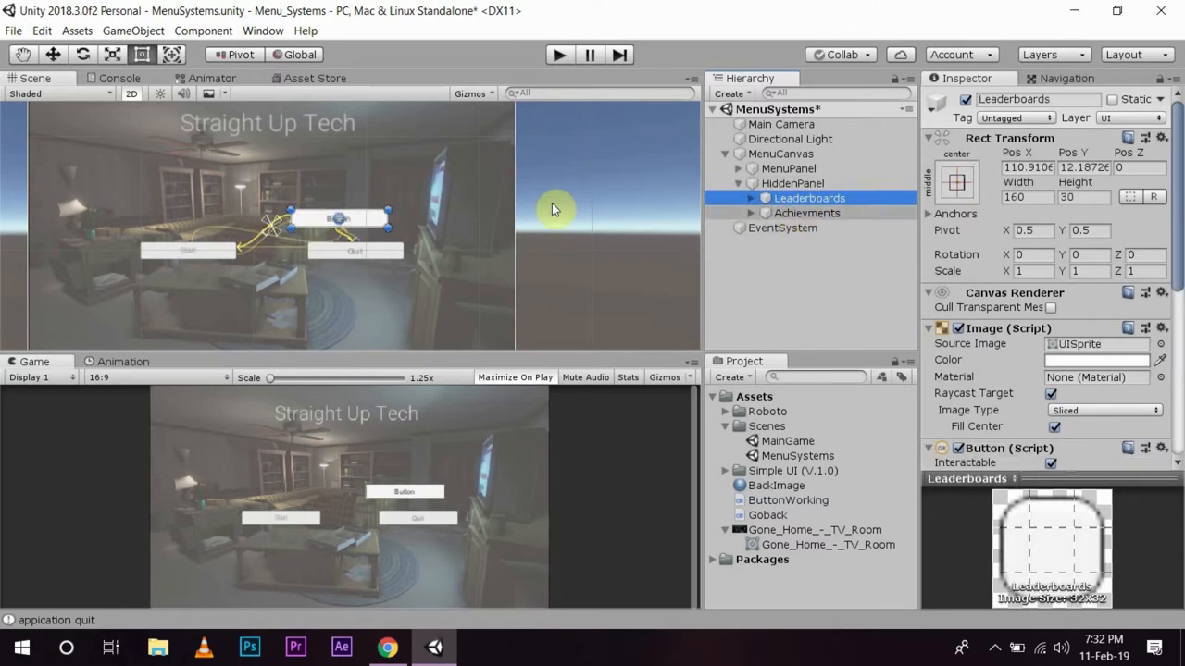
pyautogui.click(752, 198)
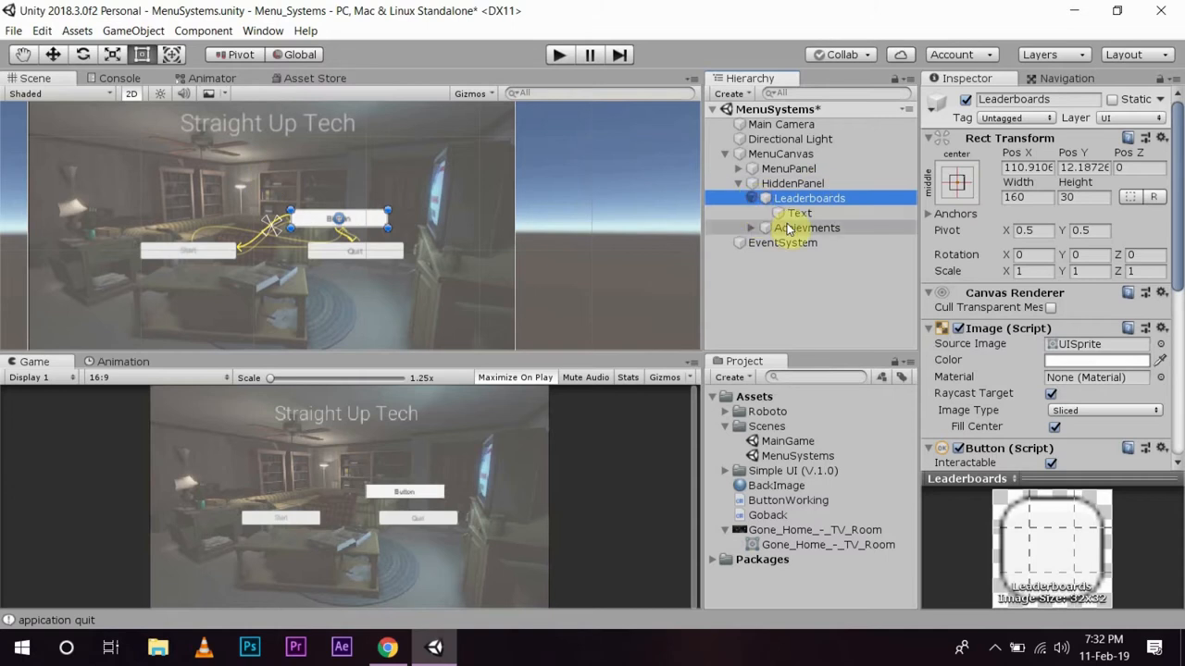
pyautogui.click(799, 213)
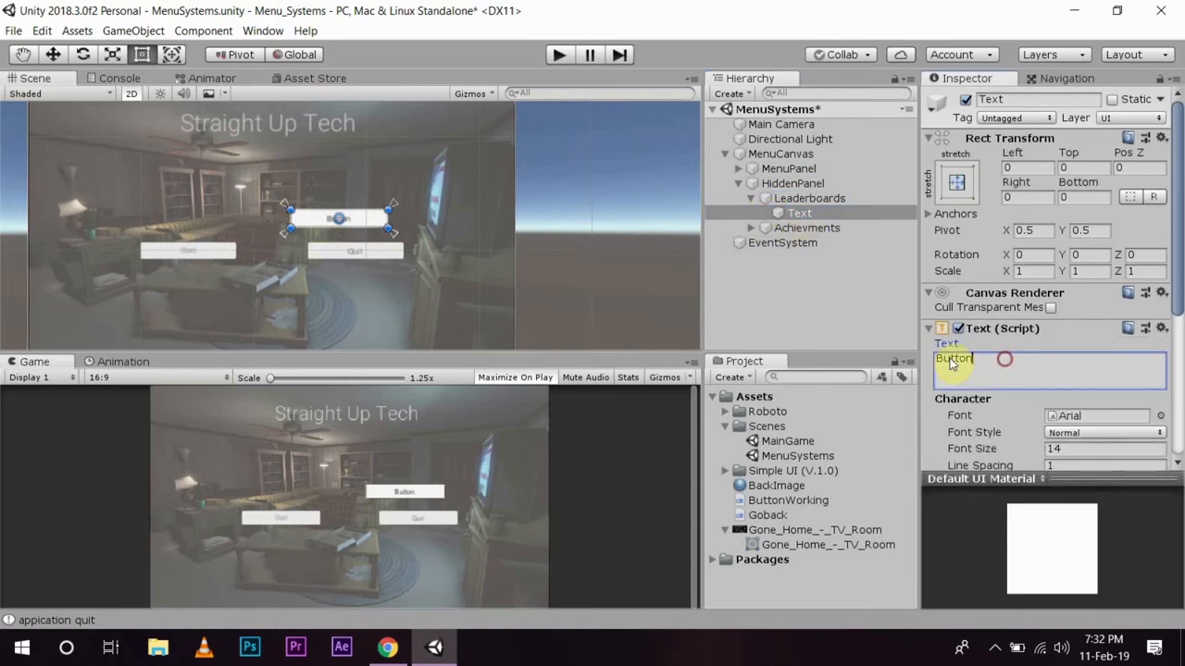
pyautogui.write('Lead')
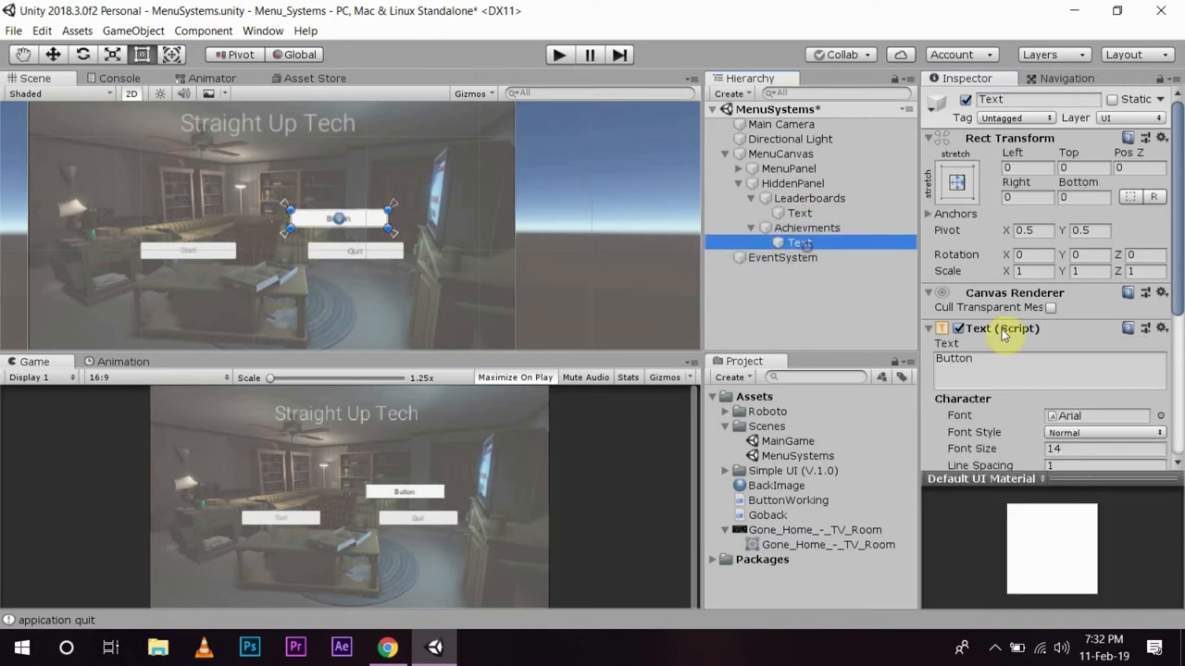
# Step: Set the second button's label text to Achievments with the Roboto-Thin font
pyautogui.write('Achievments')
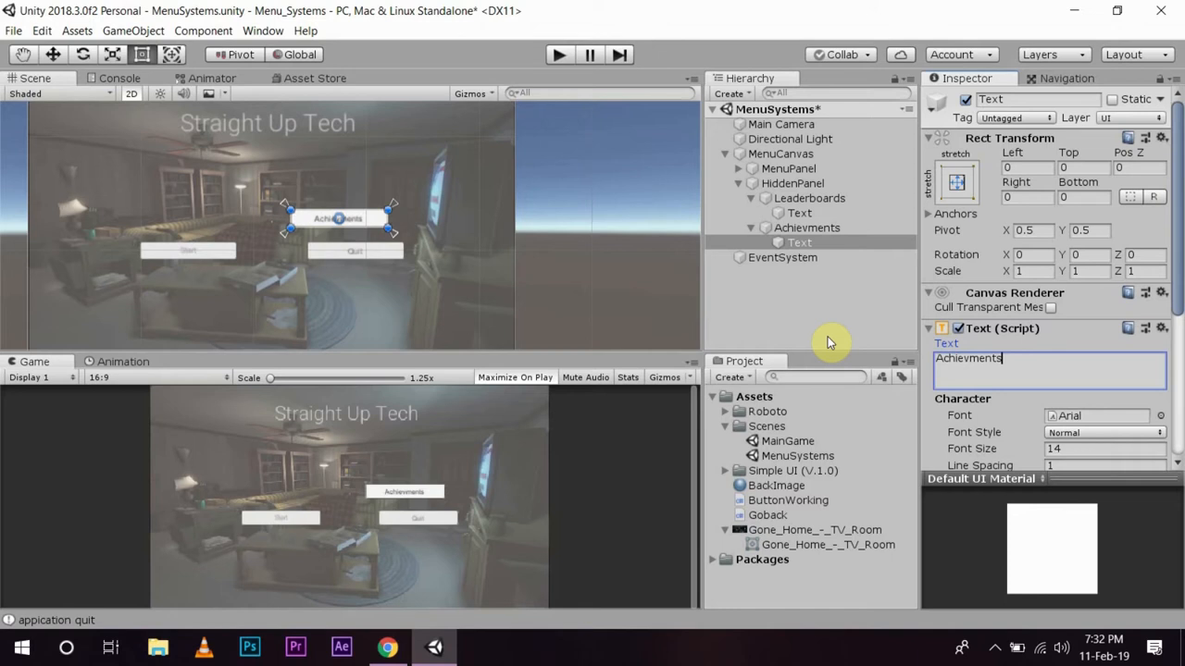
pyautogui.scroll(-3)
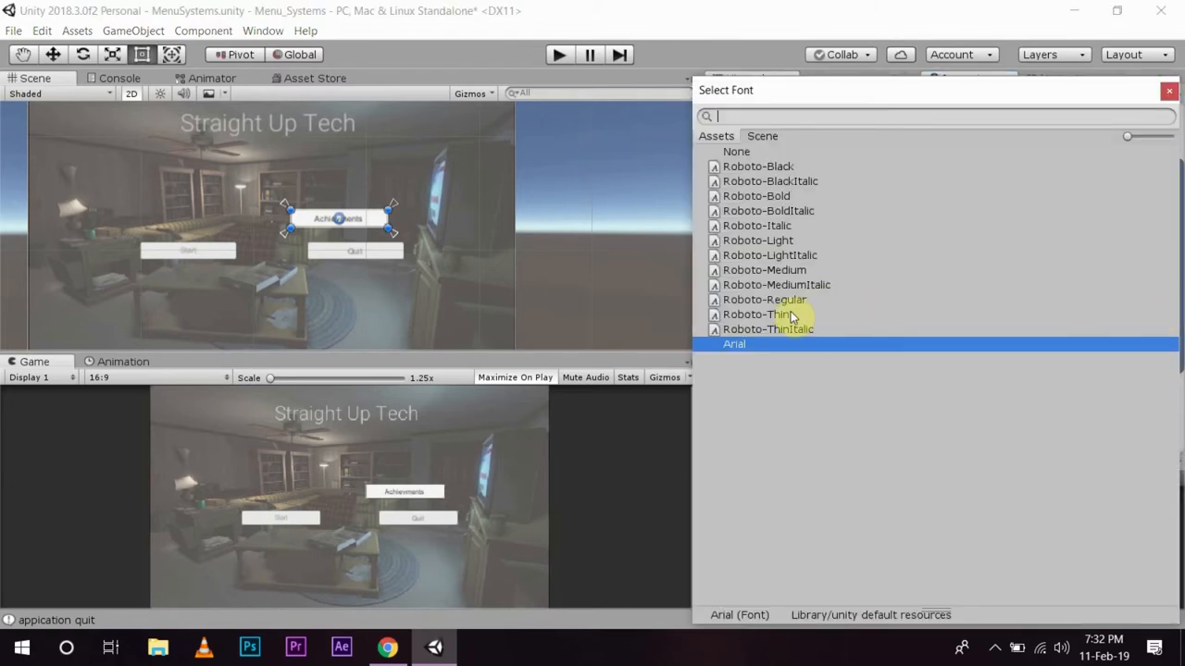
pyautogui.click(754, 315)
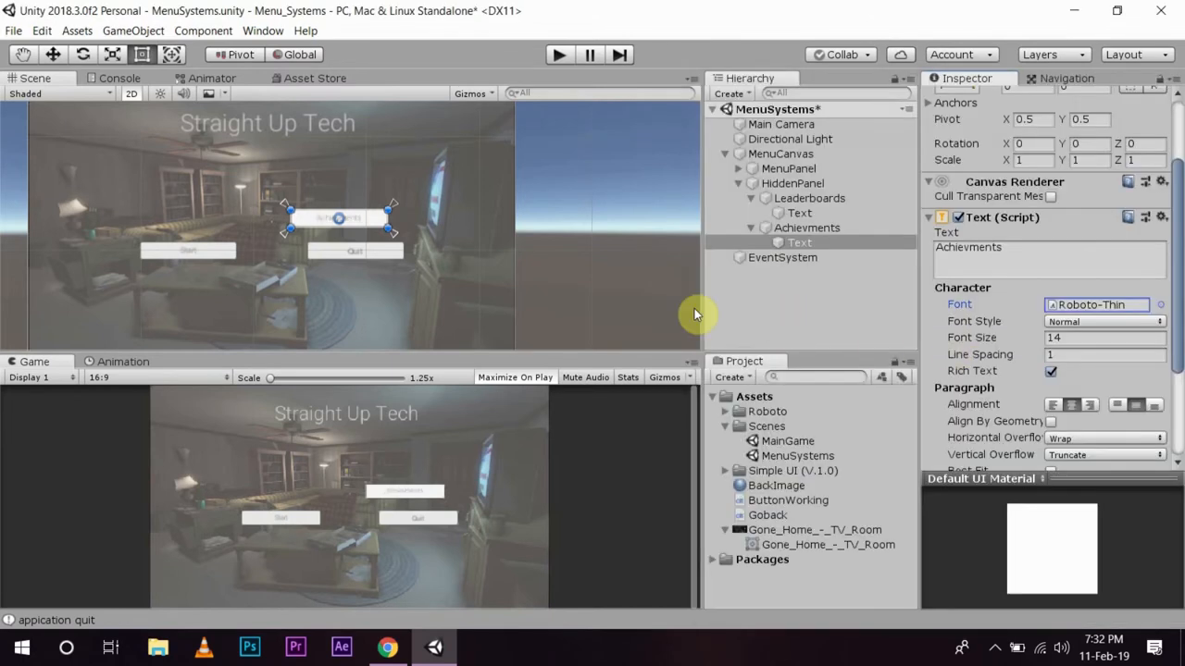
pyautogui.click(809, 198)
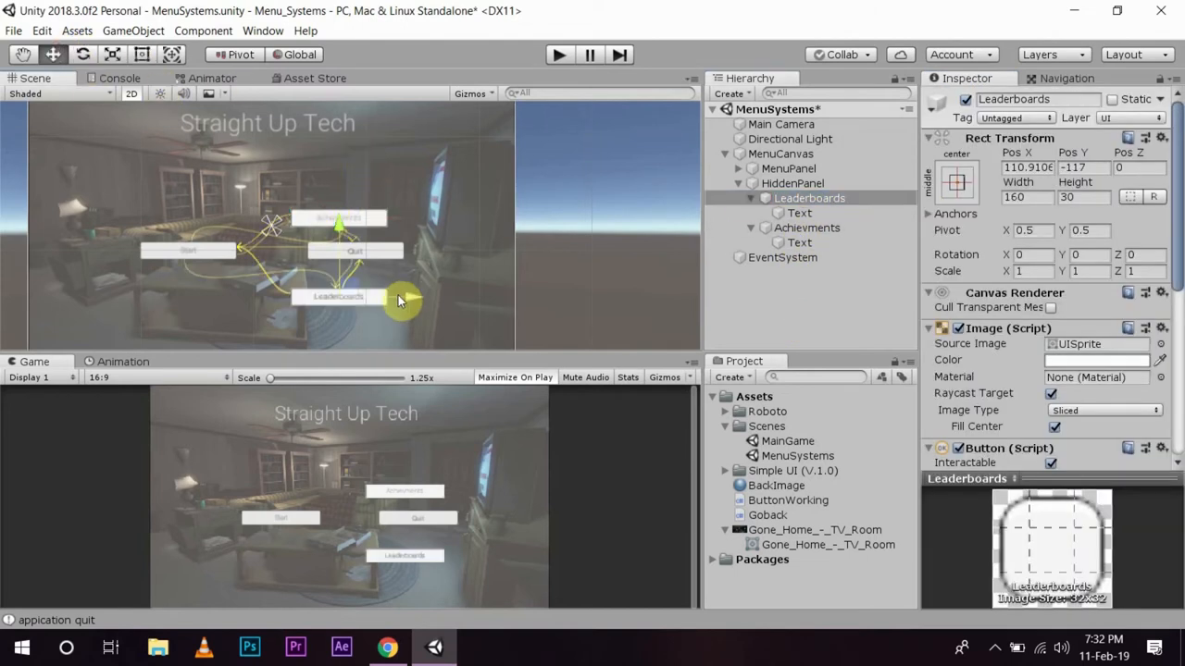
# Step: Move Leaderboards to the lower left and Achievments to the lower right below Start and Quit
pyautogui.moveTo(398, 300); pyautogui.dragTo(287, 306)
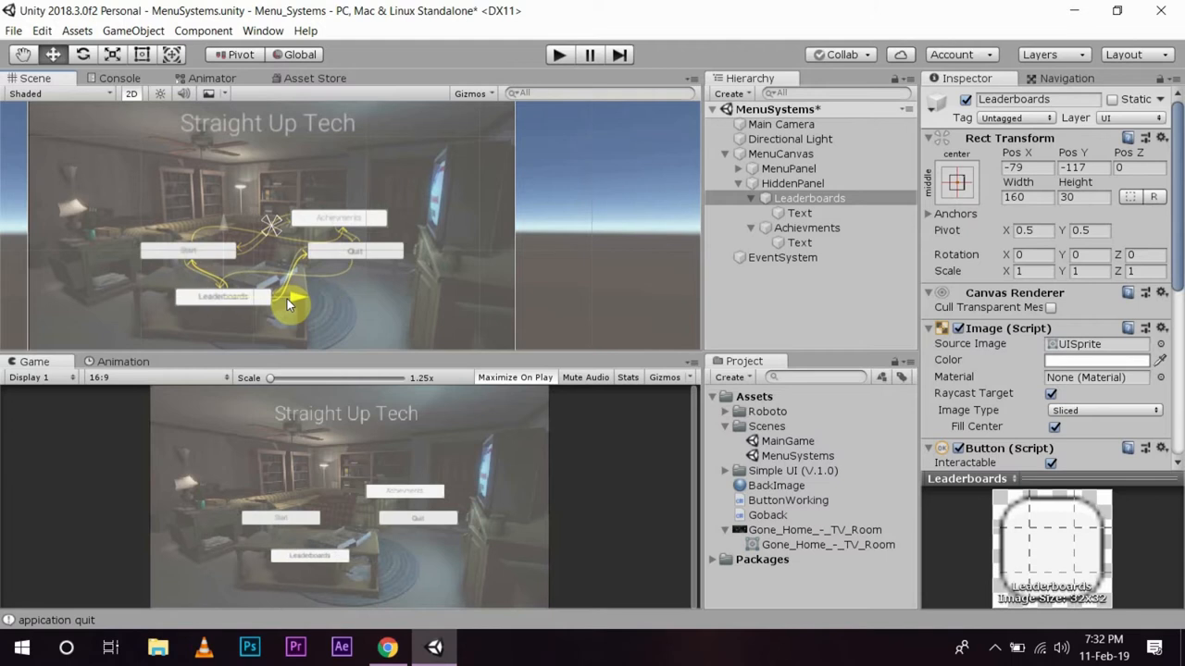
pyautogui.click(807, 228)
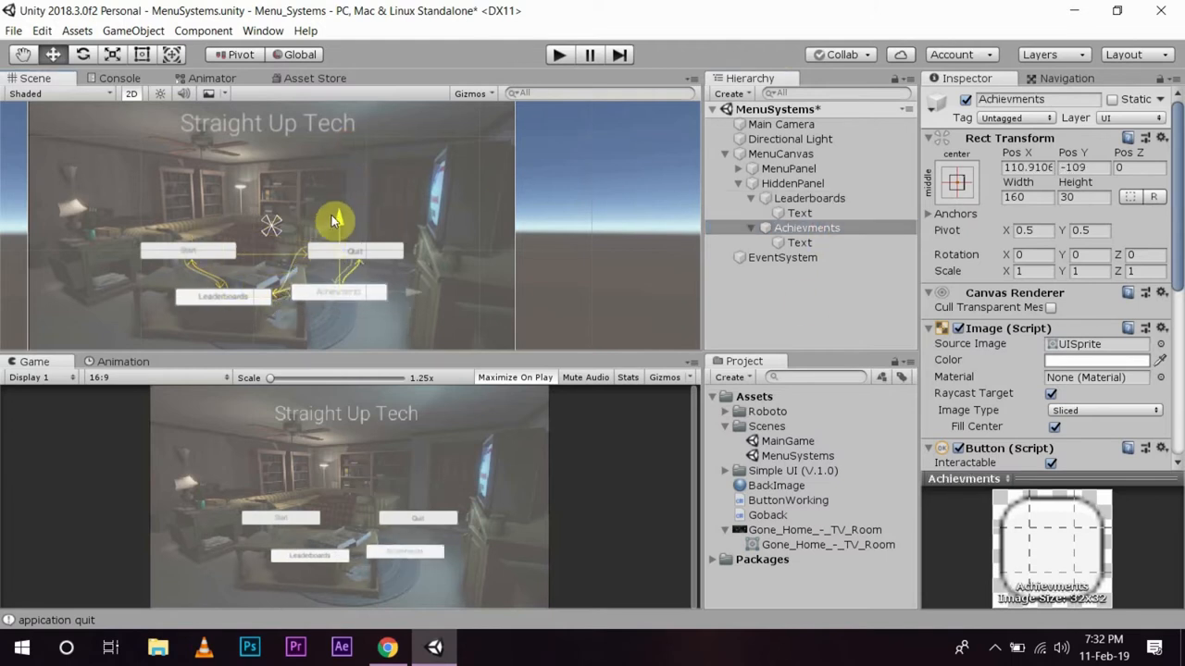
pyautogui.moveTo(337, 222); pyautogui.dragTo(389, 232)
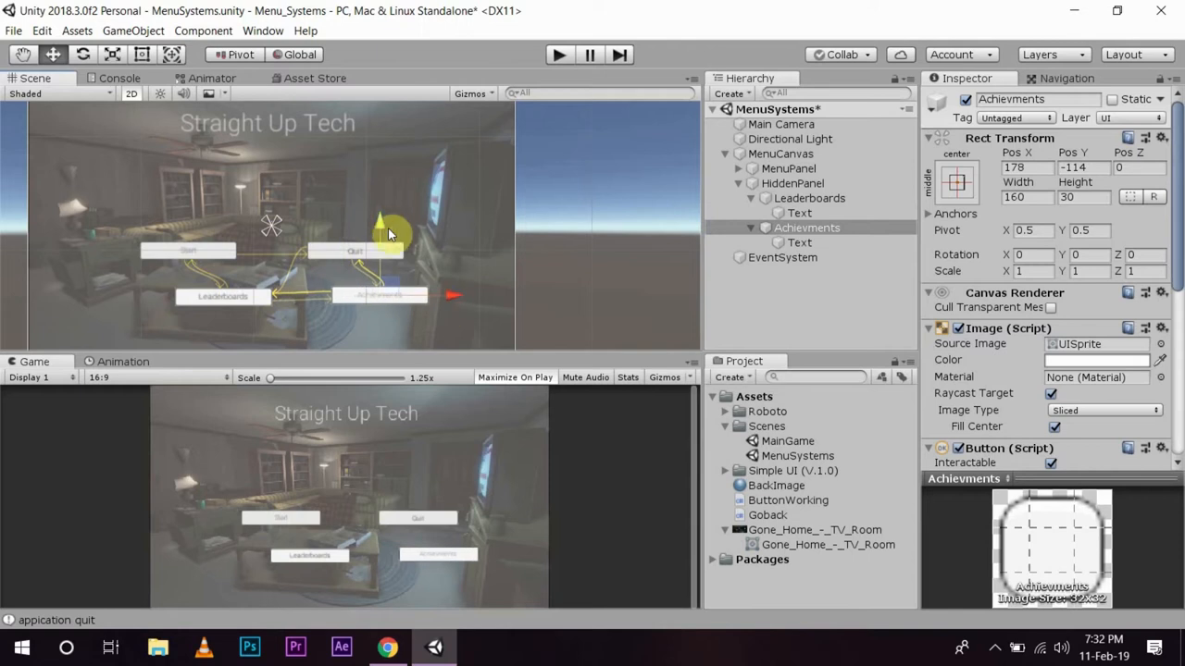
pyautogui.moveTo(380, 237); pyautogui.dragTo(380, 223)
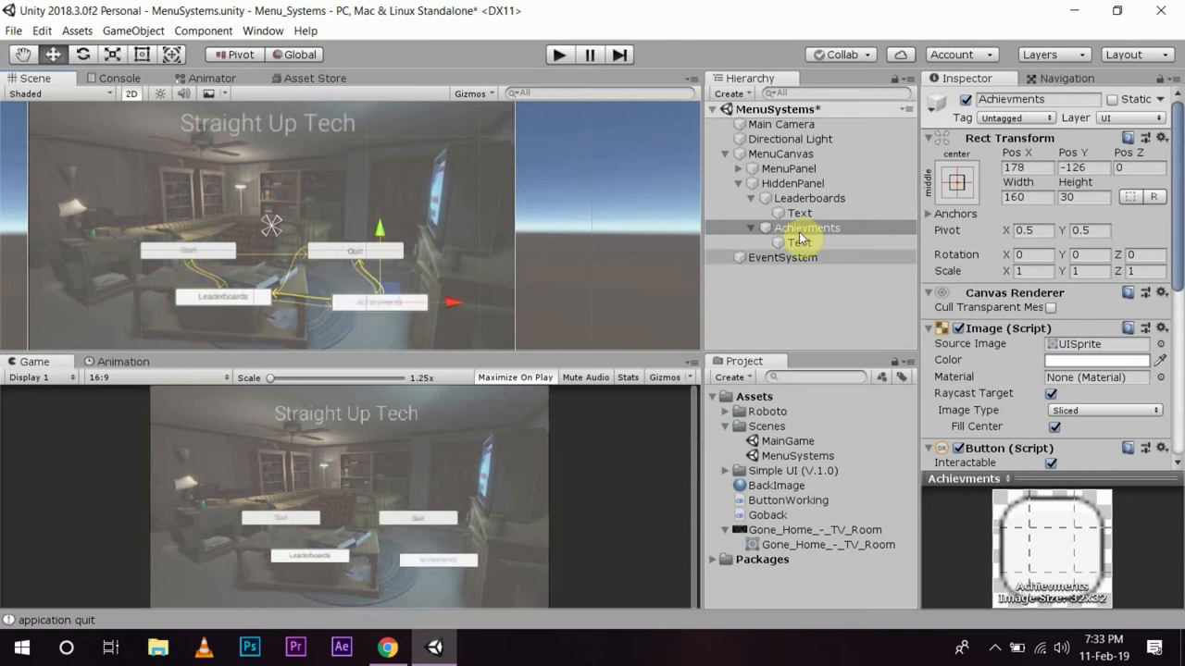
pyautogui.click(809, 196)
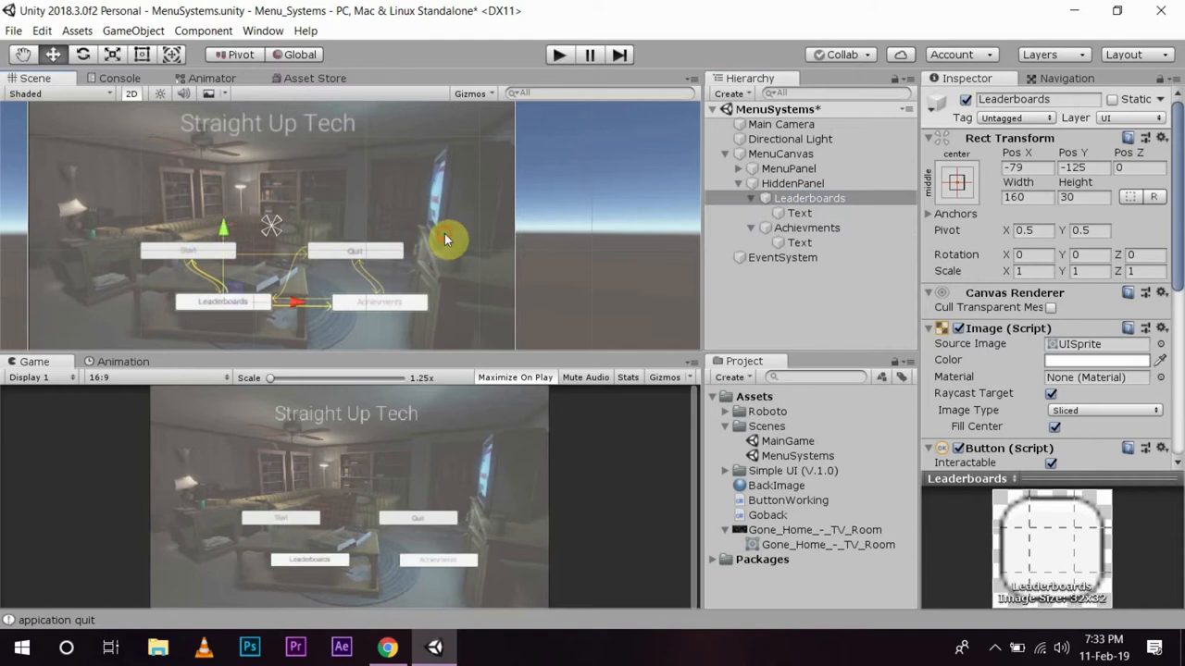
# Step: Deactivate HiddenPanel so its Leaderboards and Achievments buttons are hidden in the scene
pyautogui.click(792, 183)
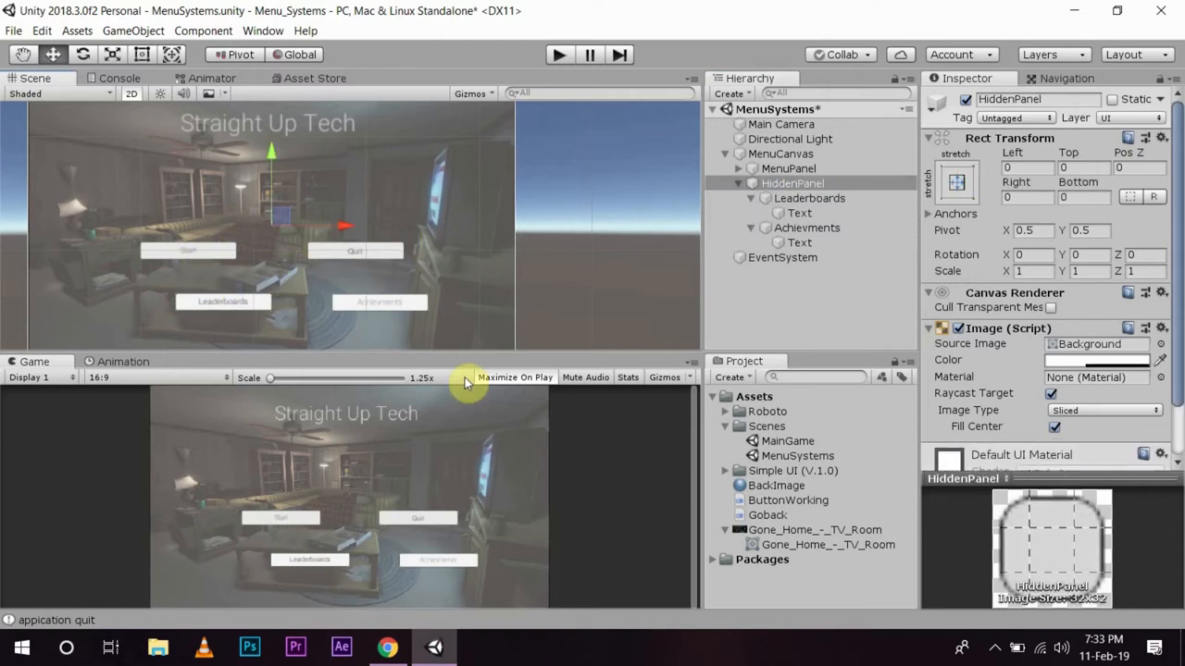
pyautogui.click(792, 184)
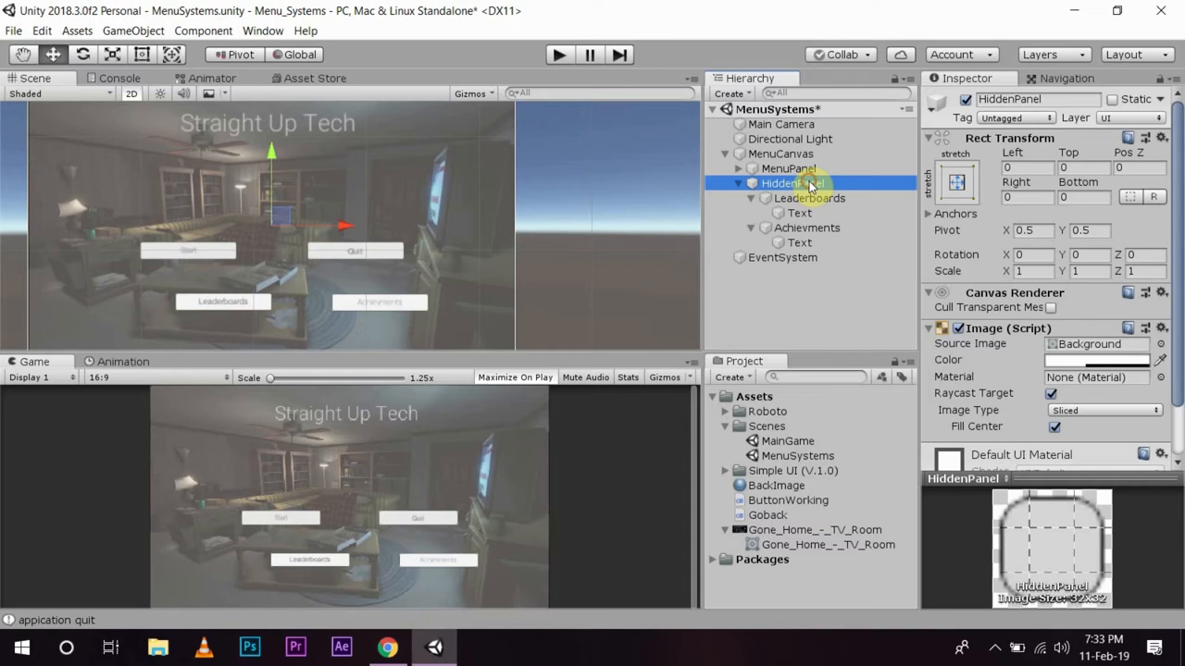
pyautogui.click(1095, 360)
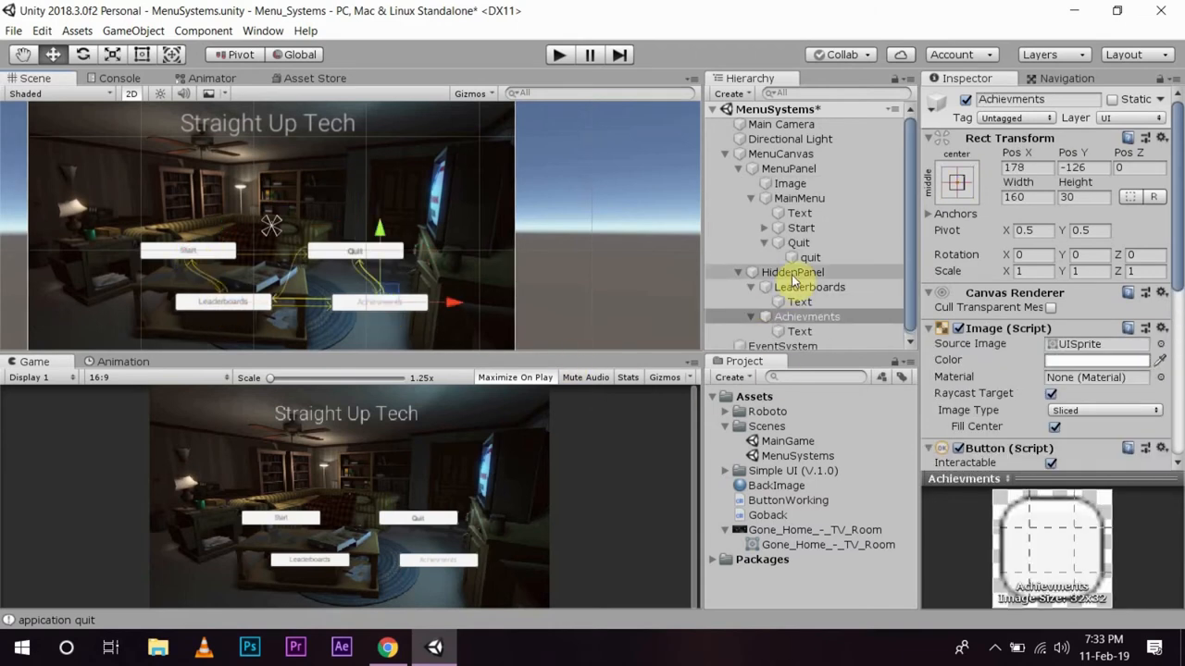
pyautogui.click(792, 270)
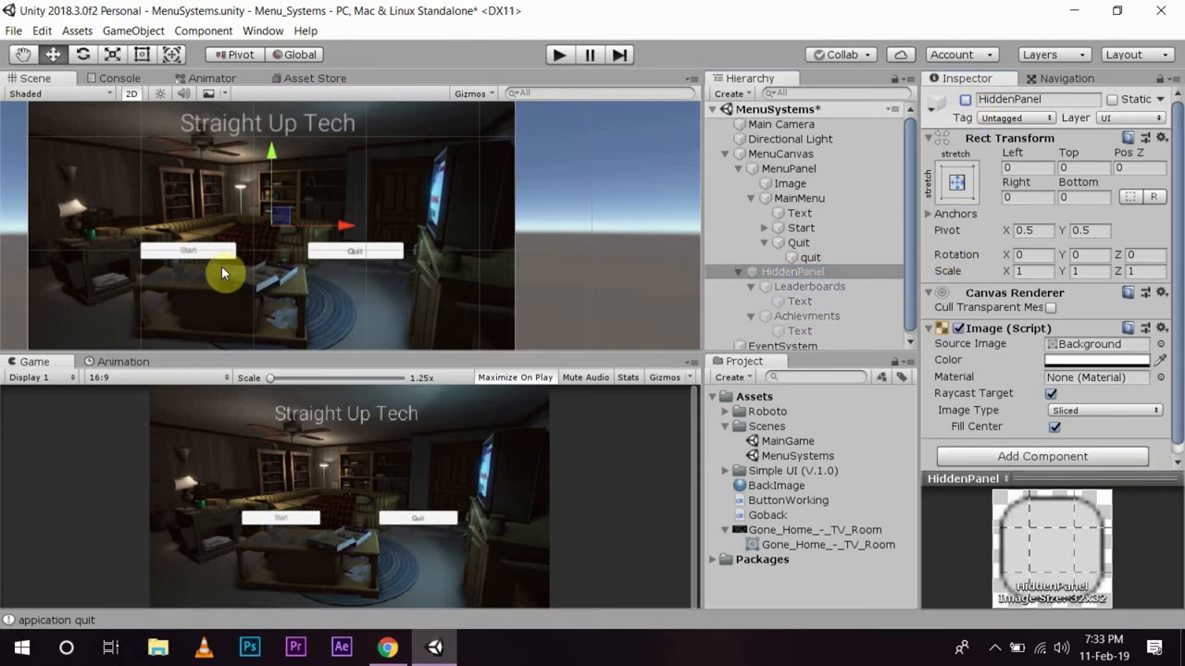
pyautogui.click(792, 270)
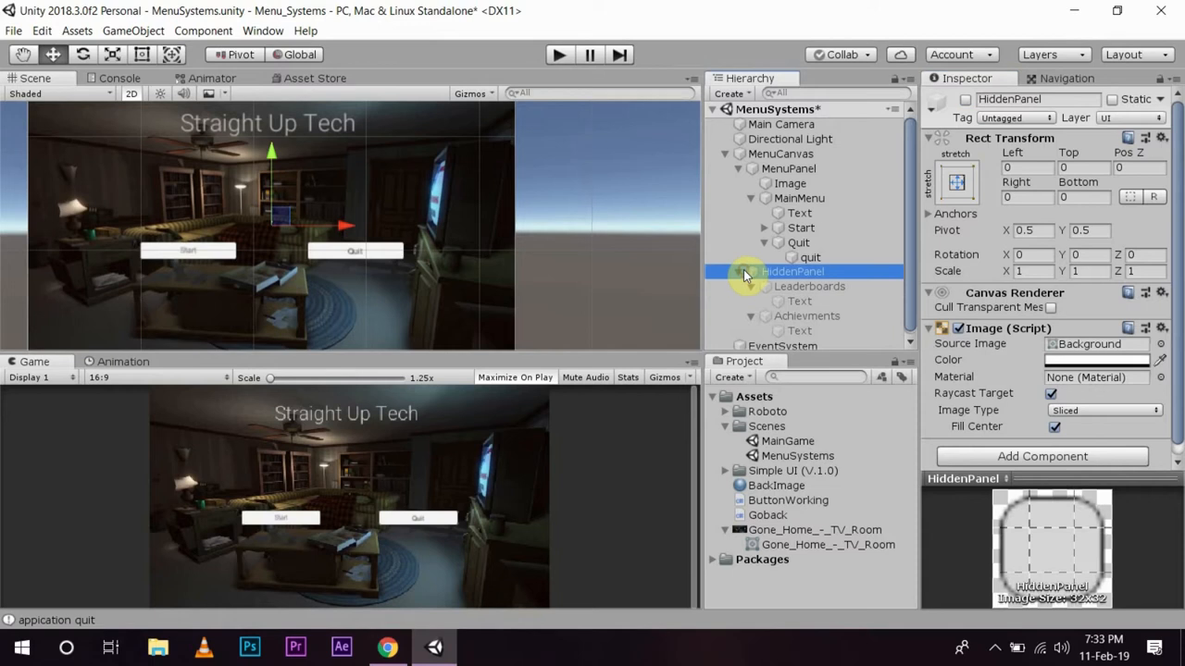
pyautogui.click(739, 270)
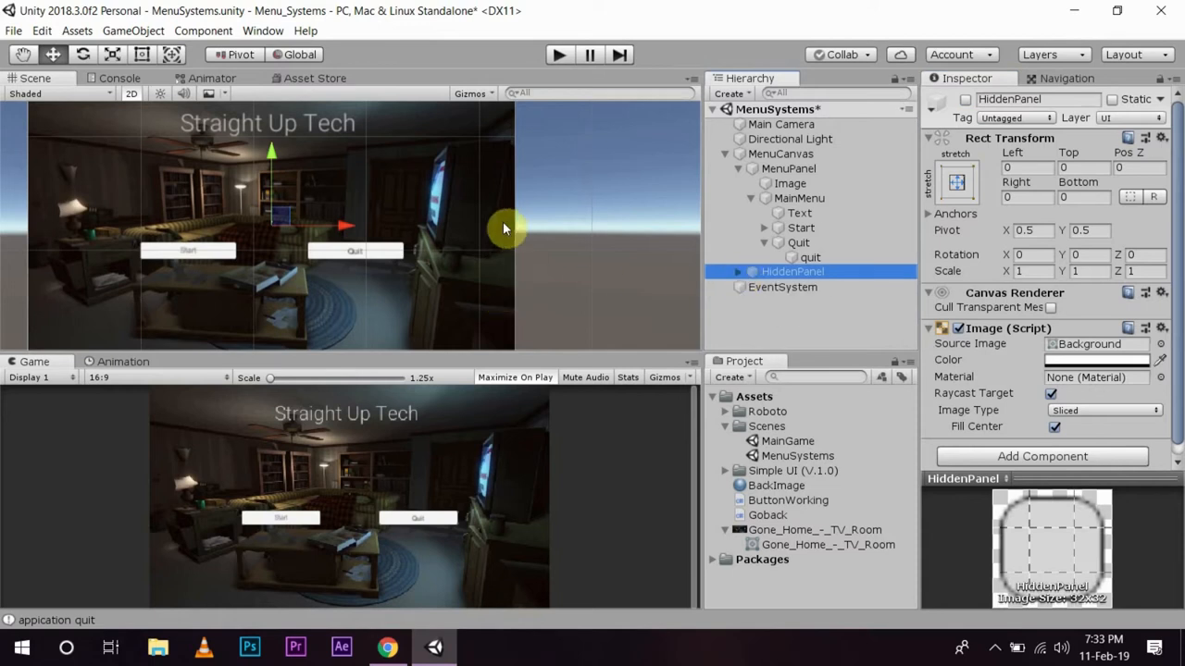
pyautogui.moveTo(684, 229)
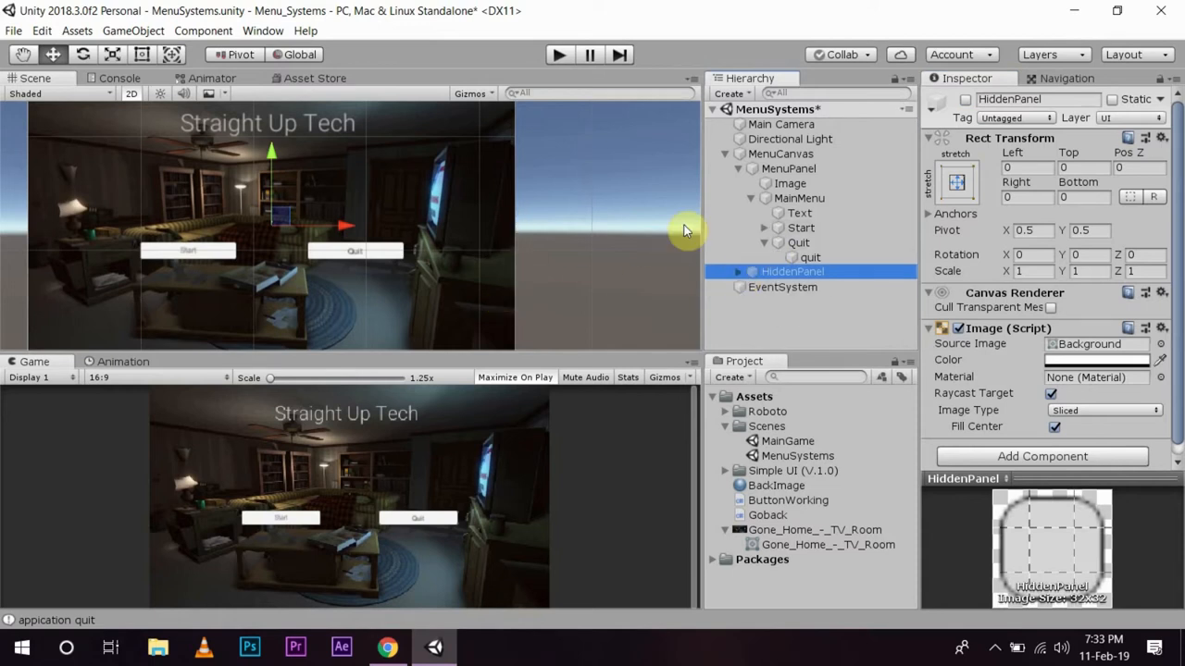
pyautogui.moveTo(842, 198)
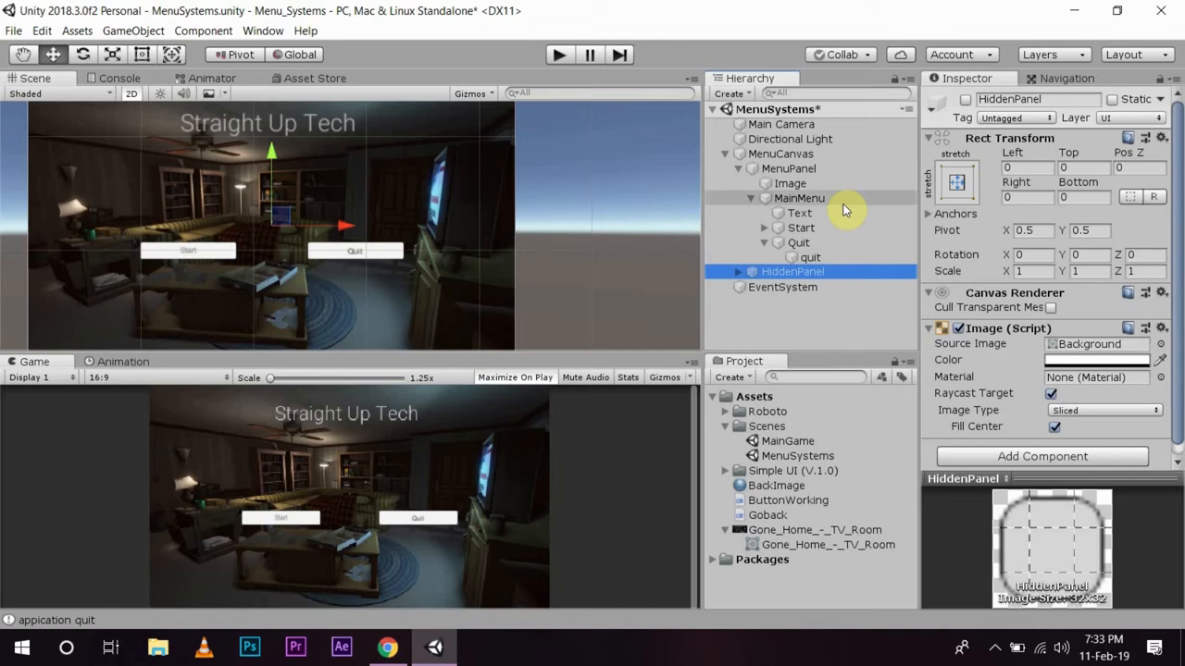
pyautogui.moveTo(759, 167)
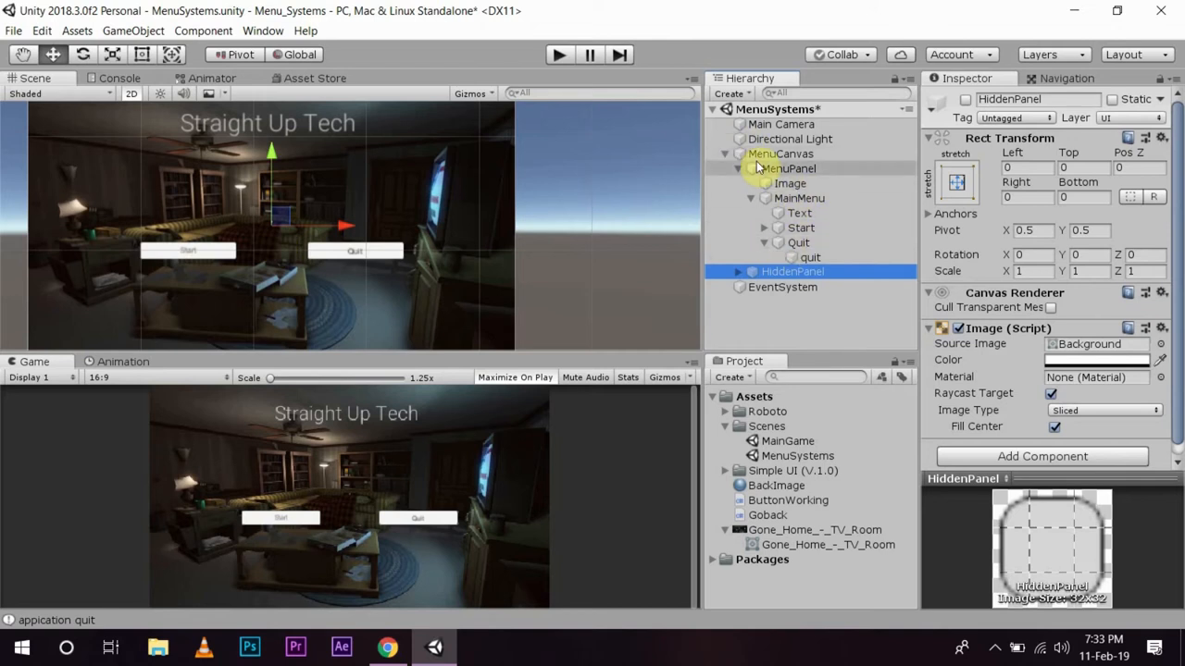
# Step: Select MenuPanel and bring up the Create menu for a new UI element
pyautogui.click(789, 168)
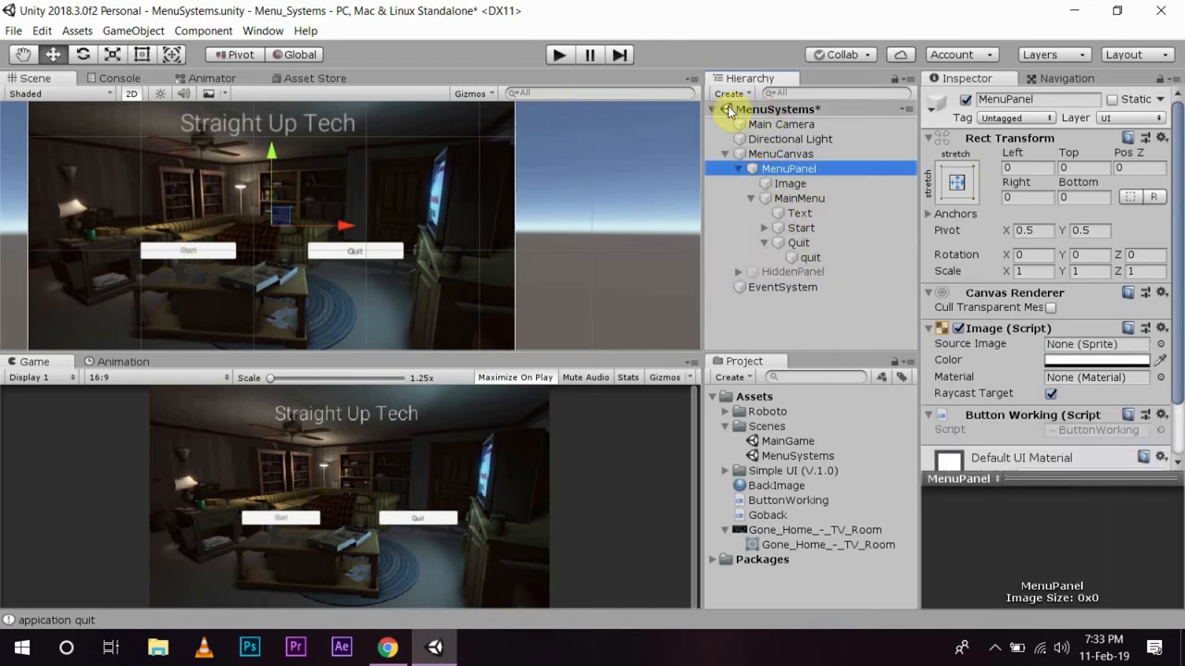
pyautogui.click(729, 92)
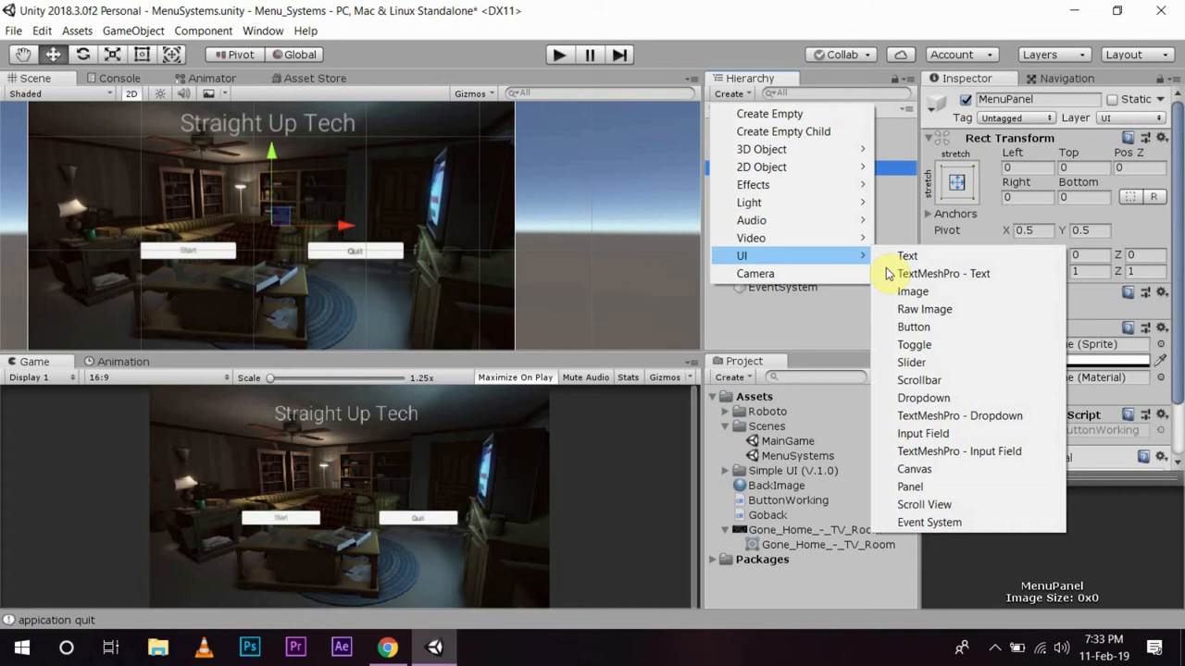
# Step: Add a new UI button under MenuPanel and name it Login
pyautogui.click(914, 326)
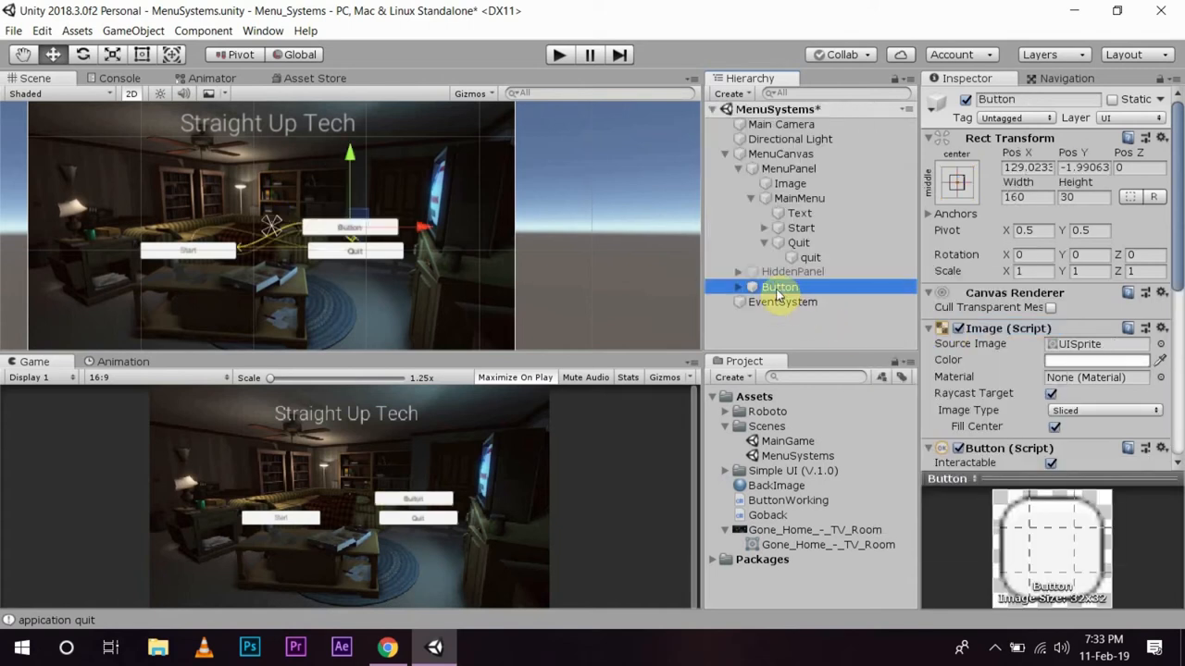
pyautogui.click(799, 198)
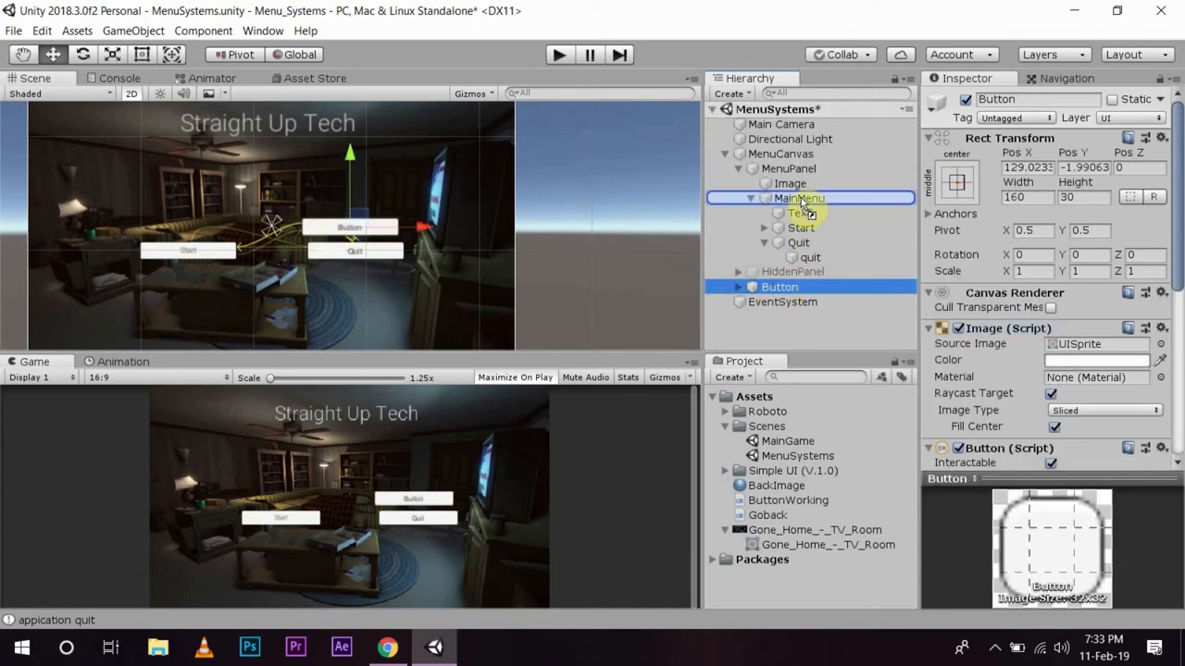
pyautogui.click(792, 270)
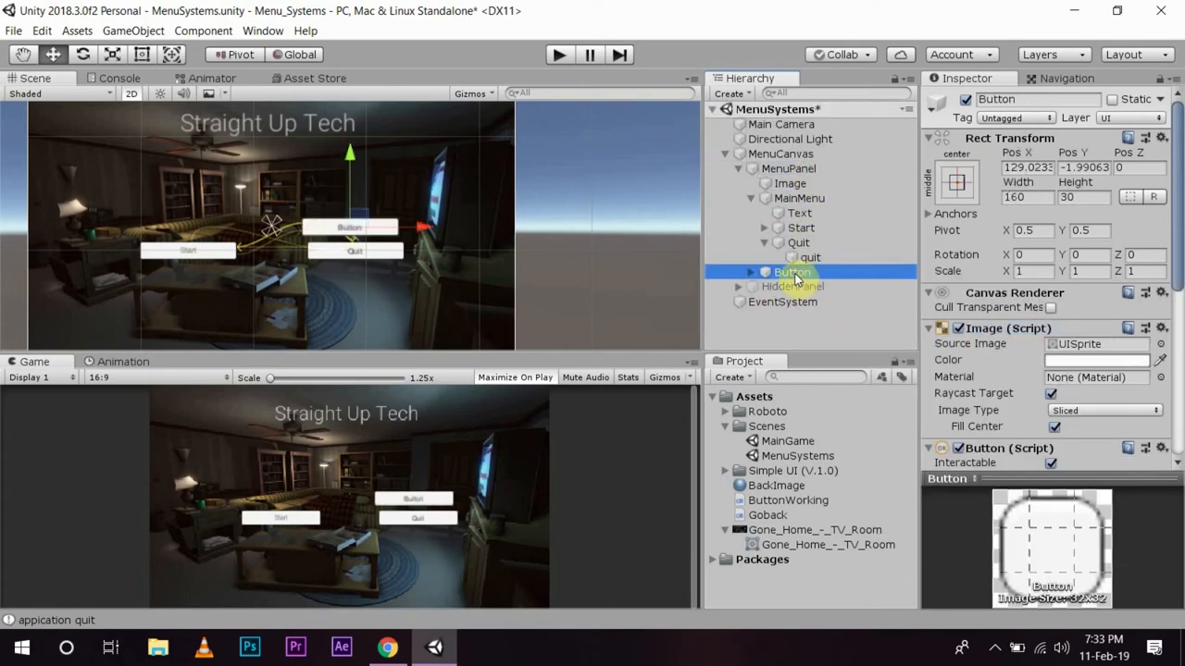
pyautogui.doubleClick(792, 270)
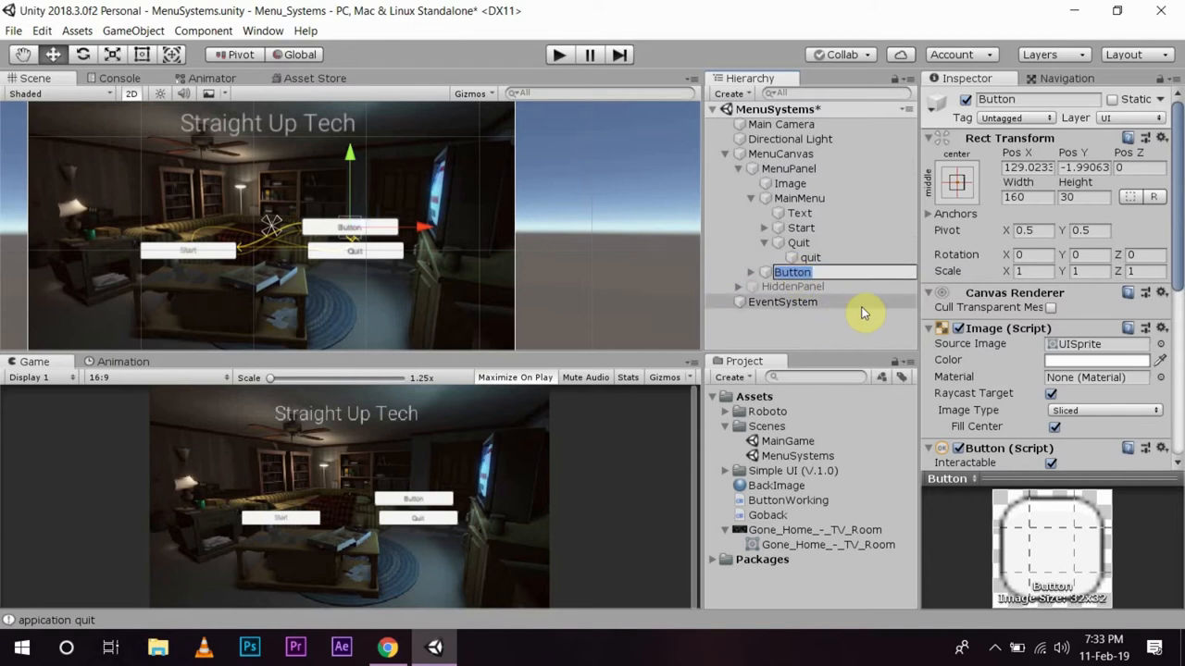
pyautogui.write('Login')
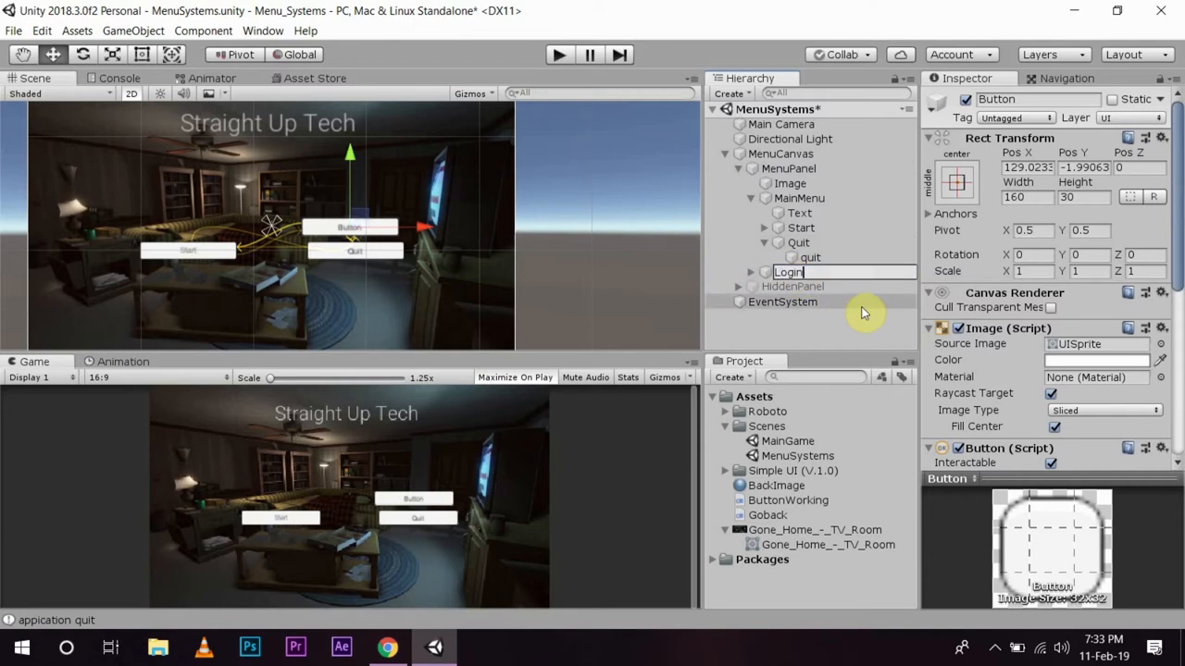
pyautogui.click(811, 257)
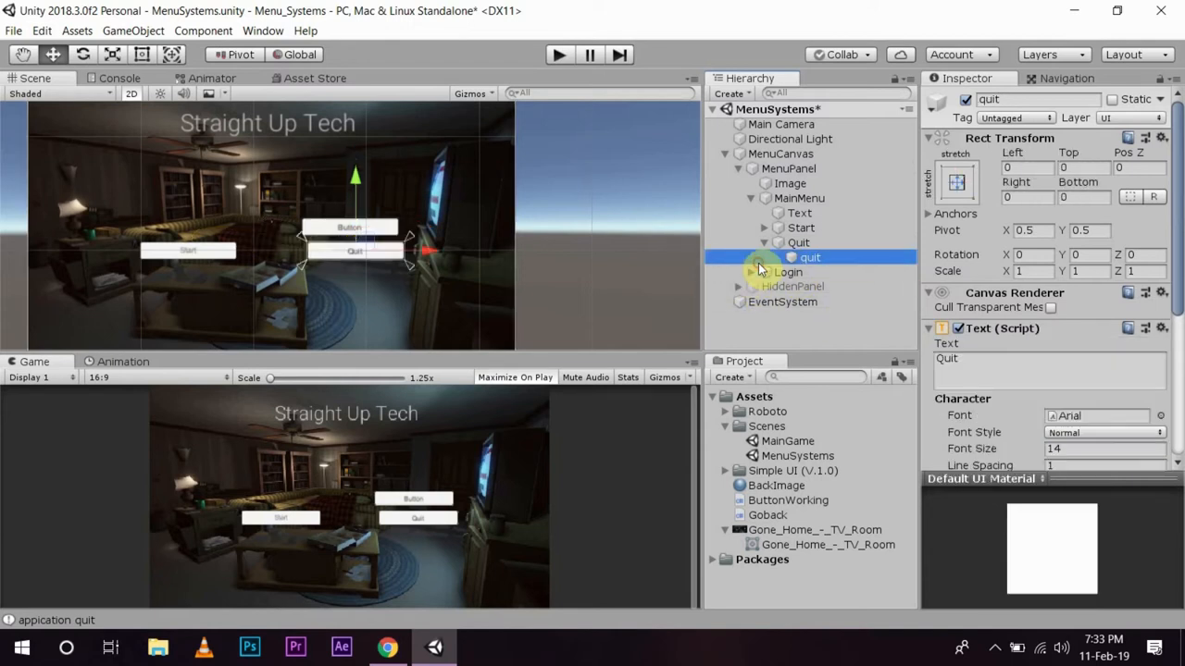
# Step: Make the Login button's text child display Login and name the child Login
pyautogui.click(789, 270)
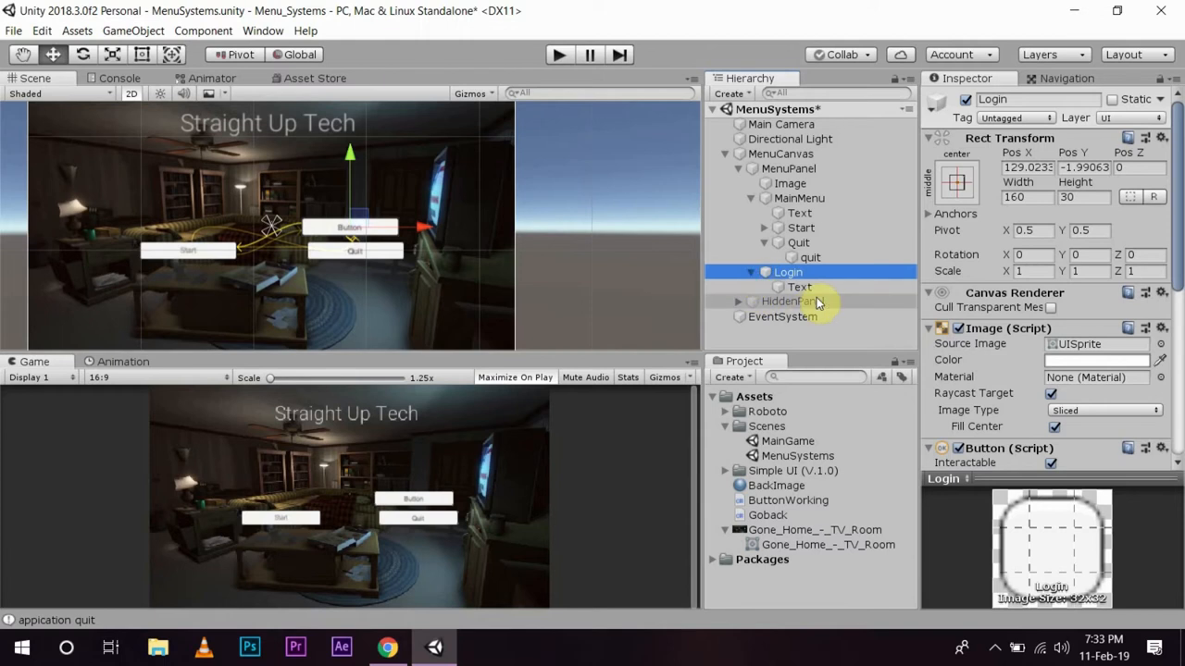
pyautogui.click(800, 287)
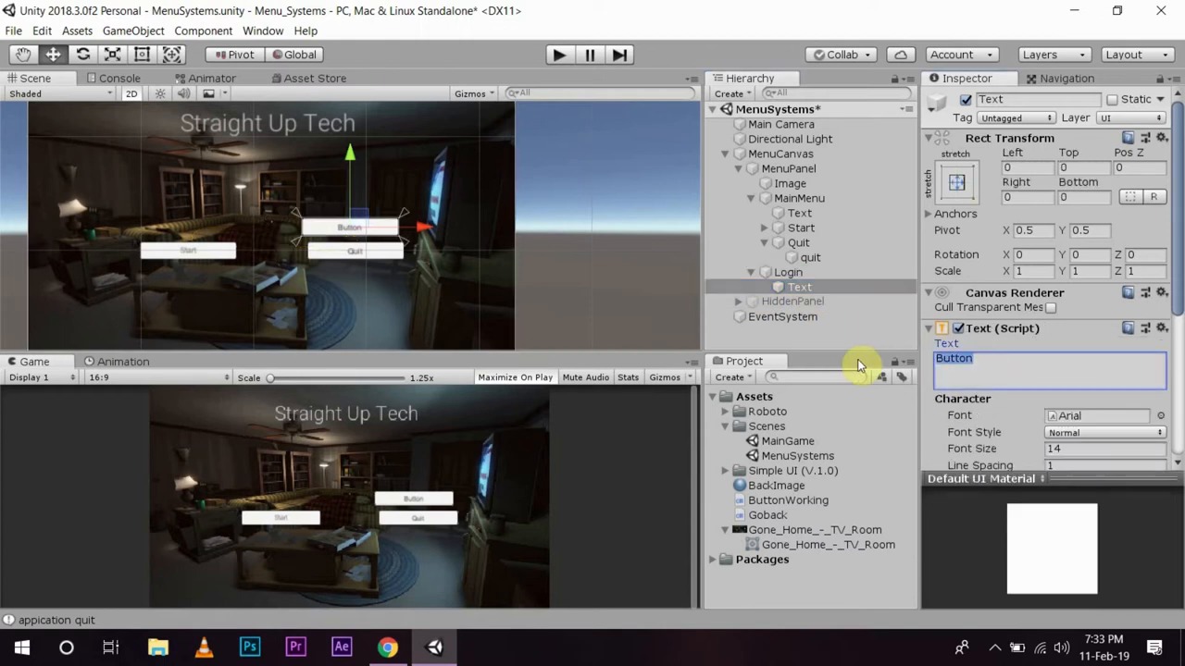
pyautogui.write('Login')
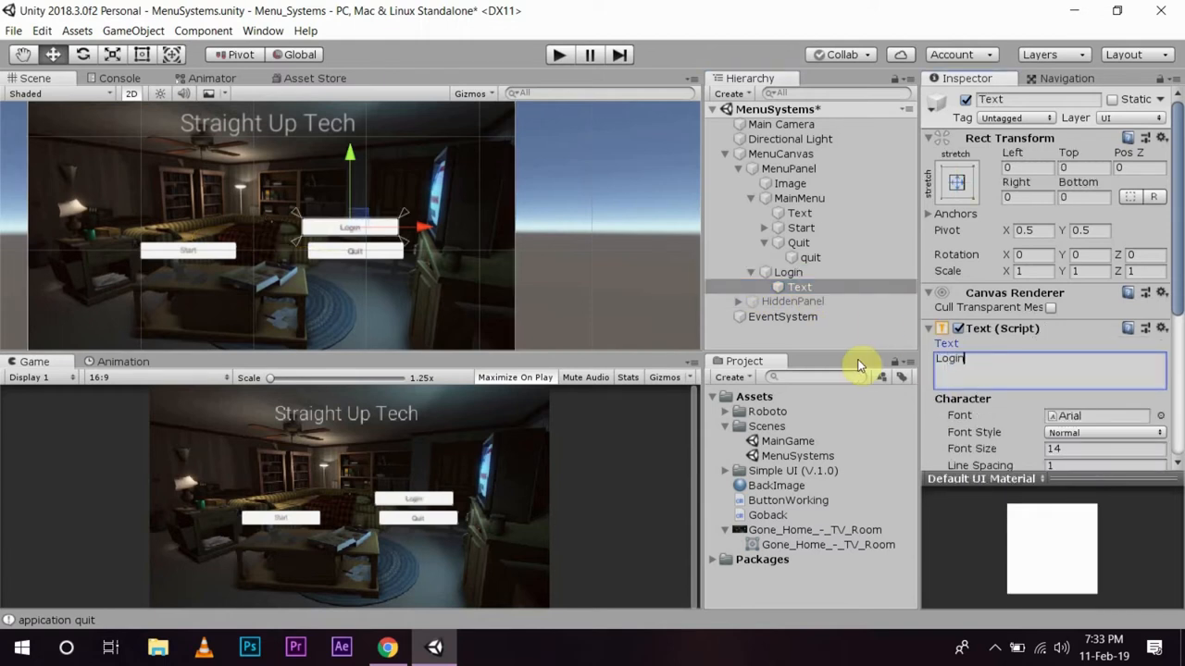
pyautogui.click(800, 287)
pyautogui.write('Log')
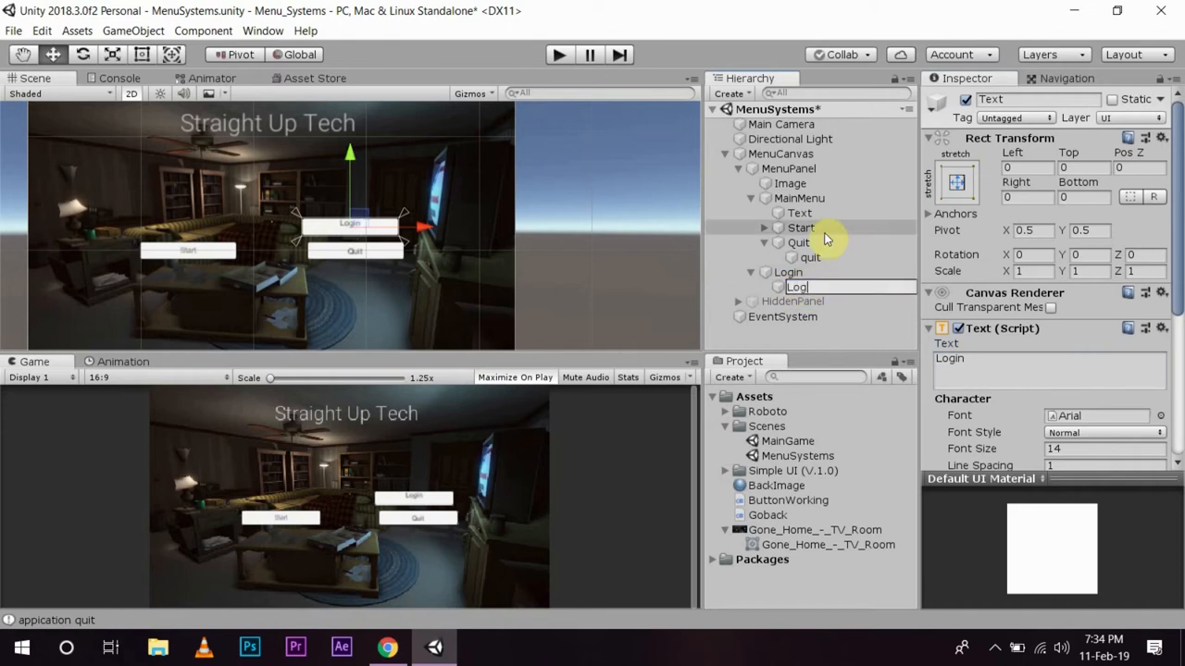
pyautogui.click(789, 285)
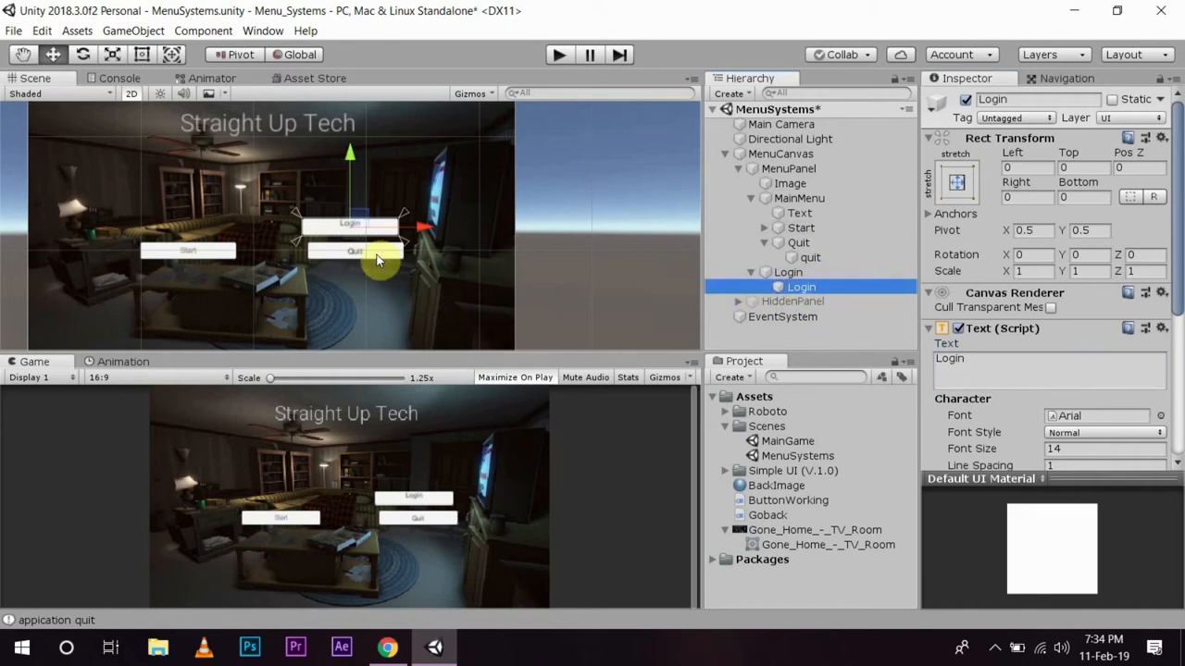
# Step: Move Login centered below Start and Quit, with Leaderboards and Achievments repositioned lower beneath it
pyautogui.moveTo(374, 259); pyautogui.dragTo(352, 167)
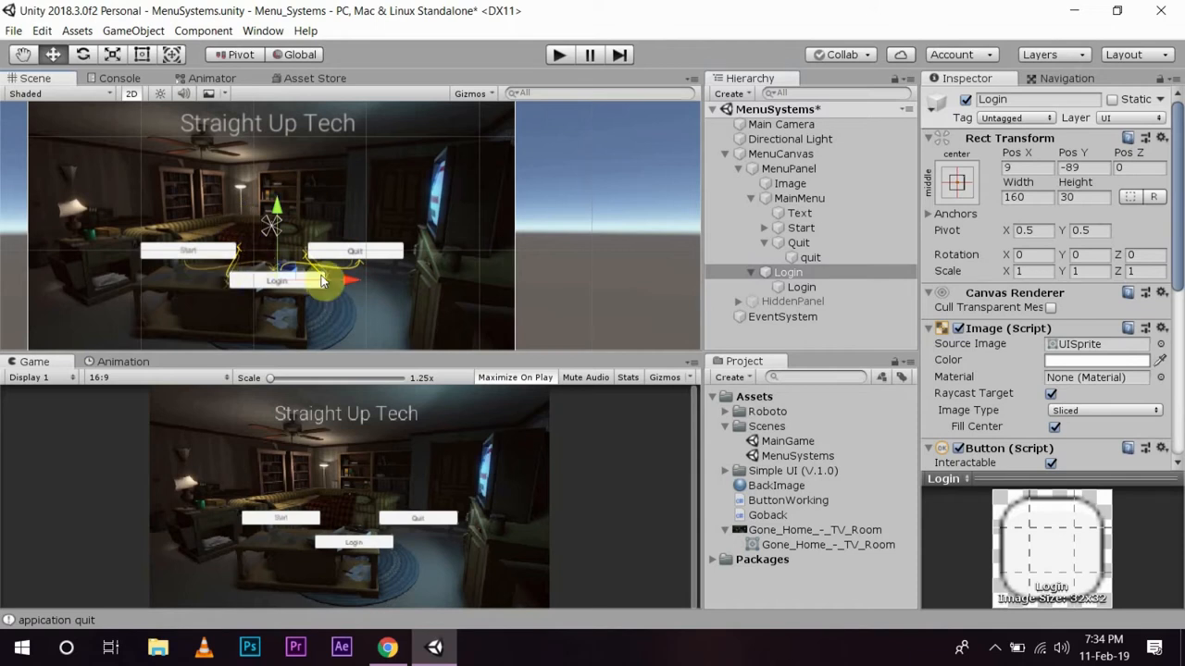
pyautogui.click(792, 300)
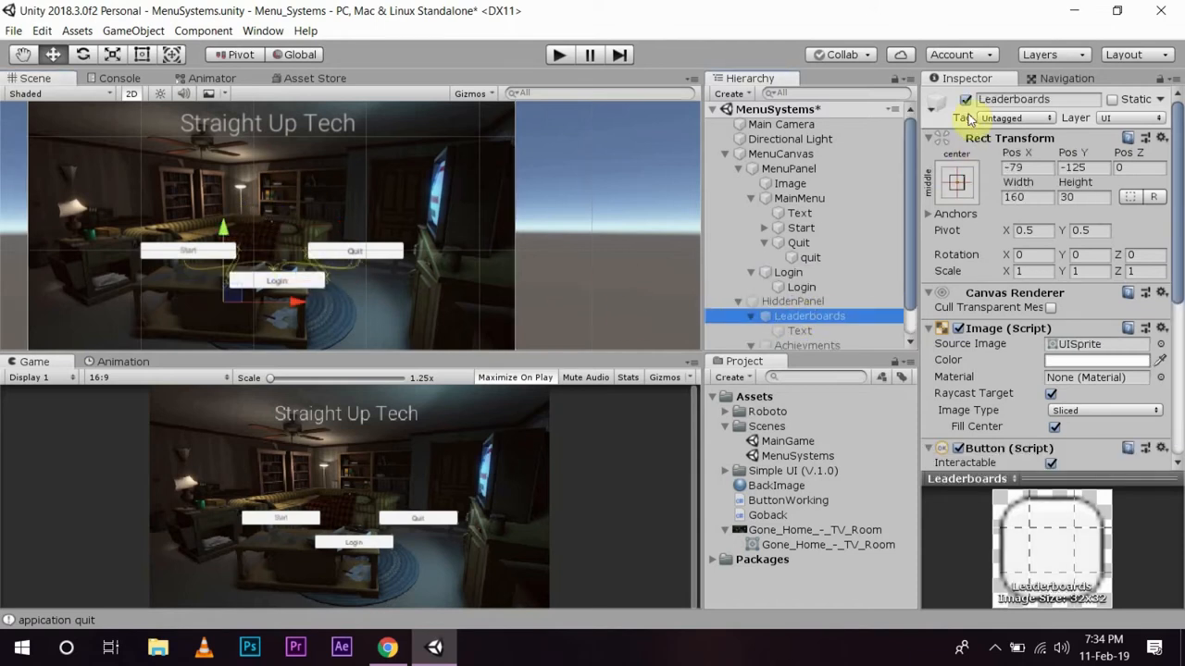
pyautogui.click(792, 300)
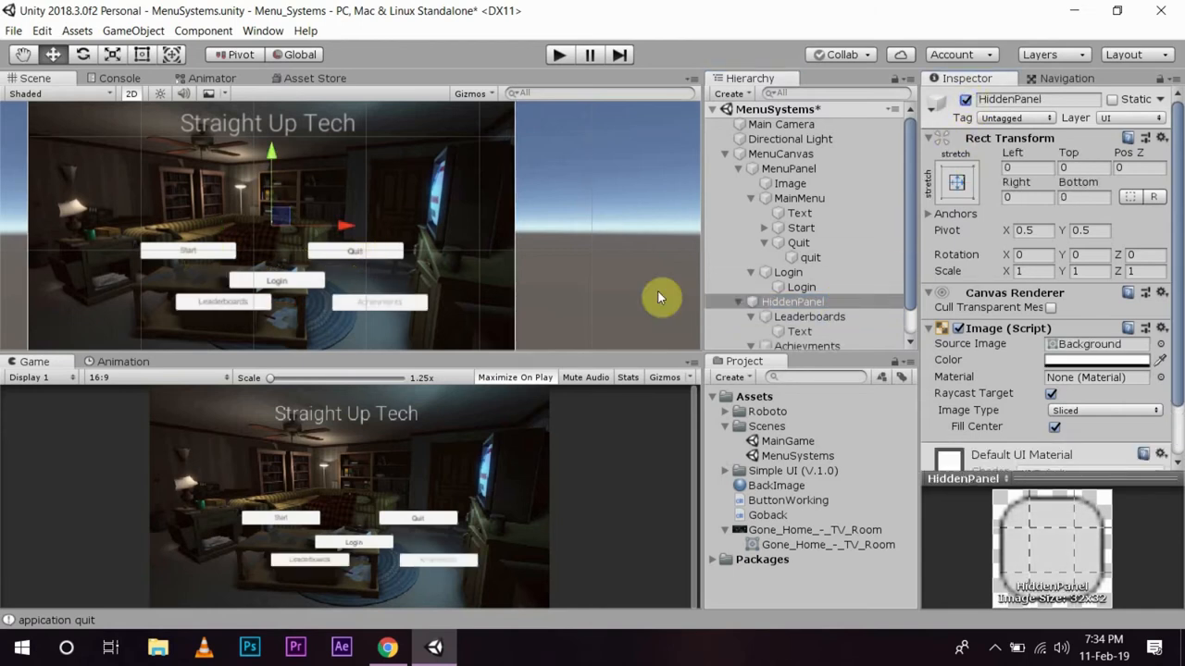
pyautogui.click(807, 317)
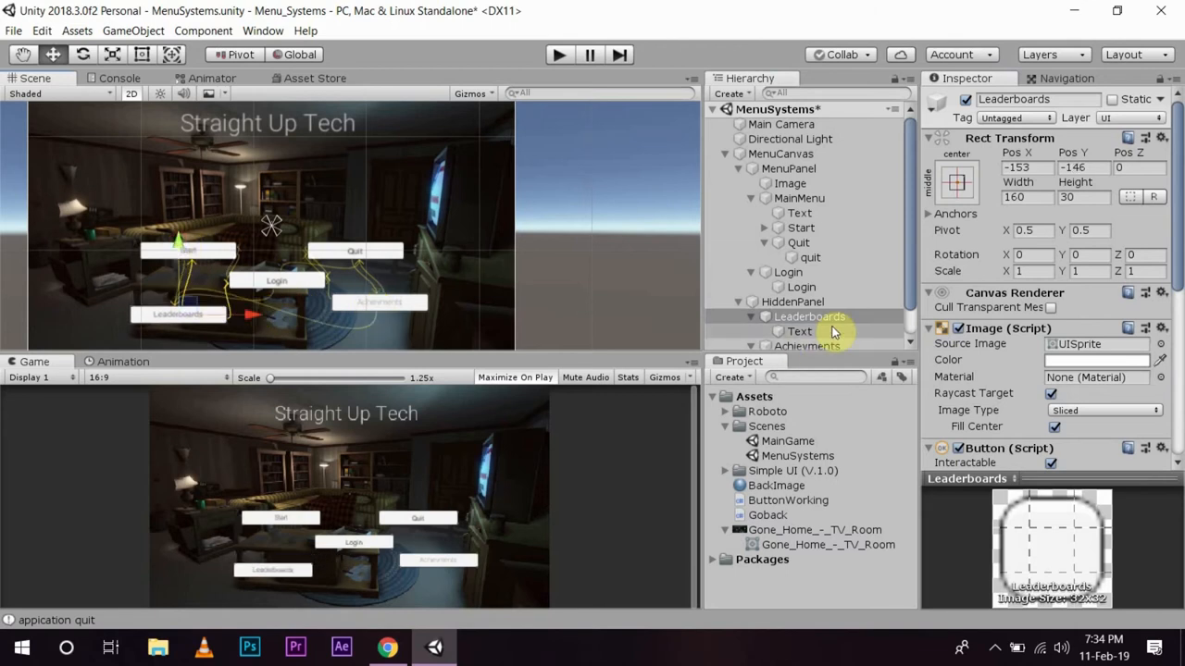
pyautogui.click(807, 313)
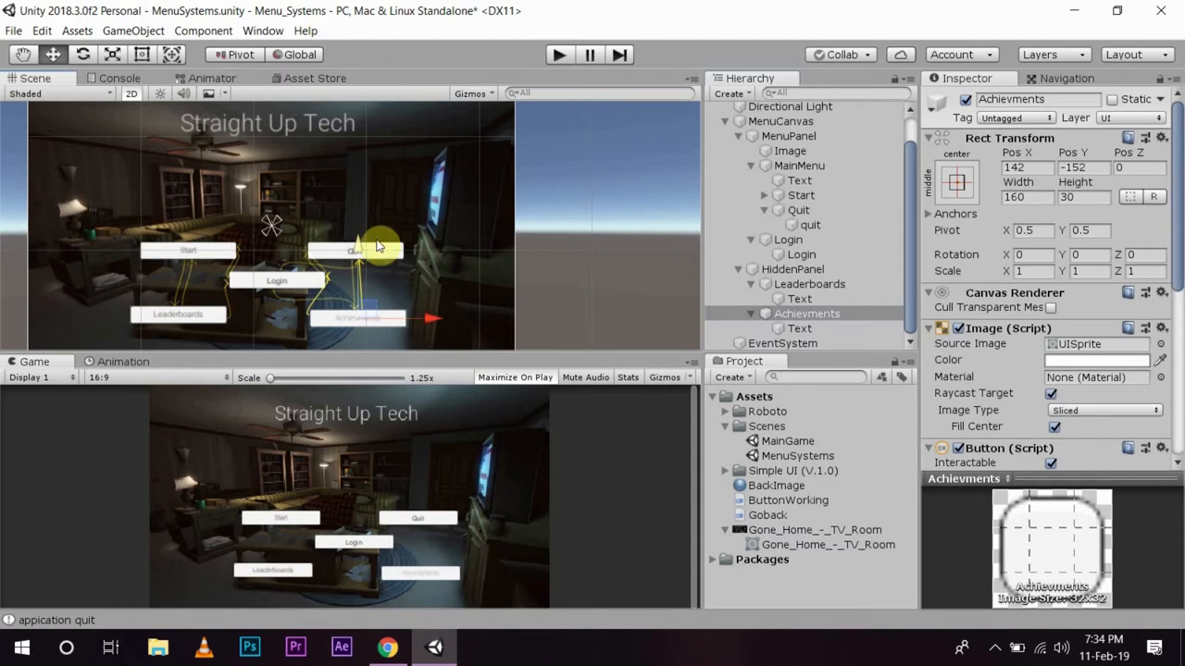
pyautogui.click(796, 211)
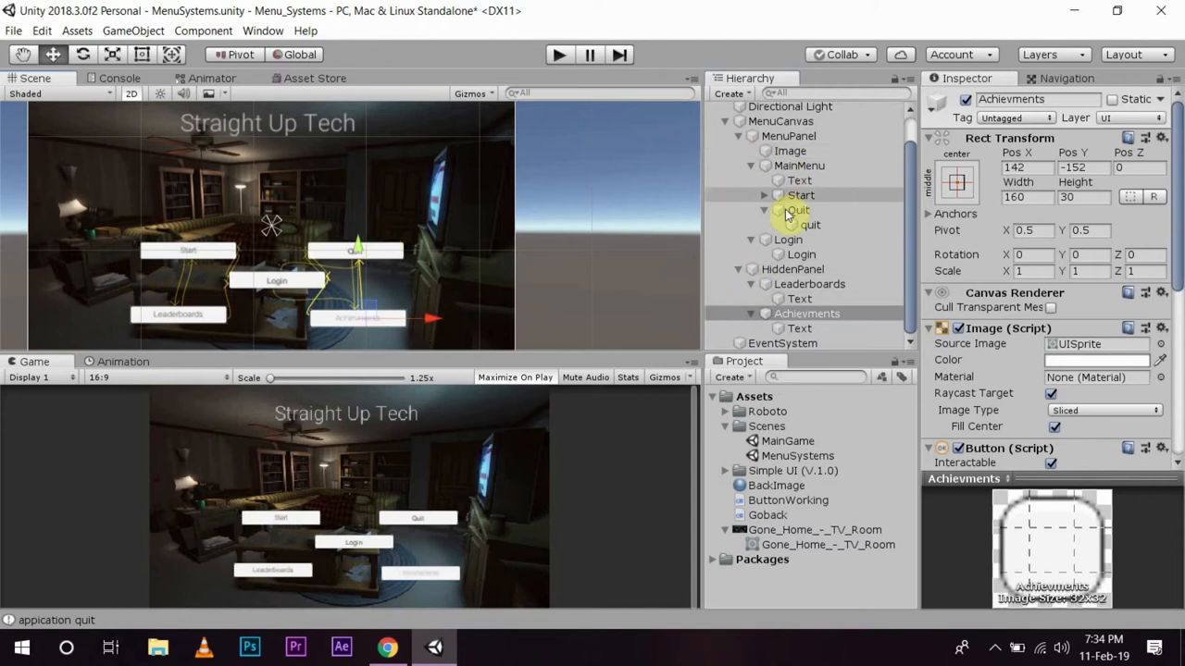
pyautogui.click(793, 271)
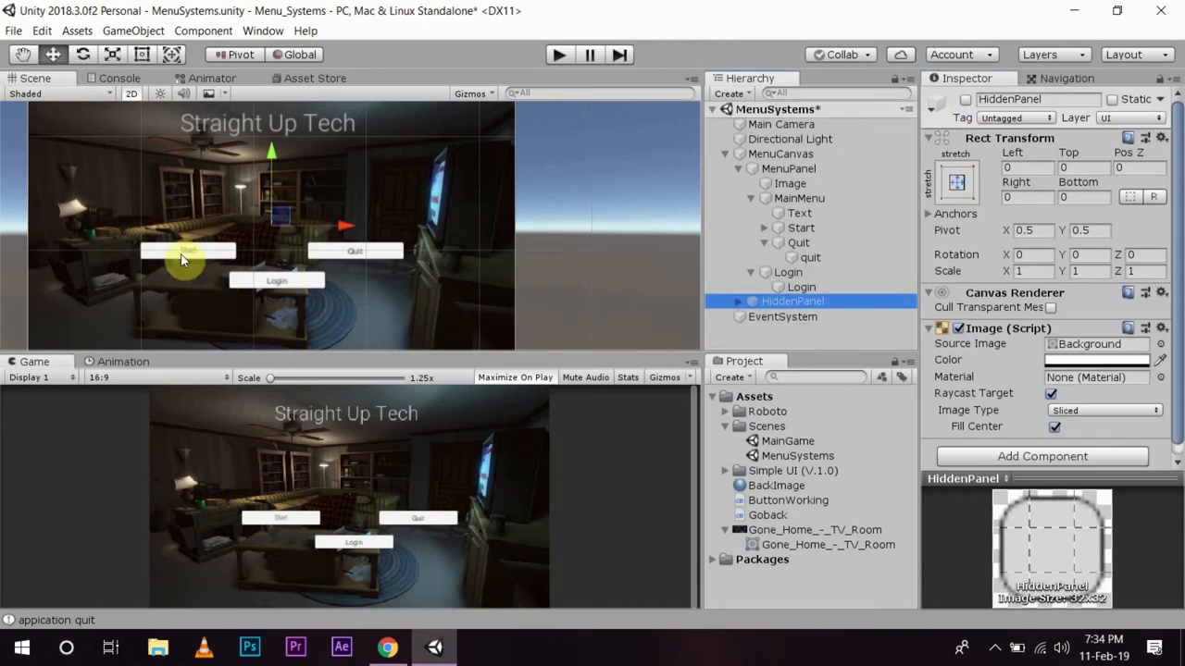
pyautogui.moveTo(278, 281)
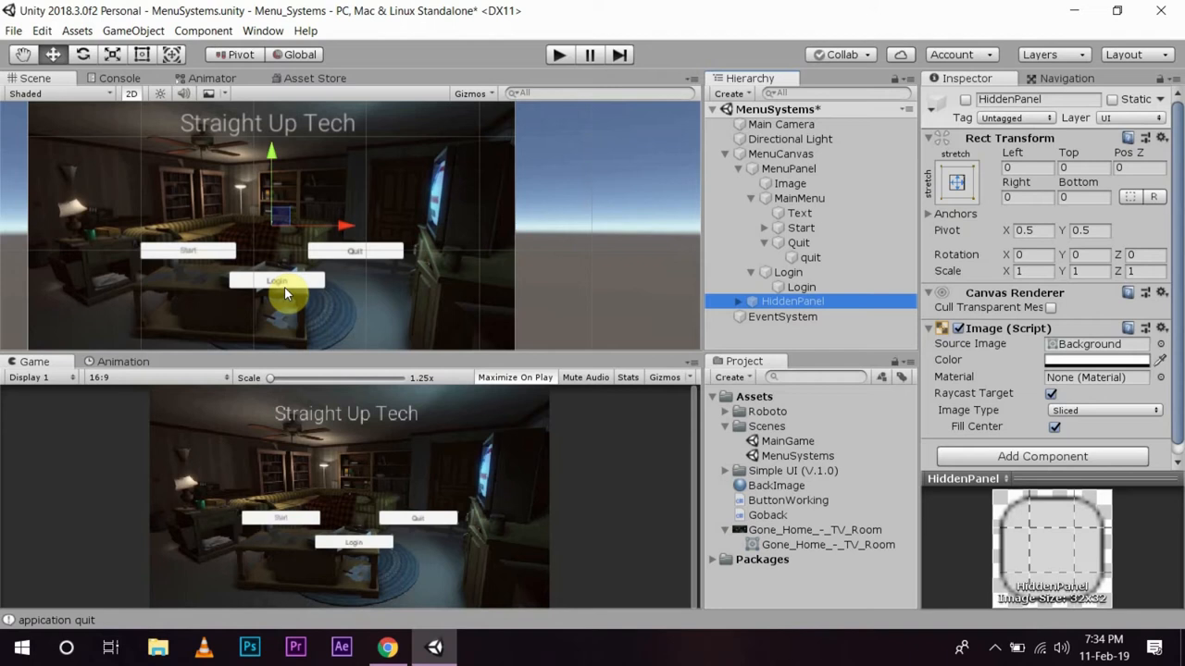
pyautogui.moveTo(315, 318)
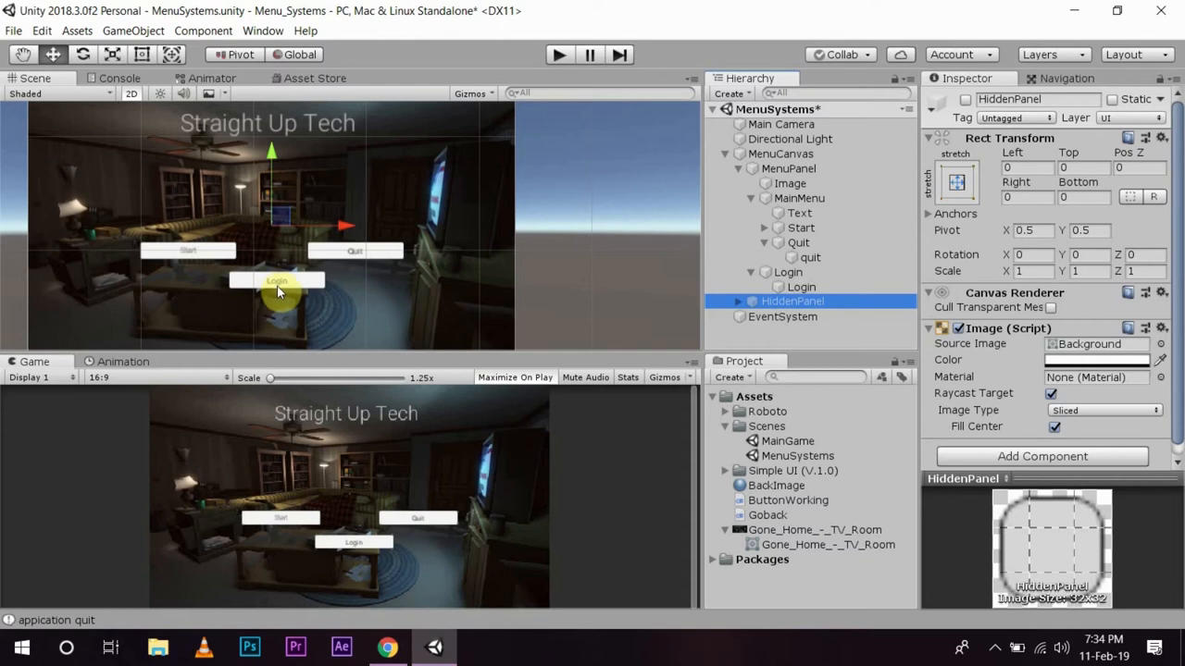
pyautogui.moveTo(311, 297)
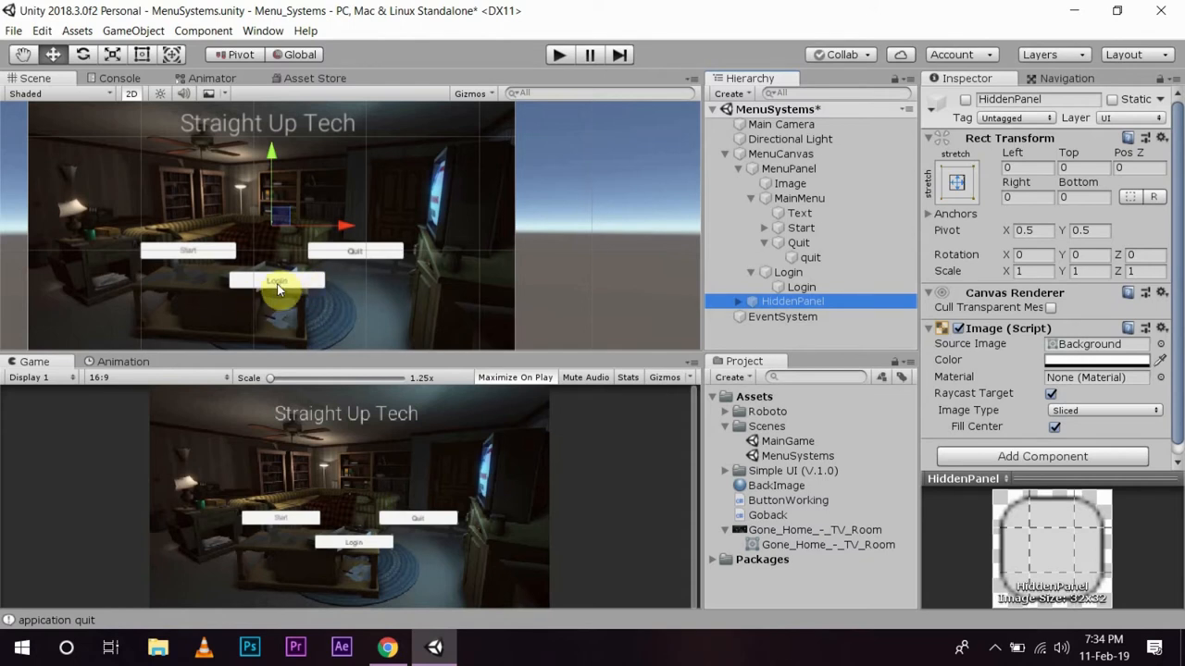
pyautogui.moveTo(478, 374)
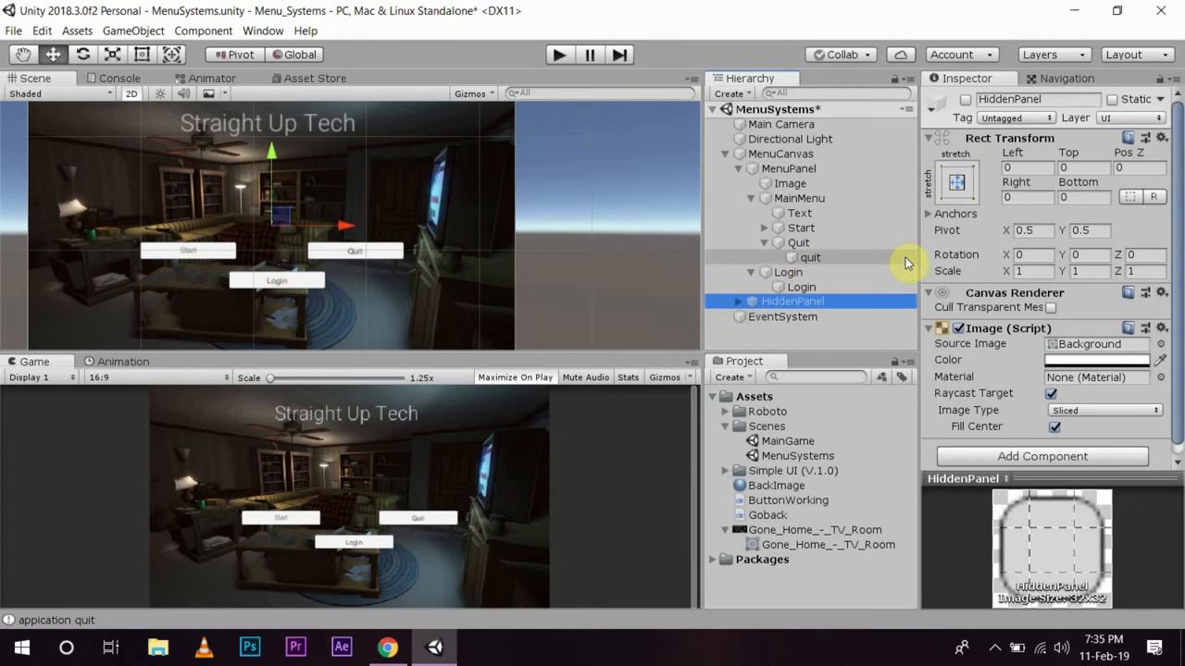
# Step: Open MenuPanel's ButtonWorking script component in Visual Studio for editing
pyautogui.click(781, 154)
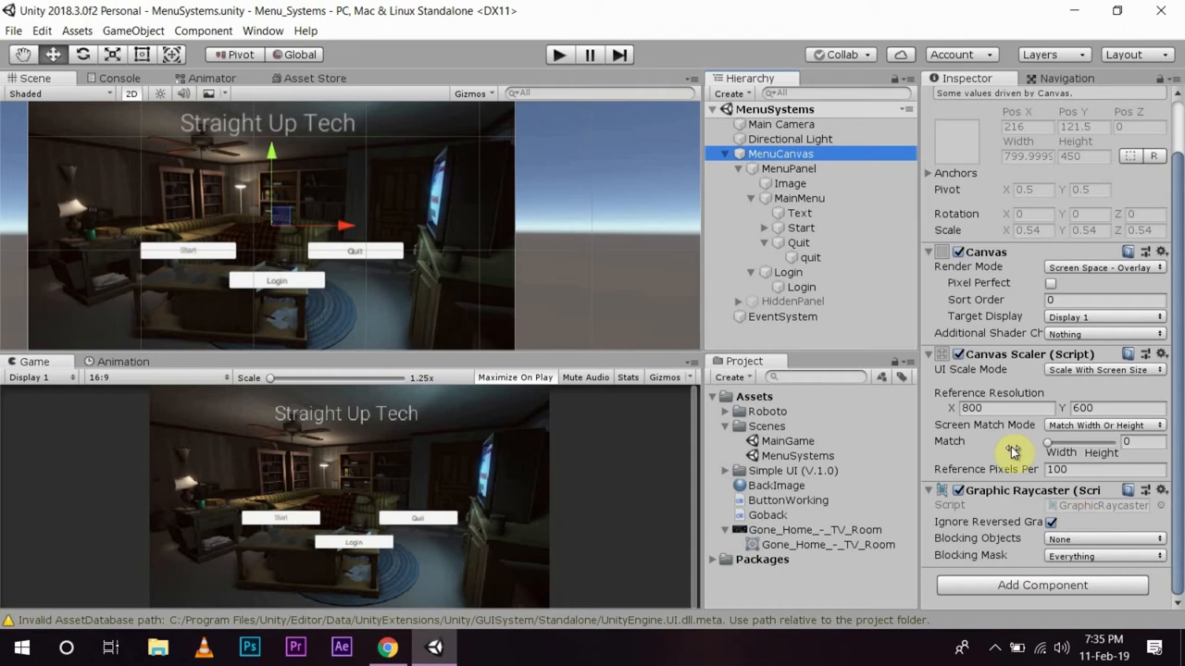
pyautogui.click(789, 169)
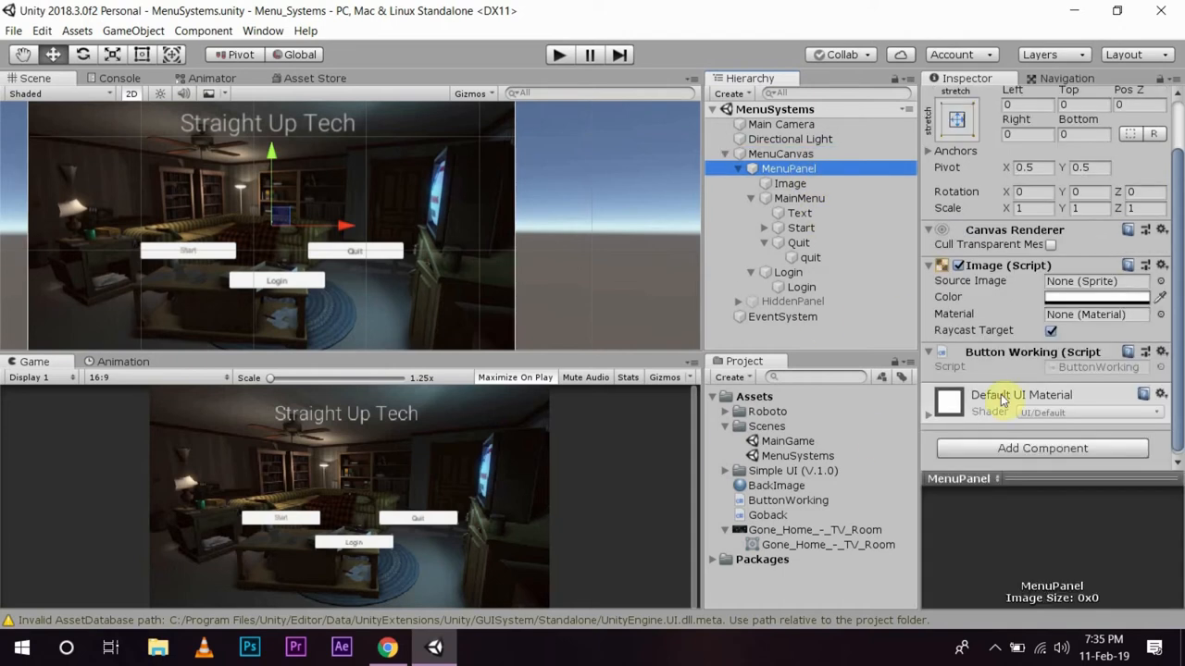
pyautogui.doubleClick(1096, 367)
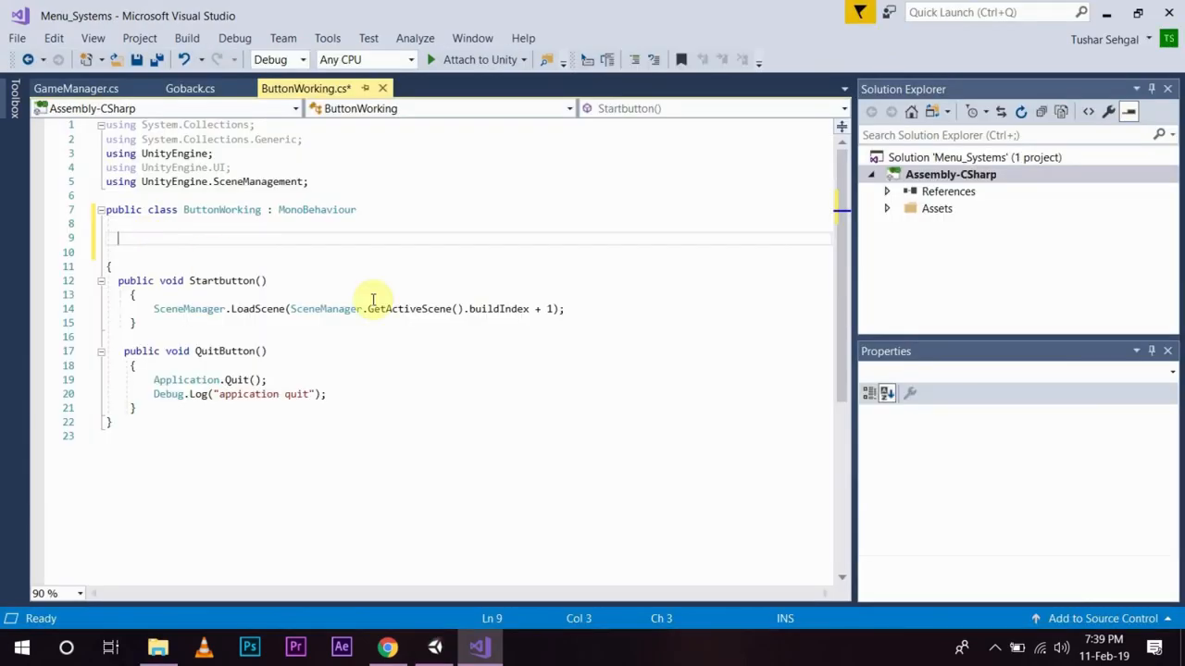
# Step: Declare 'public GameObject UIpanel;' at the top of the ButtonWorking class body
pyautogui.write('public Game')
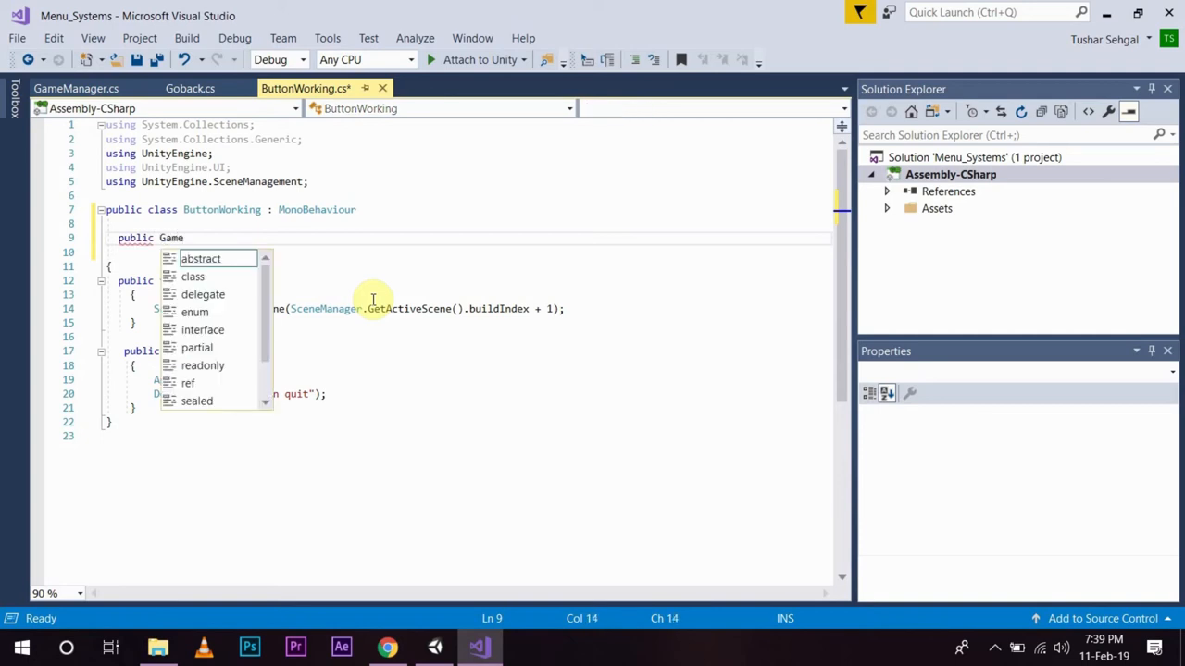
pyautogui.write('Object')
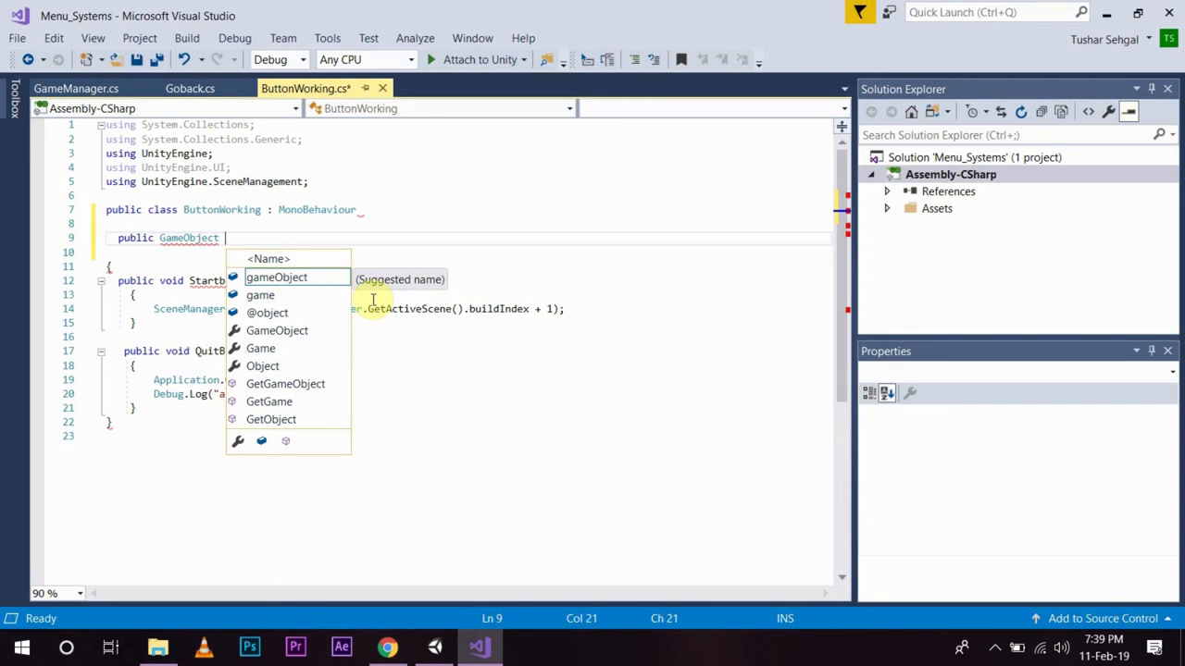
pyautogui.write('UIp')
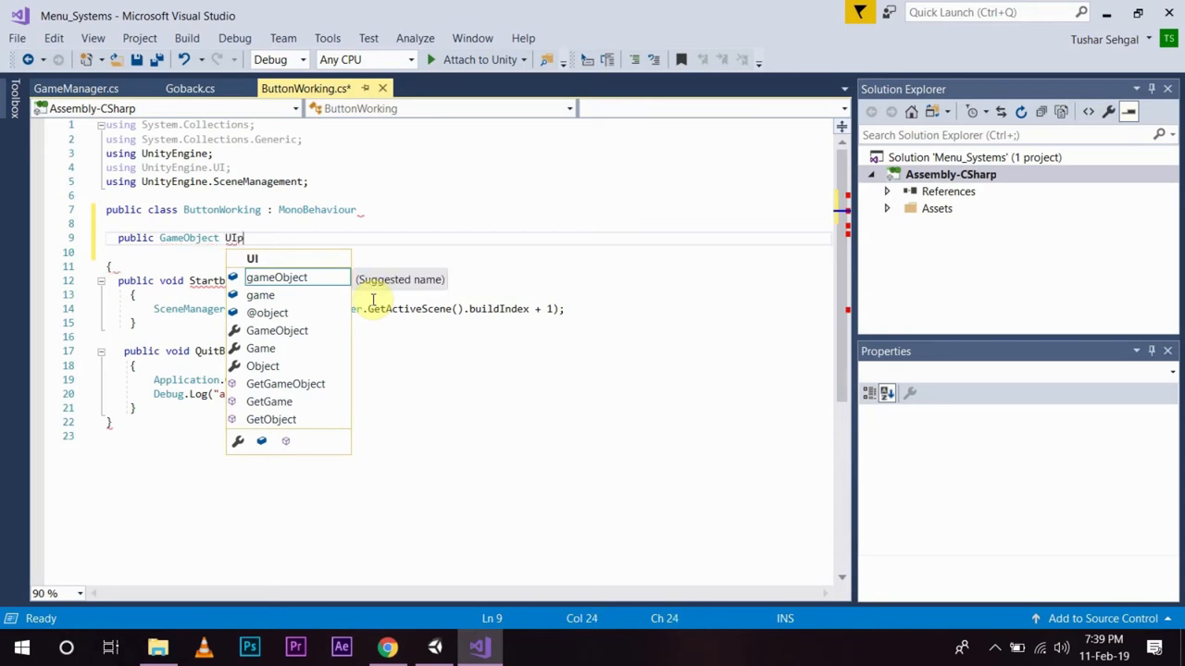
pyautogui.write('panel;')
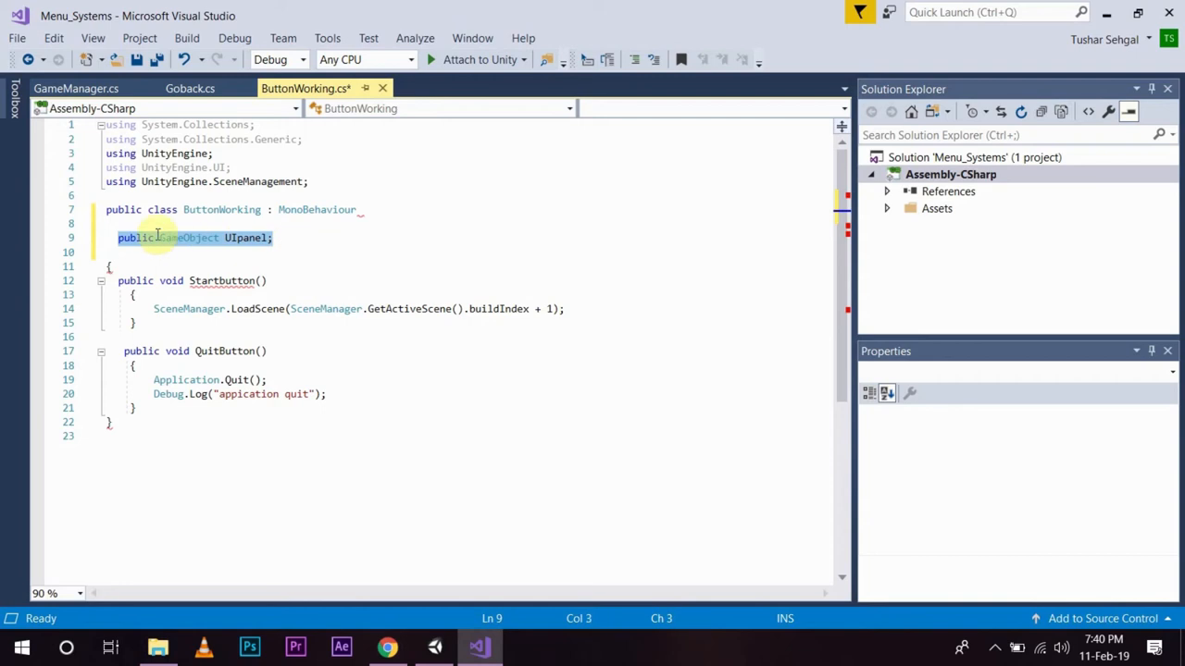
pyautogui.press('Delete')
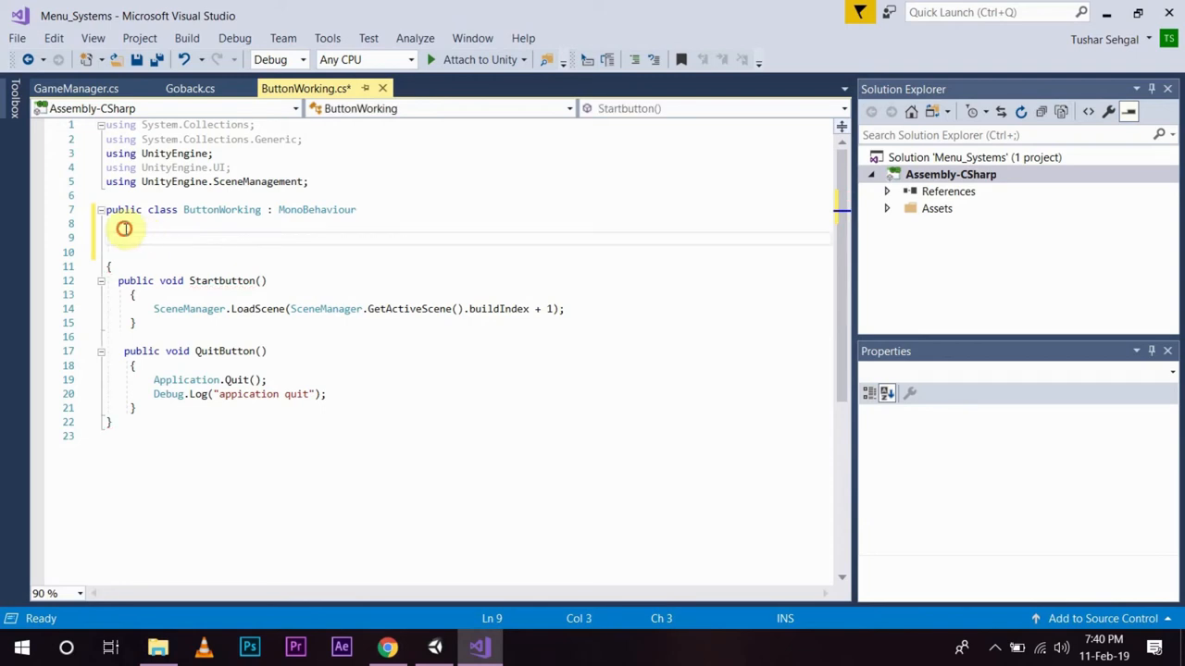
pyautogui.press('Backspace')
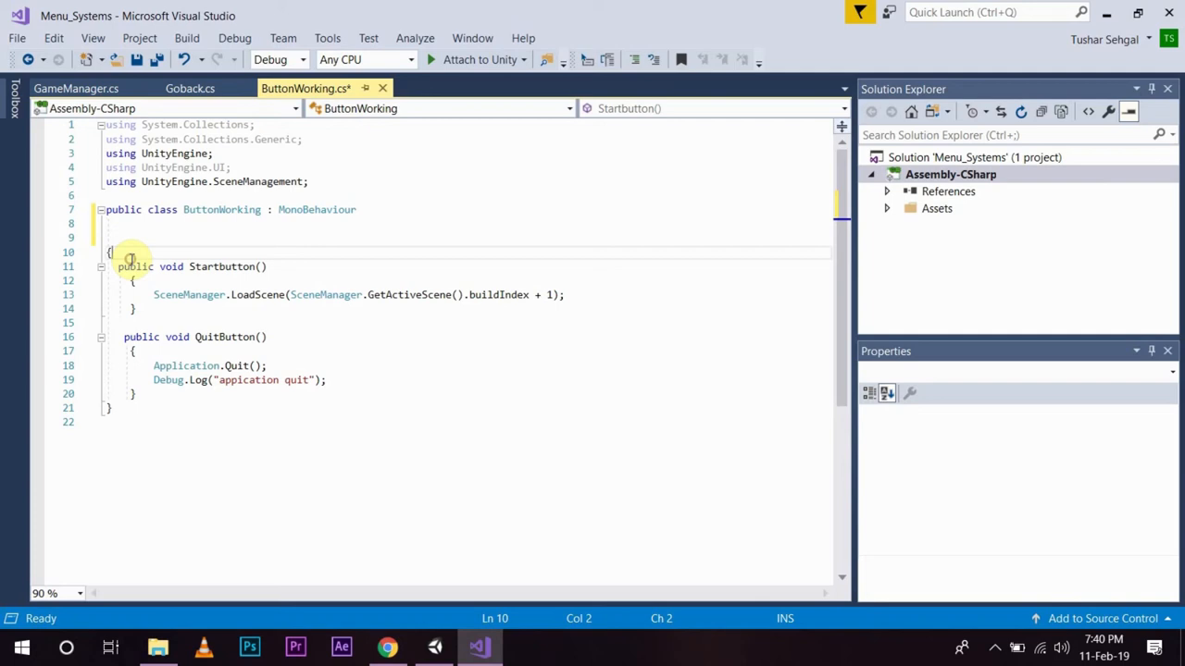
pyautogui.press('enter')
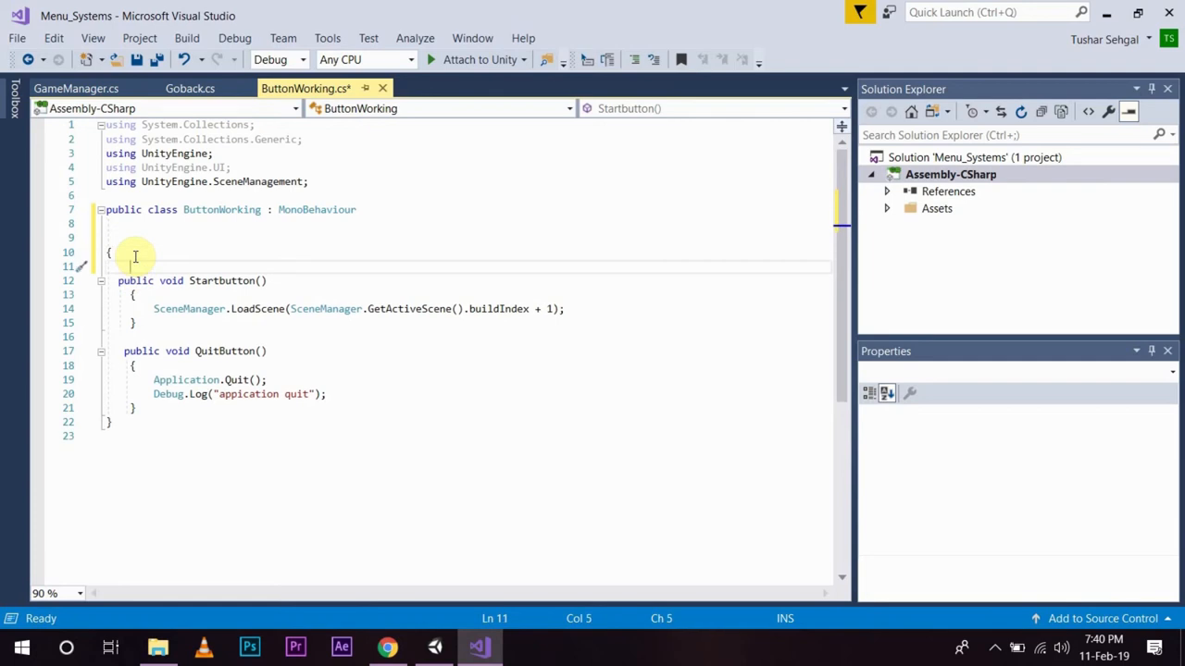
pyautogui.write('public GameObject UIpanel;')
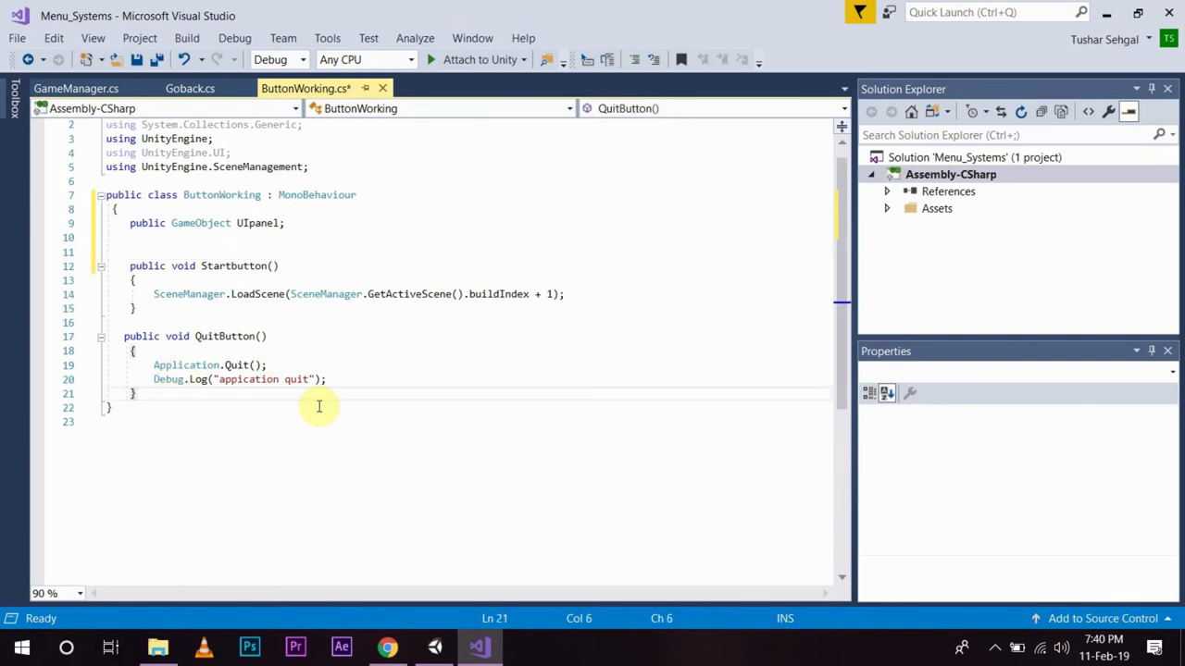
# Step: Write a public void Gamelogin method calling UIpanel.SetActive(true), save, and return to Unity
pyautogui.write('p')
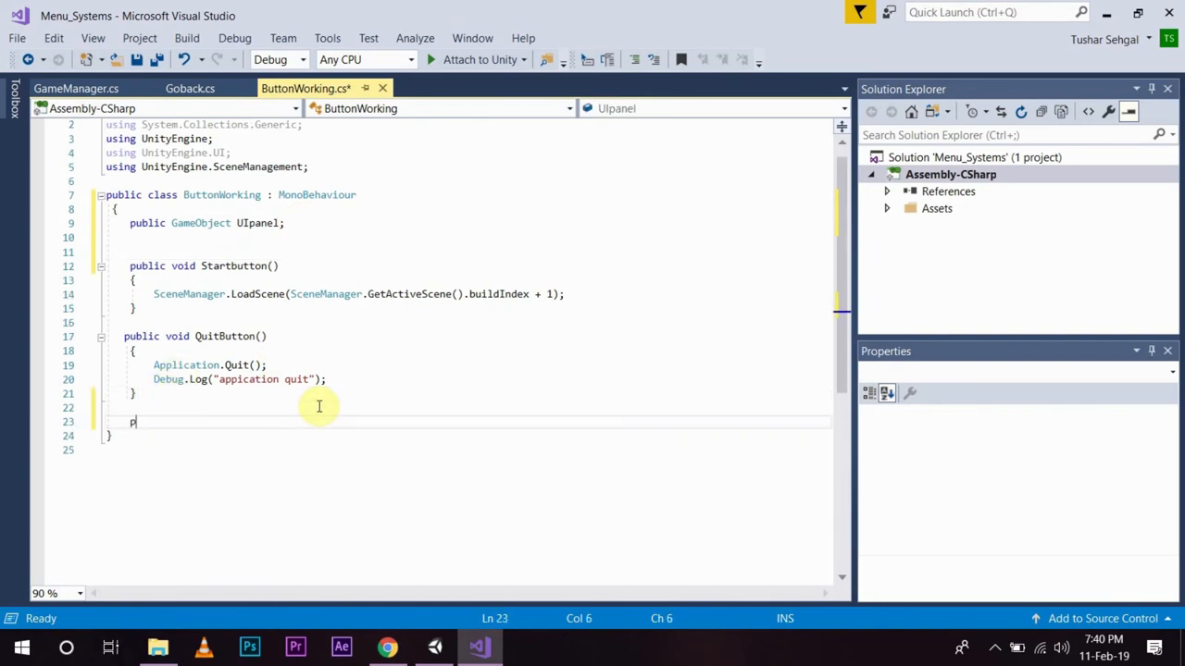
pyautogui.write('ublic')
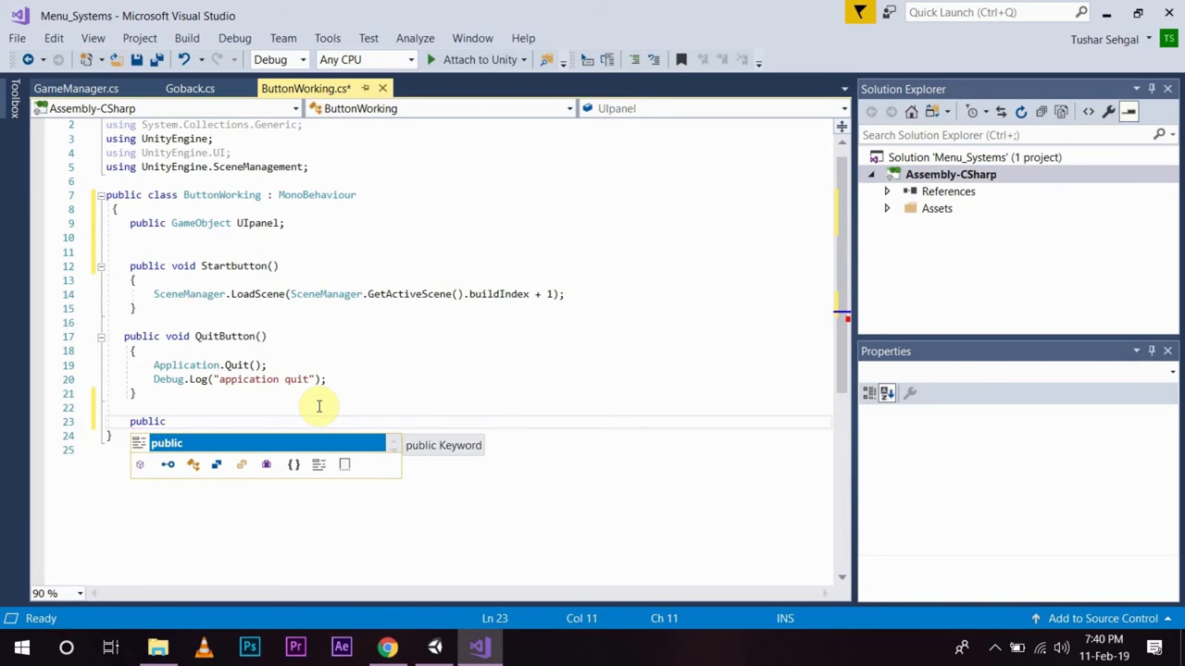
pyautogui.write('void login(')
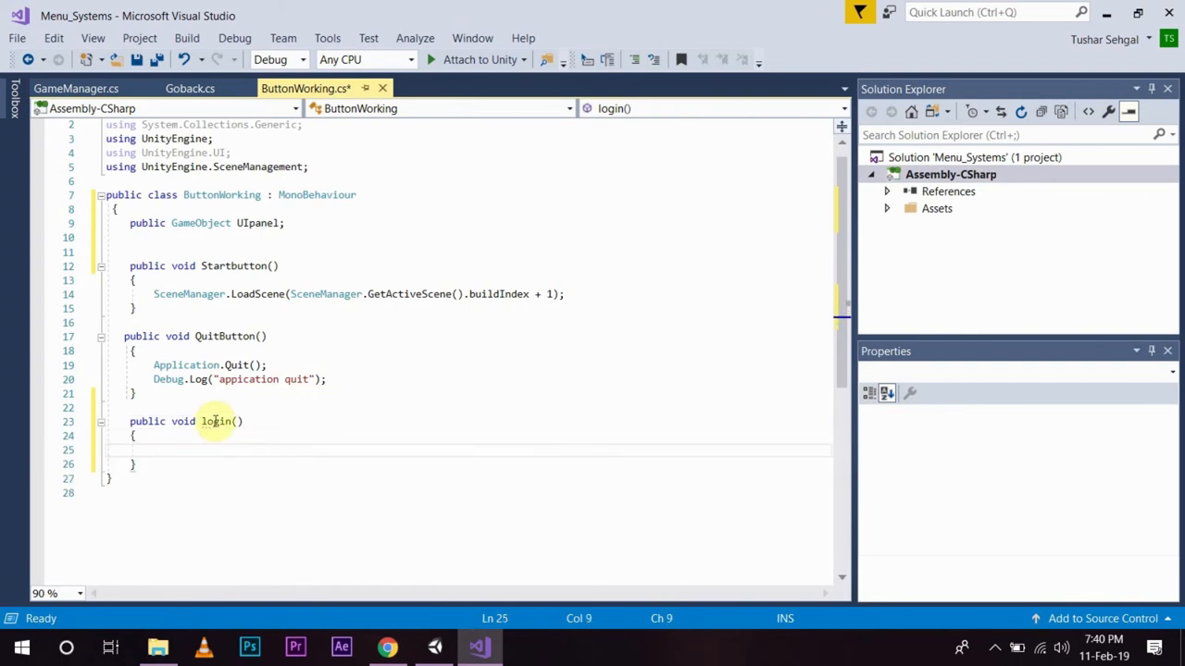
pyautogui.moveTo(291, 429)
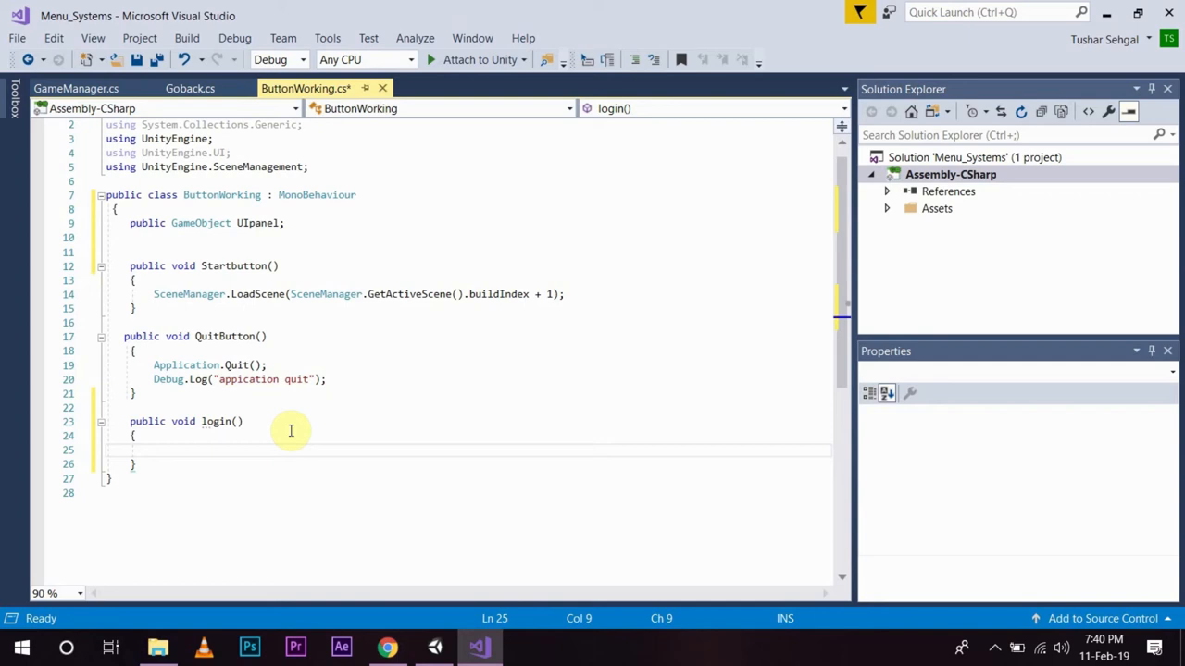
pyautogui.moveTo(287, 429)
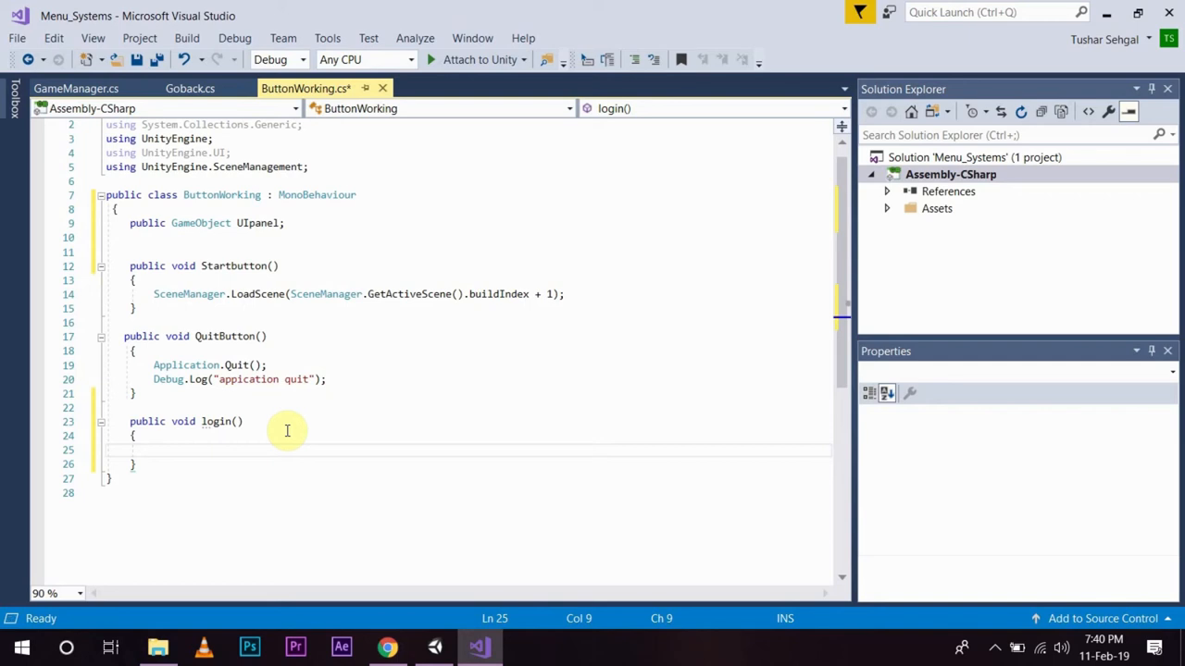
pyautogui.write('UIpanel')
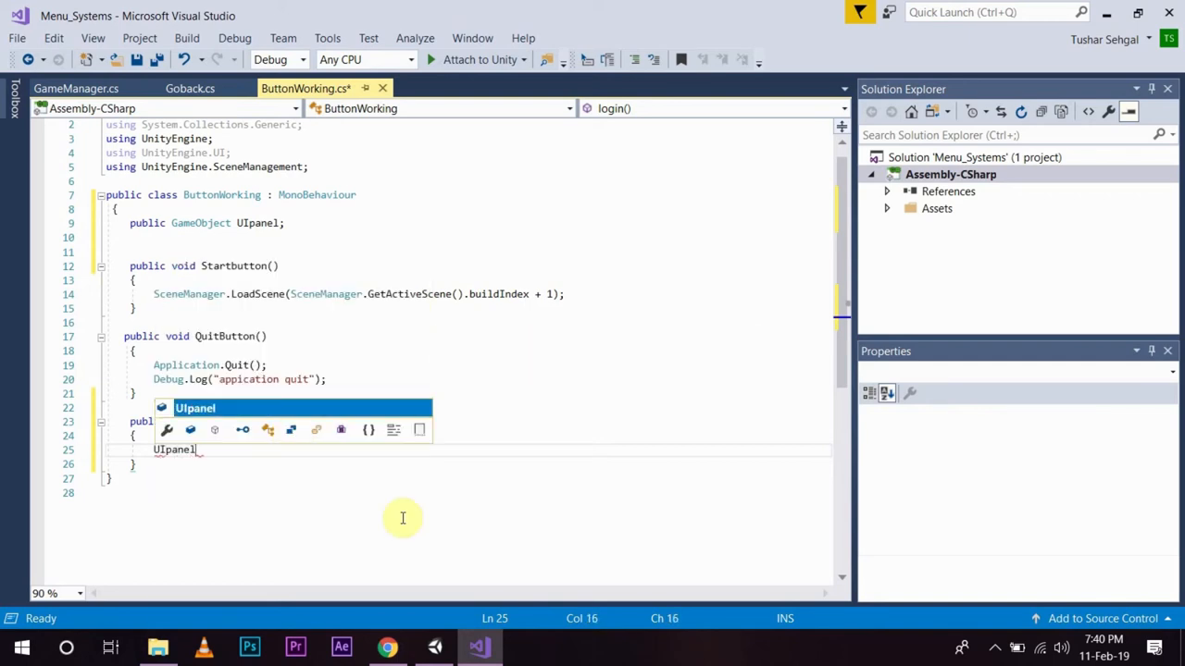
pyautogui.write('.set')
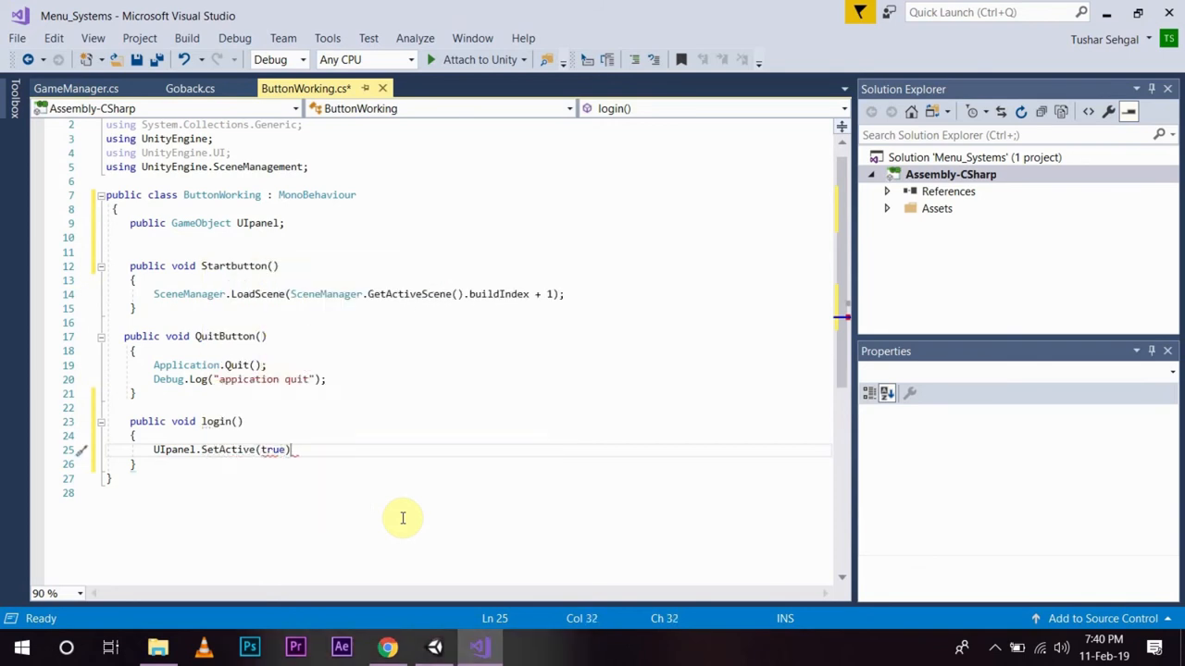
pyautogui.write(';')
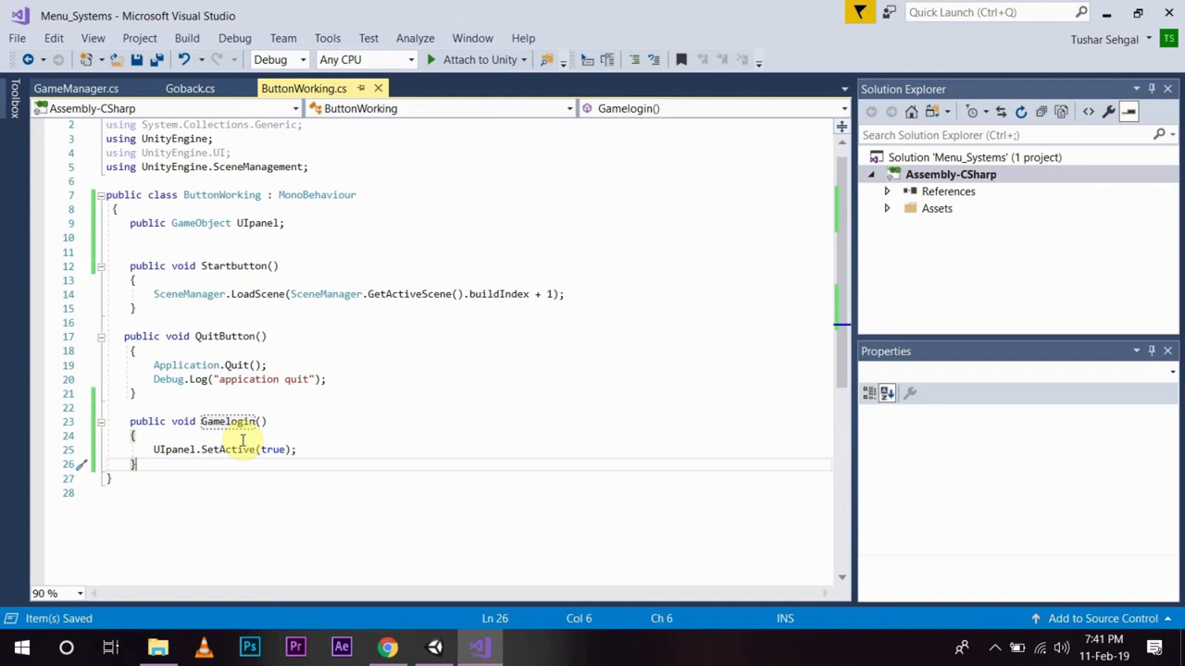
pyautogui.moveTo(407, 411)
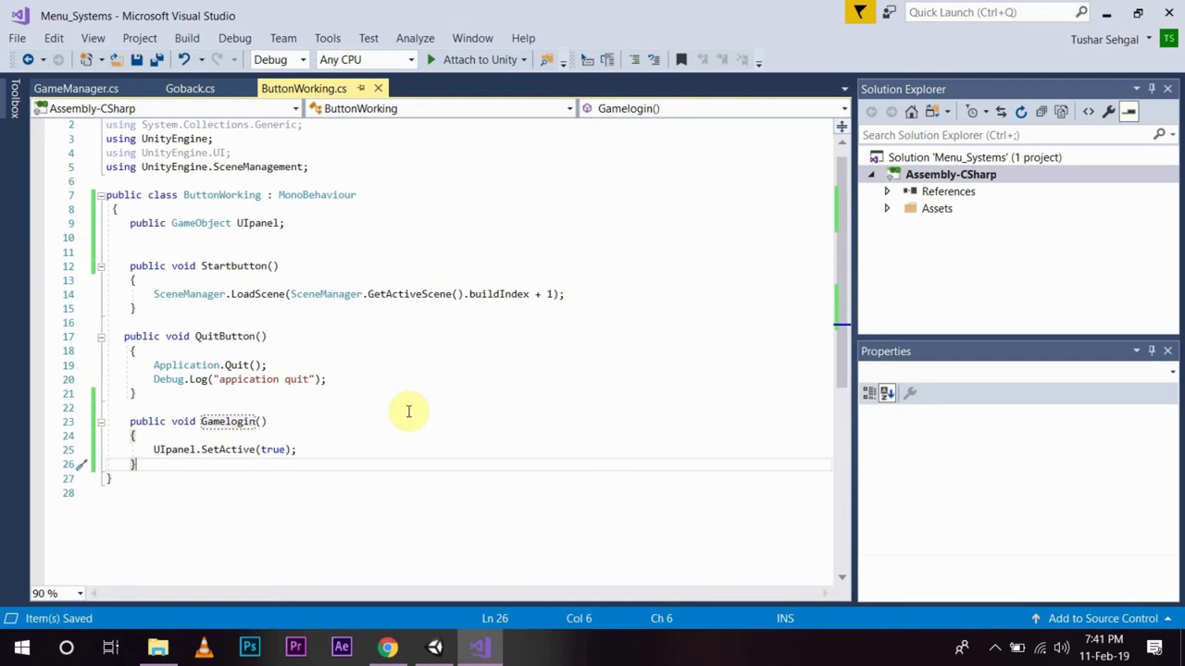
pyautogui.click(433, 648)
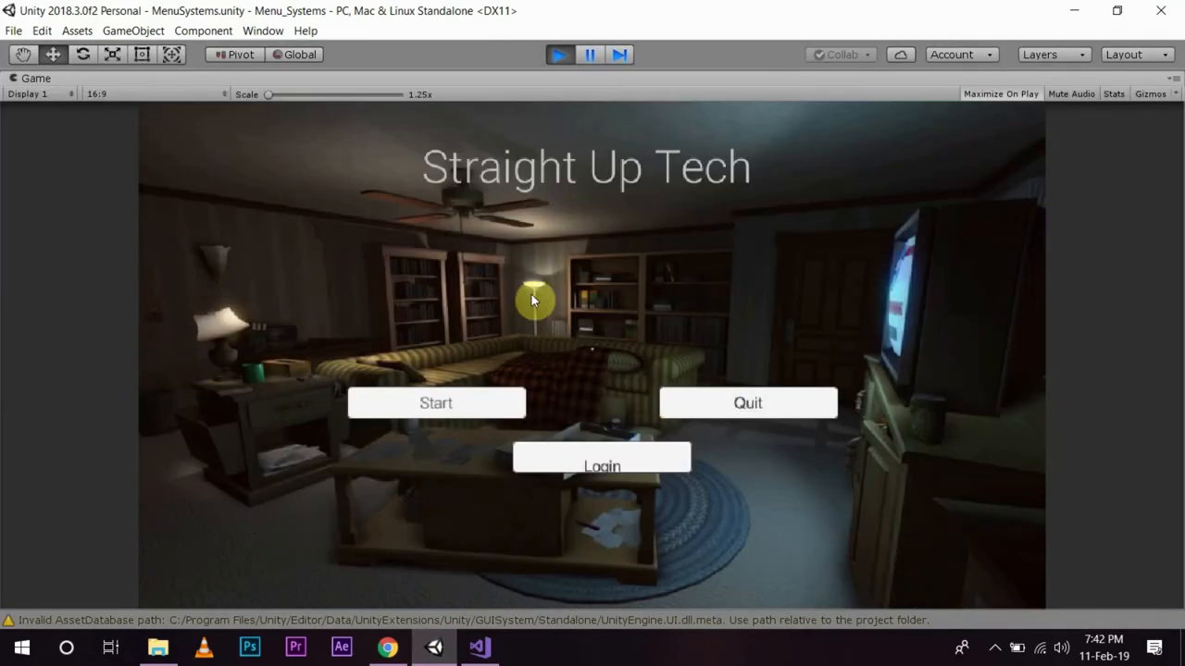
pyautogui.moveTo(602, 459)
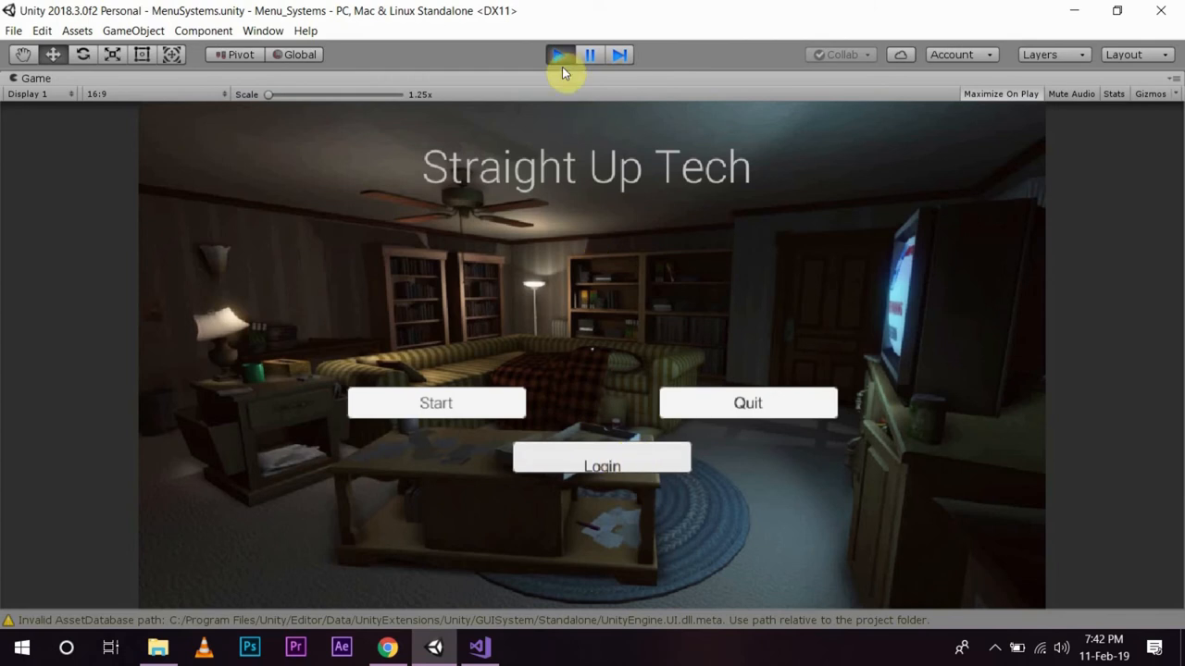
# Step: Add an On Click entry on the Login button calling ButtonWorking.Gamelogin on MenuPanel, then play
pyautogui.click(559, 56)
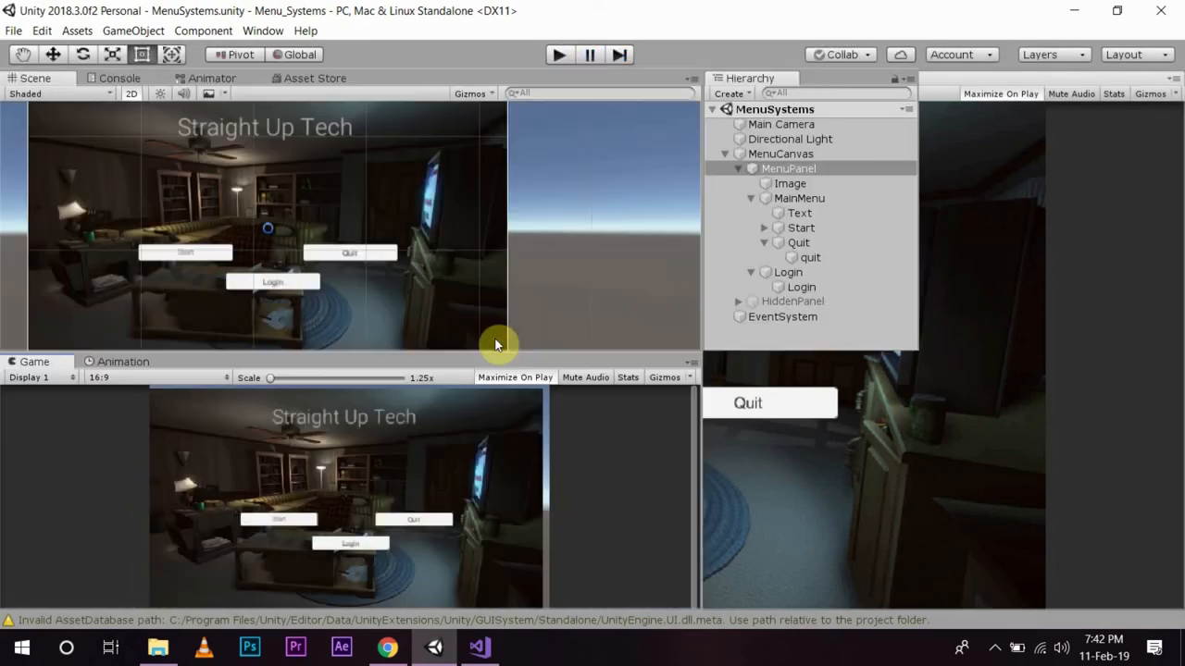
pyautogui.click(789, 168)
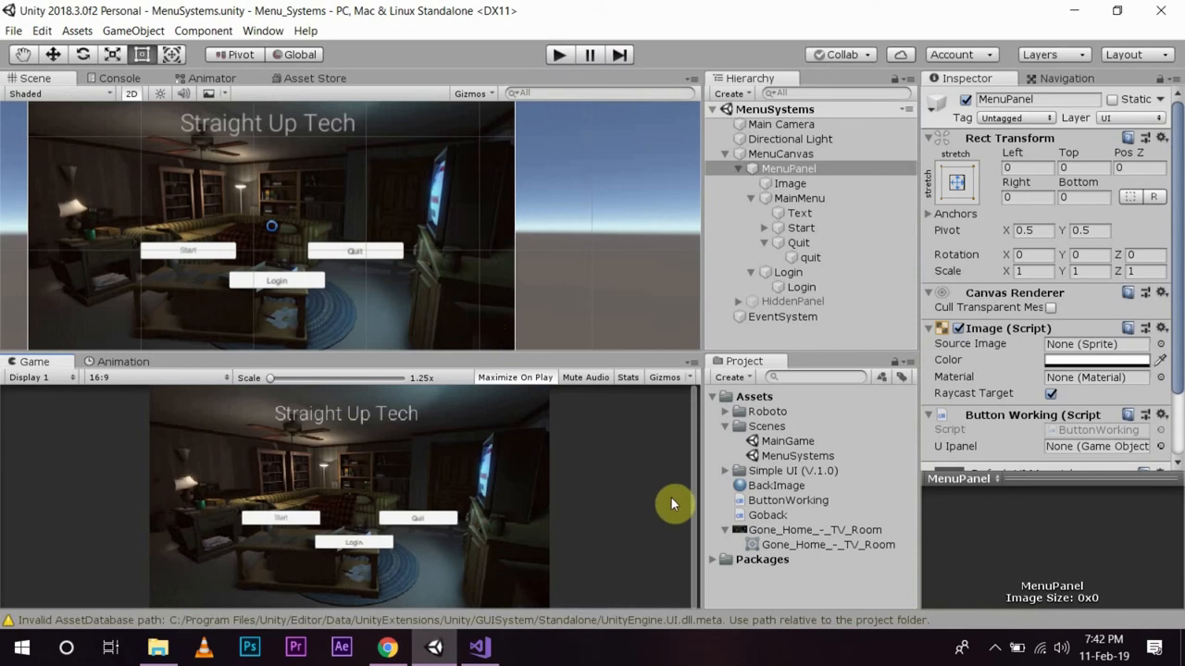
pyautogui.moveTo(278, 281)
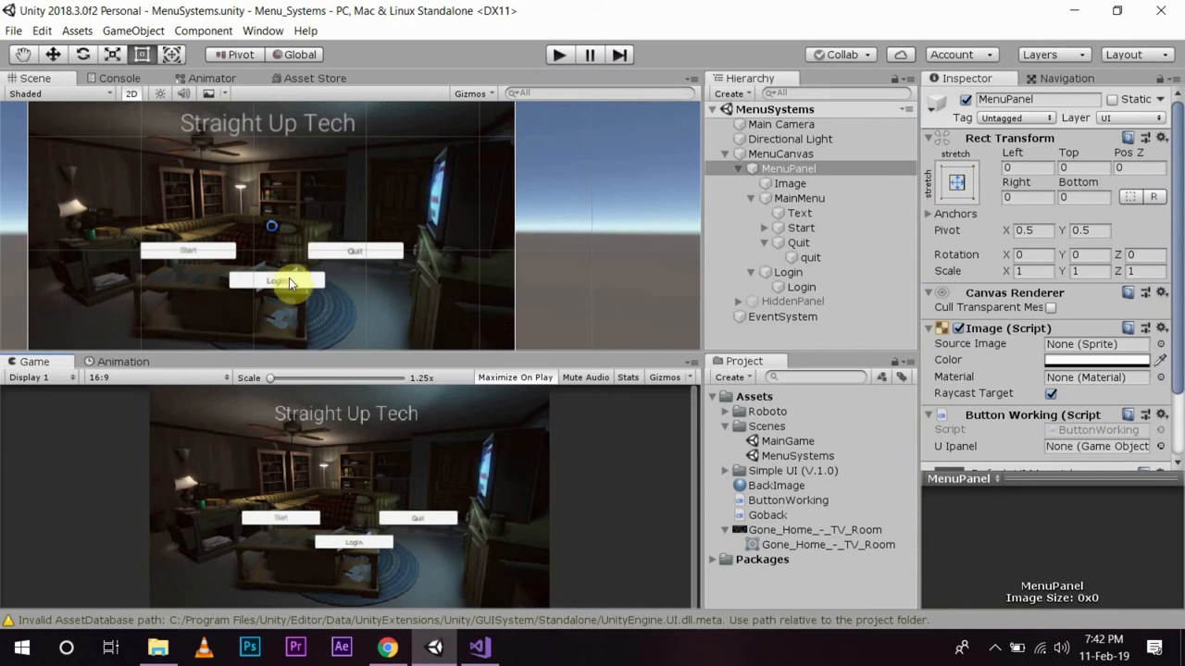
pyautogui.click(789, 271)
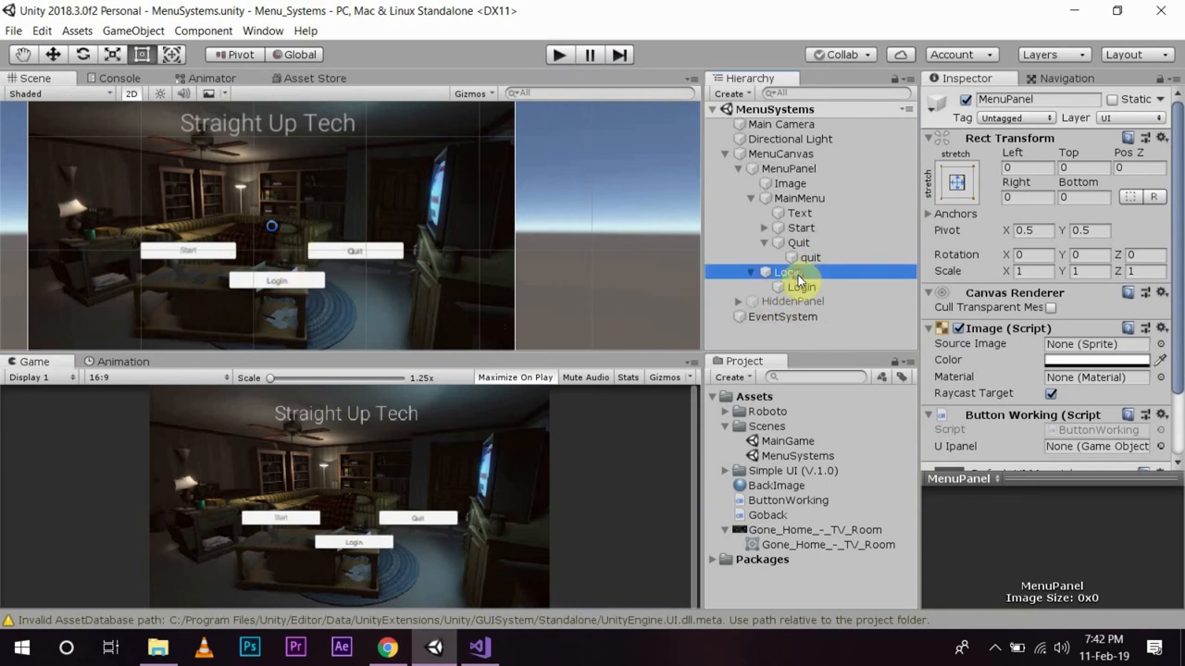
pyautogui.click(800, 285)
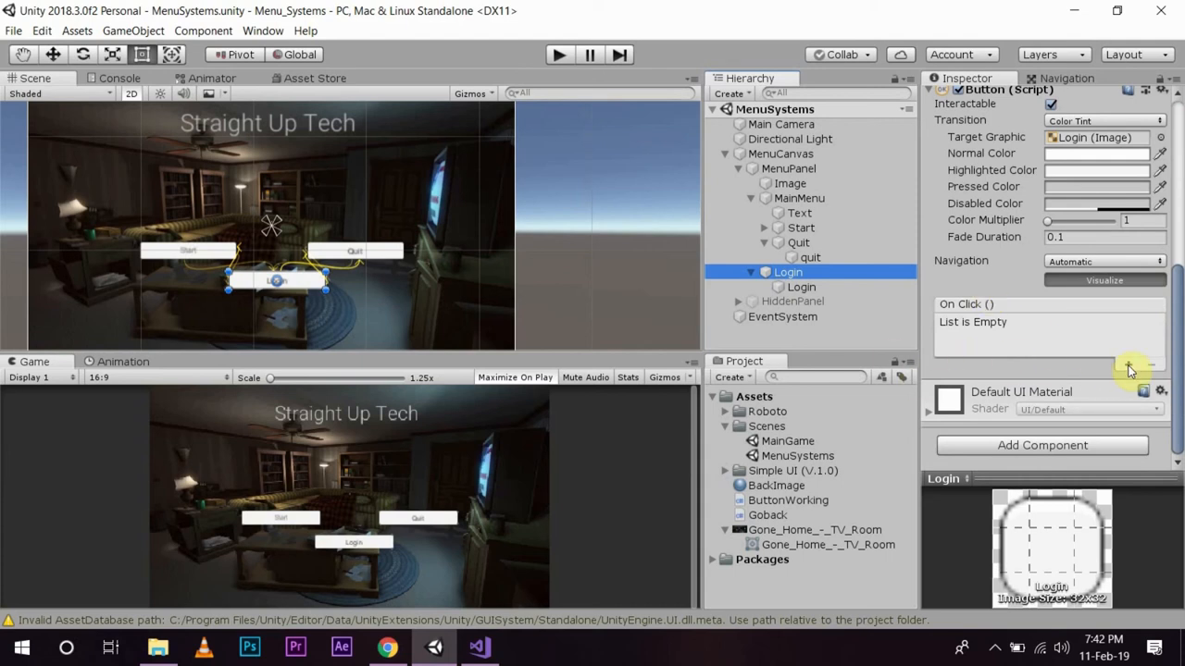
pyautogui.click(1127, 363)
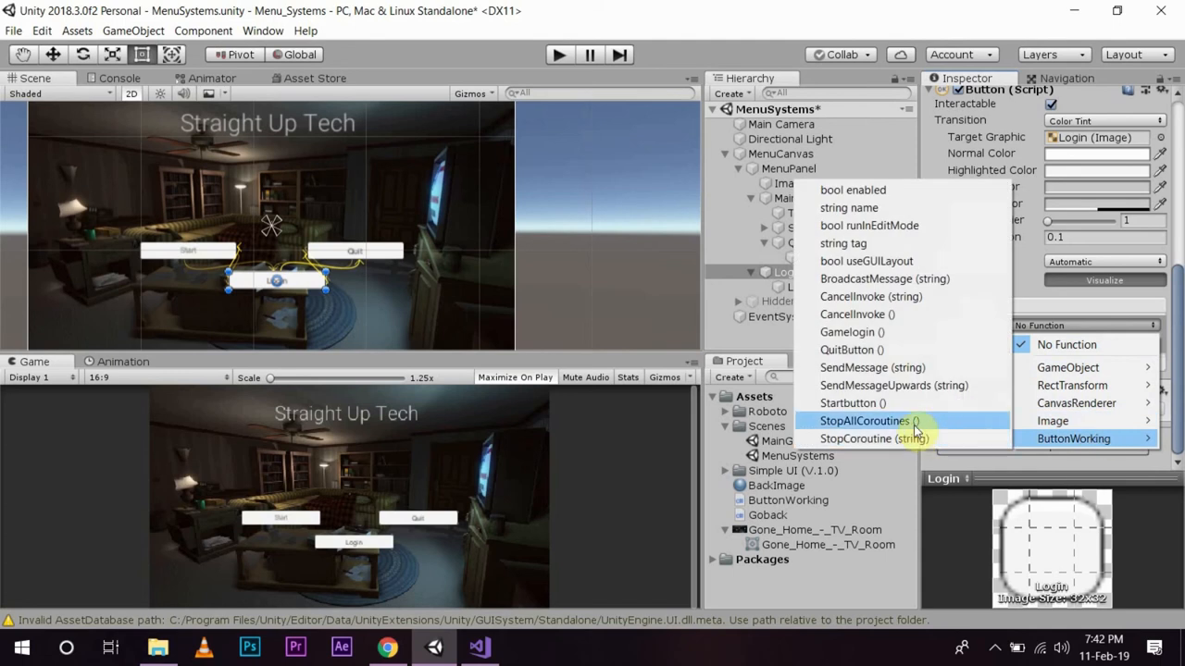
pyautogui.moveTo(897, 244)
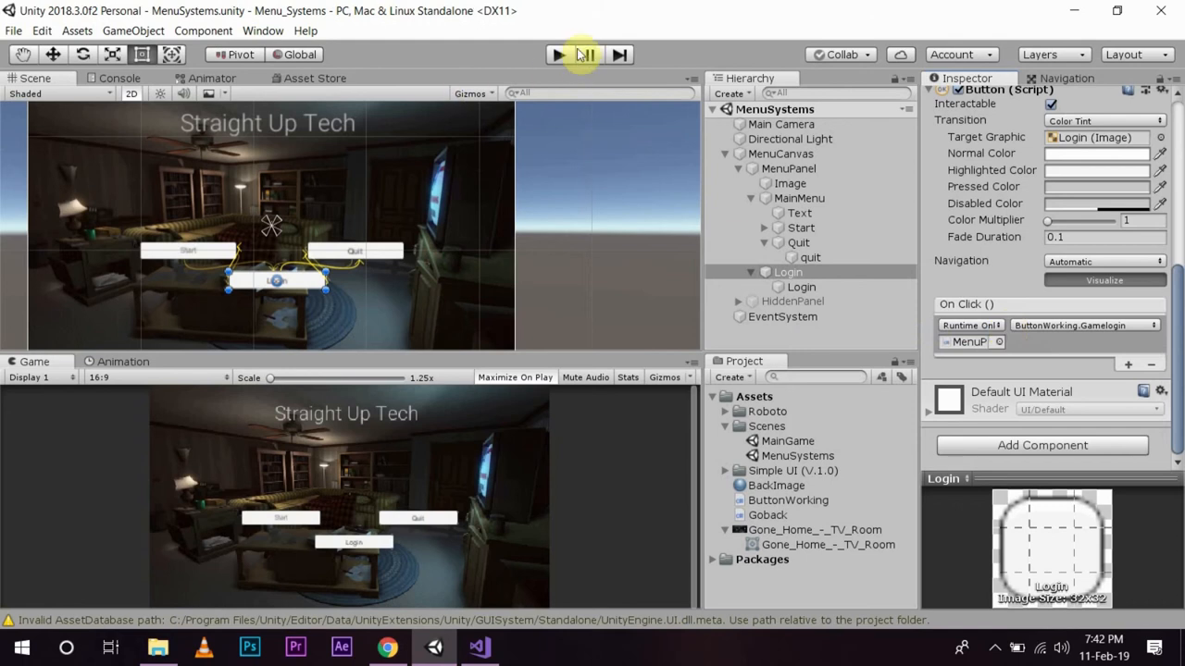
pyautogui.click(559, 54)
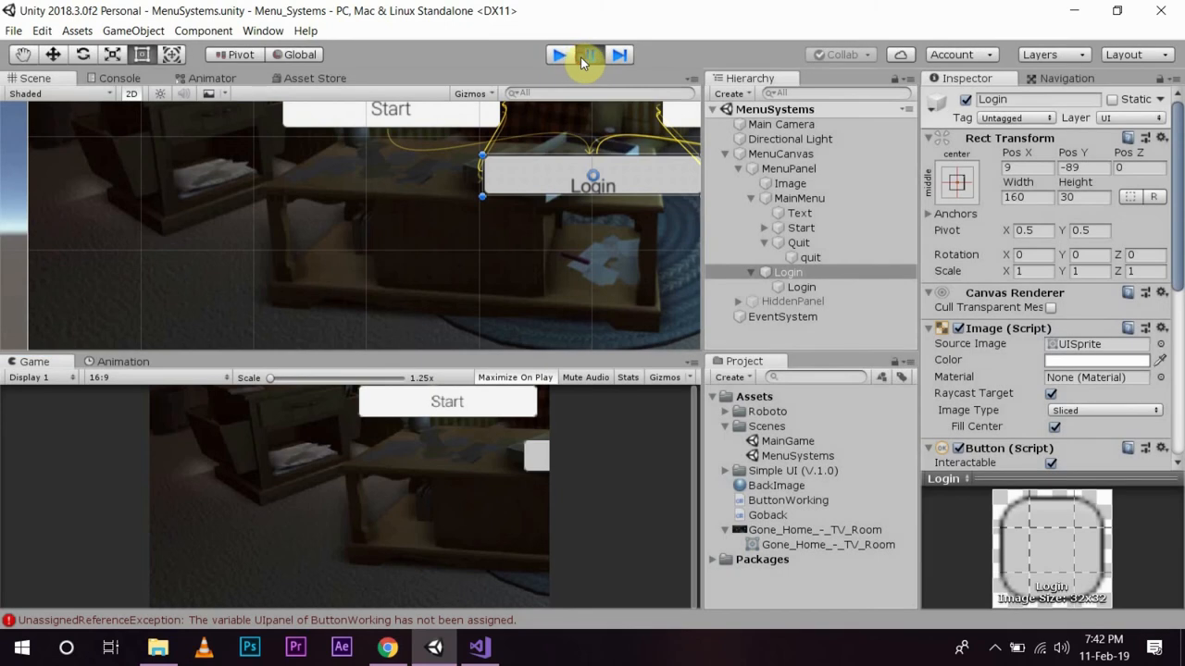
# Step: Stop the game after the UnassignedReferenceException and select MenuPanel to assign its UI panel
pyautogui.click(559, 56)
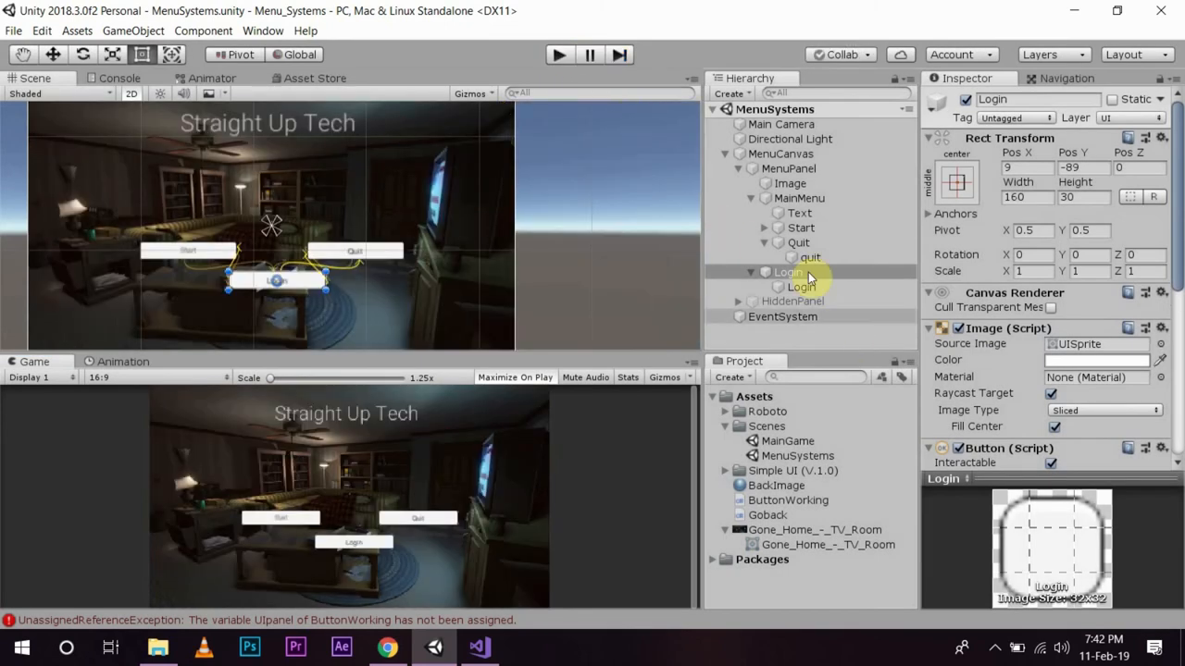
pyautogui.moveTo(807, 263)
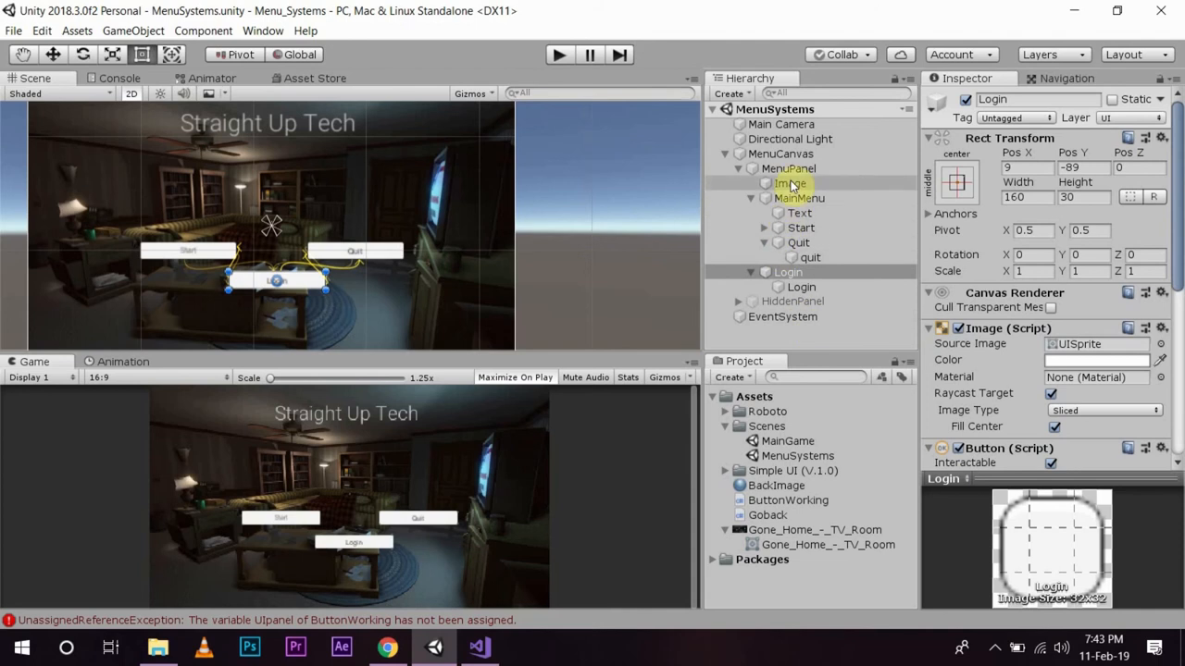
pyautogui.click(788, 169)
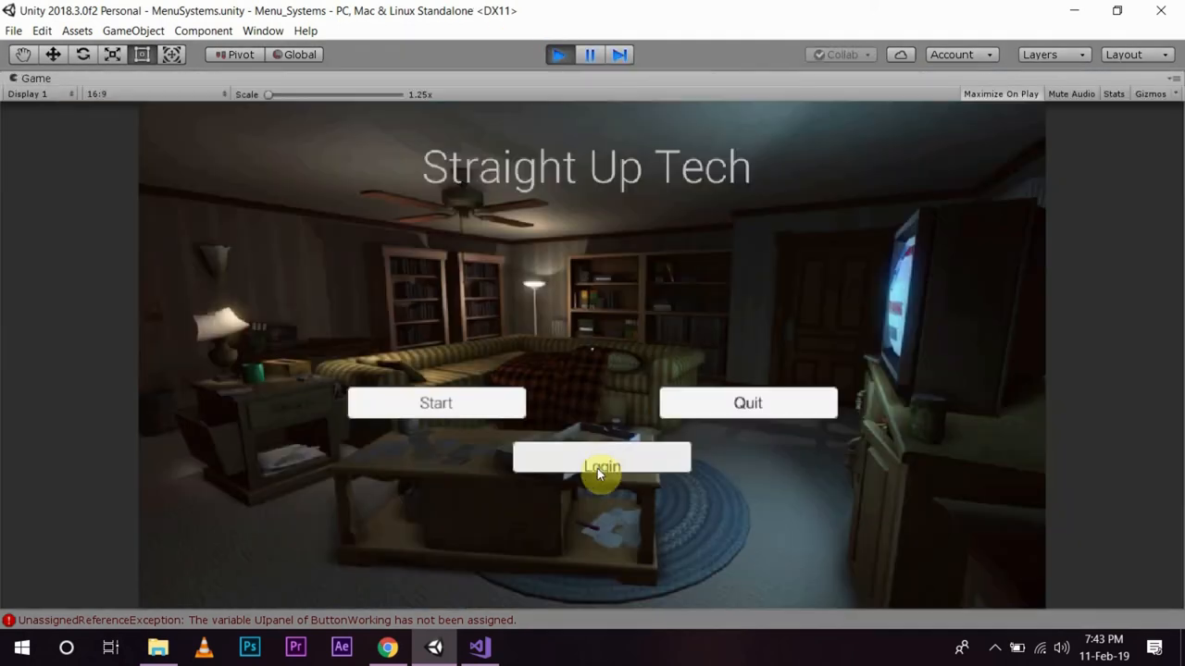
# Step: Press Login in play, then review MenuPanel's script settings, the Login button and MainMenu
pyautogui.click(602, 466)
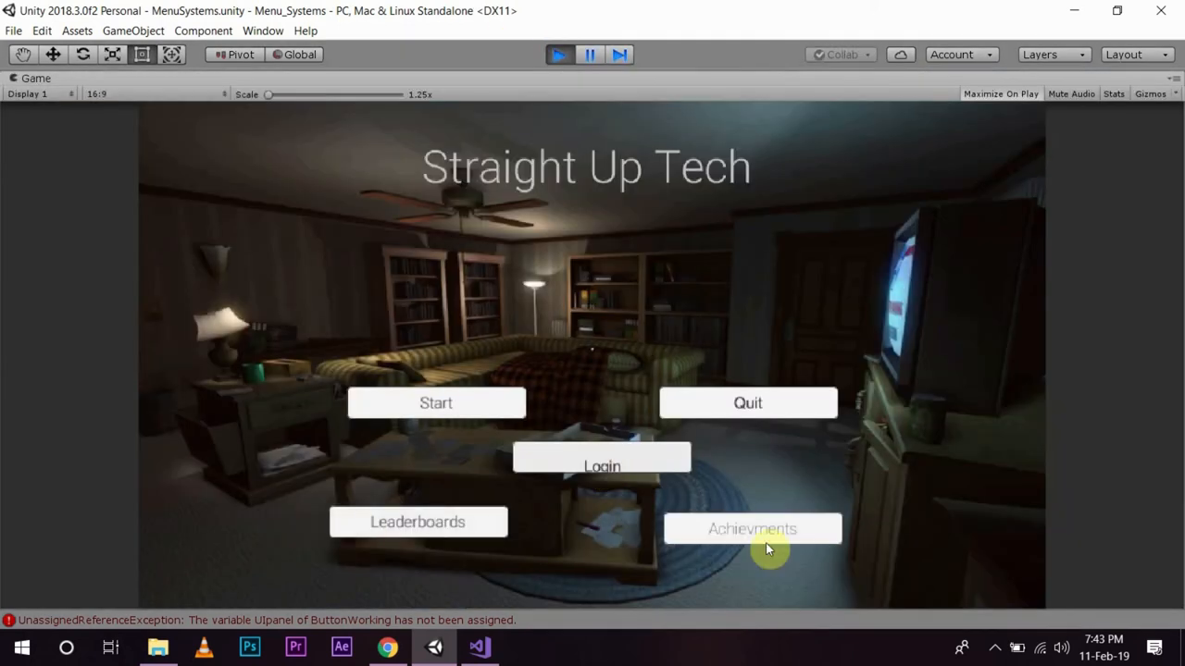
pyautogui.moveTo(707, 526)
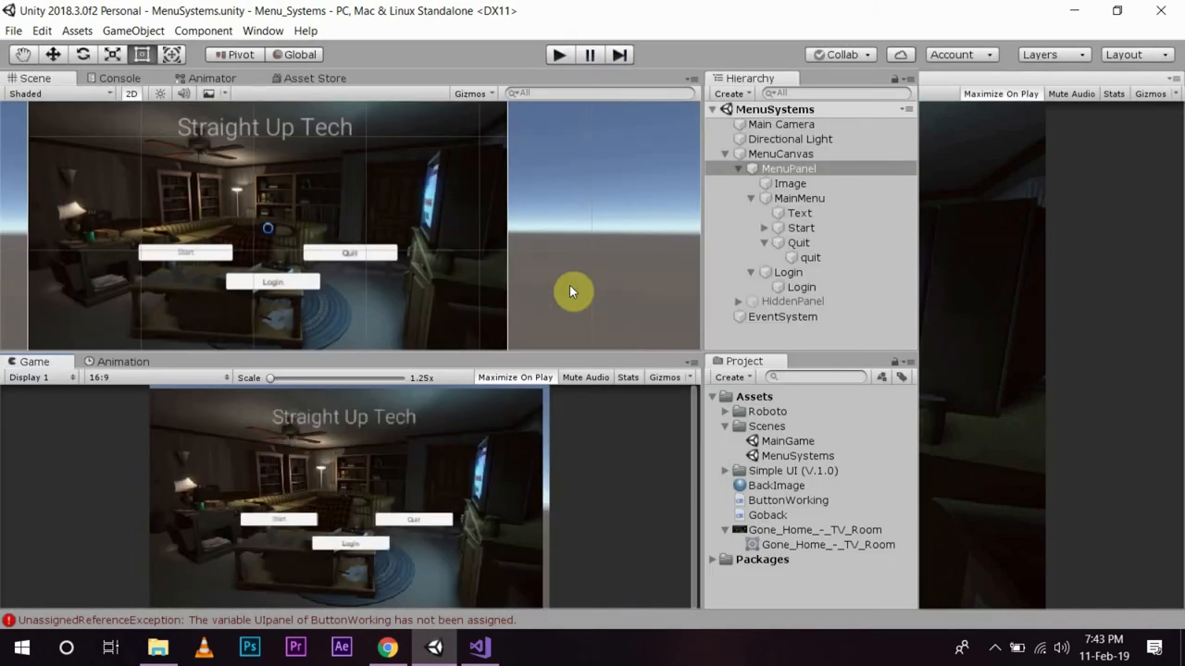
pyautogui.click(789, 168)
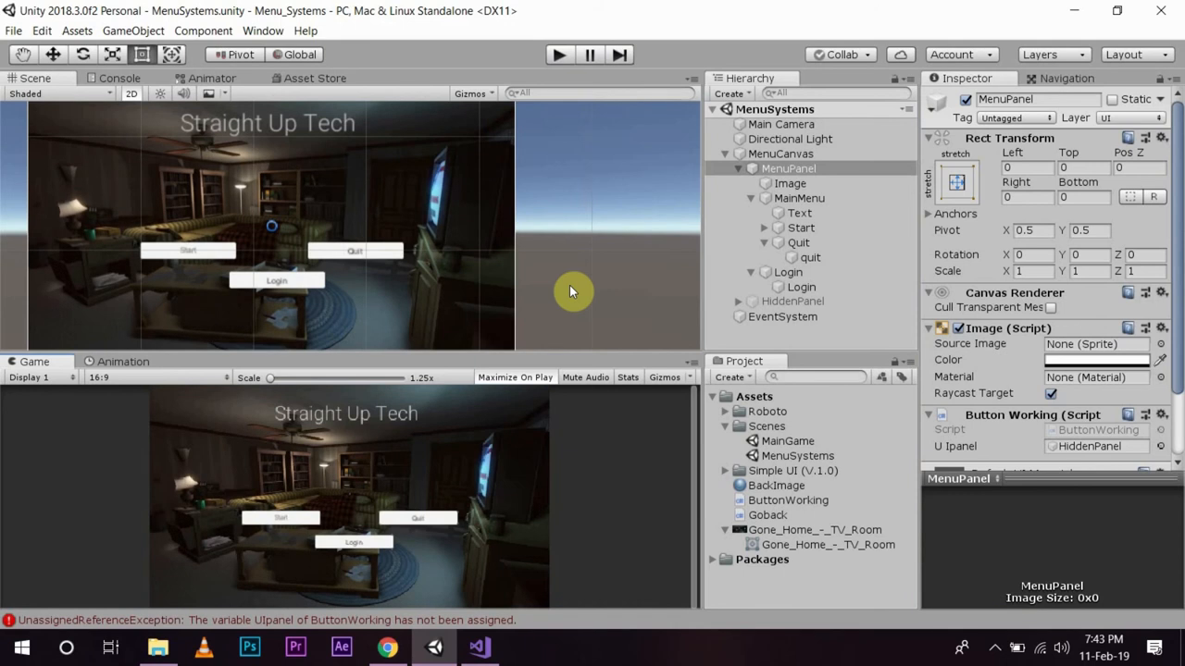
pyautogui.moveTo(467, 307)
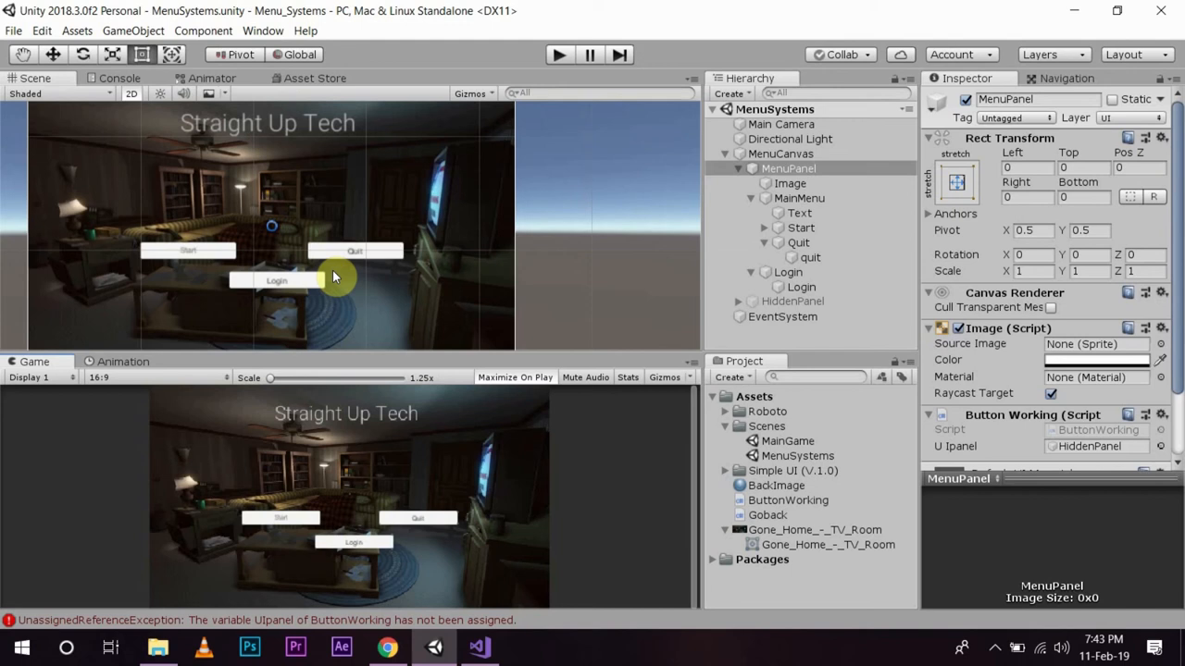
pyautogui.moveTo(342, 274)
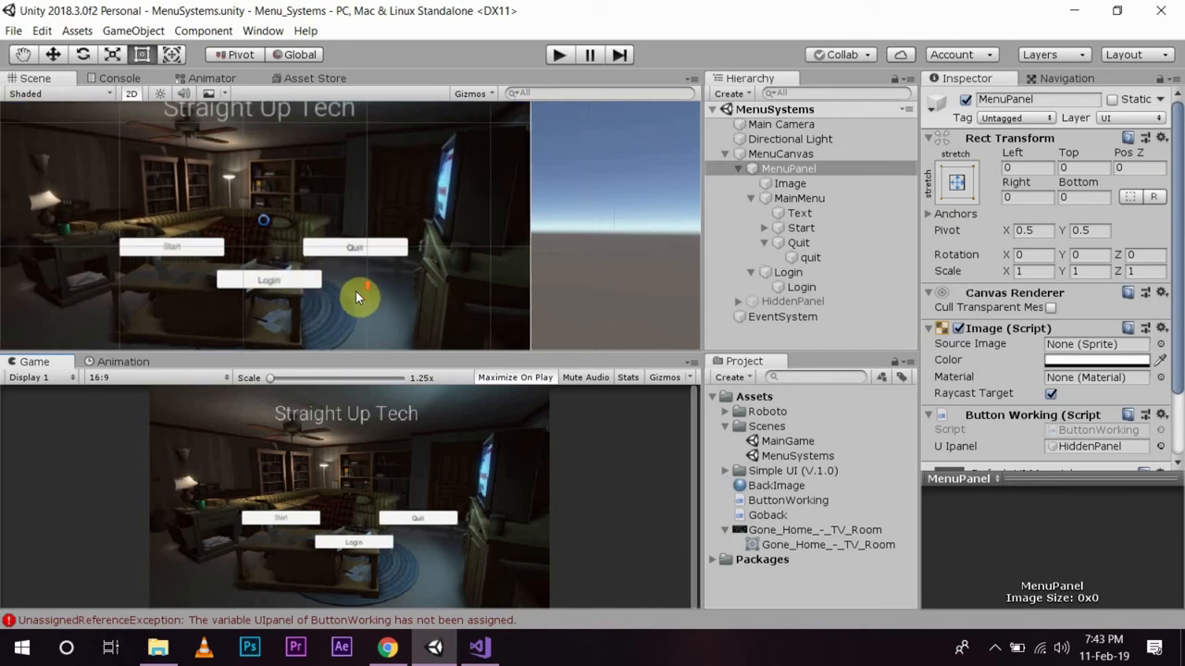
pyautogui.click(788, 270)
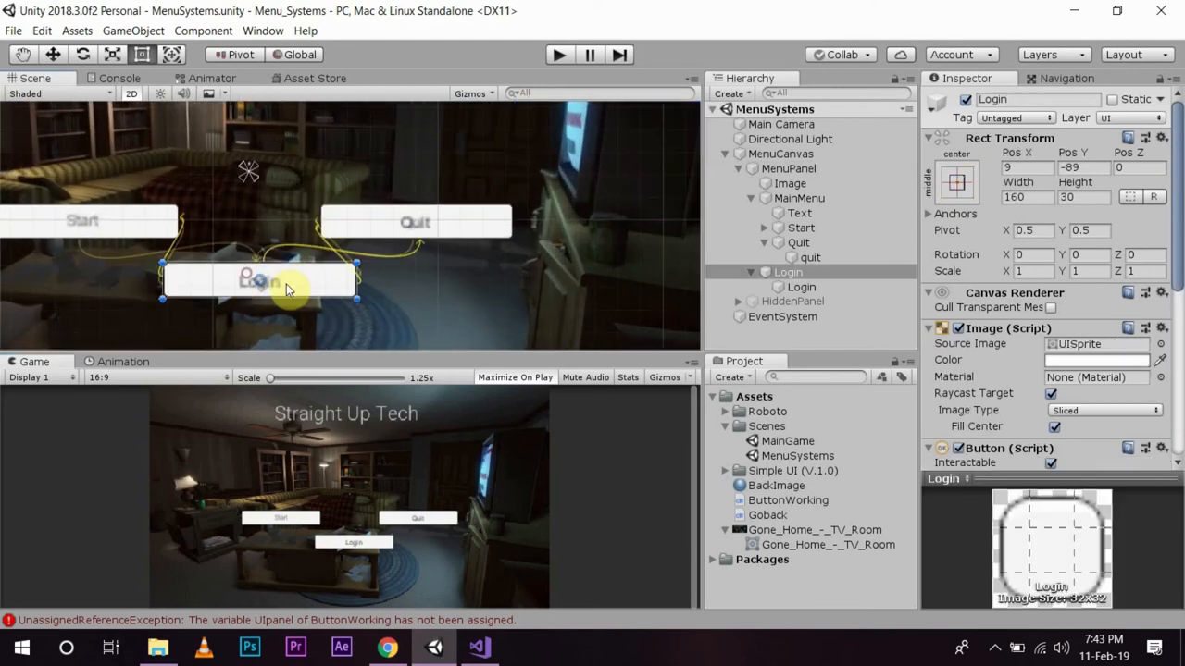
pyautogui.click(797, 198)
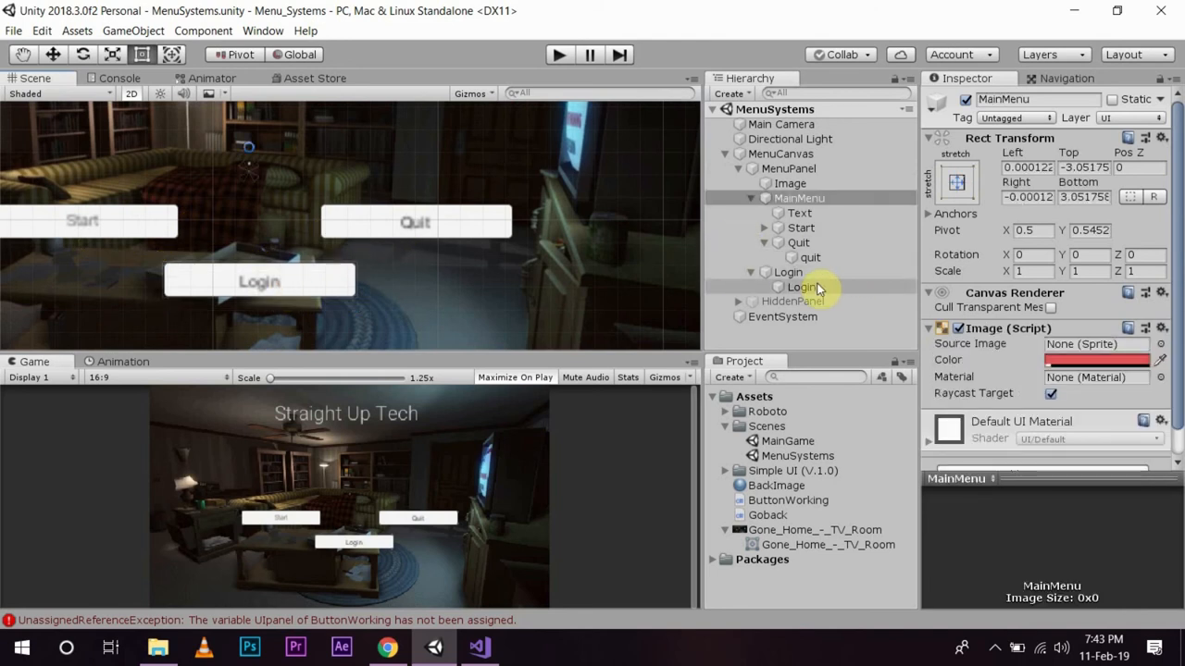
# Step: Check the Login text label and MainMenu, then bring ButtonWorking up in Visual Studio from MenuPanel
pyautogui.click(804, 287)
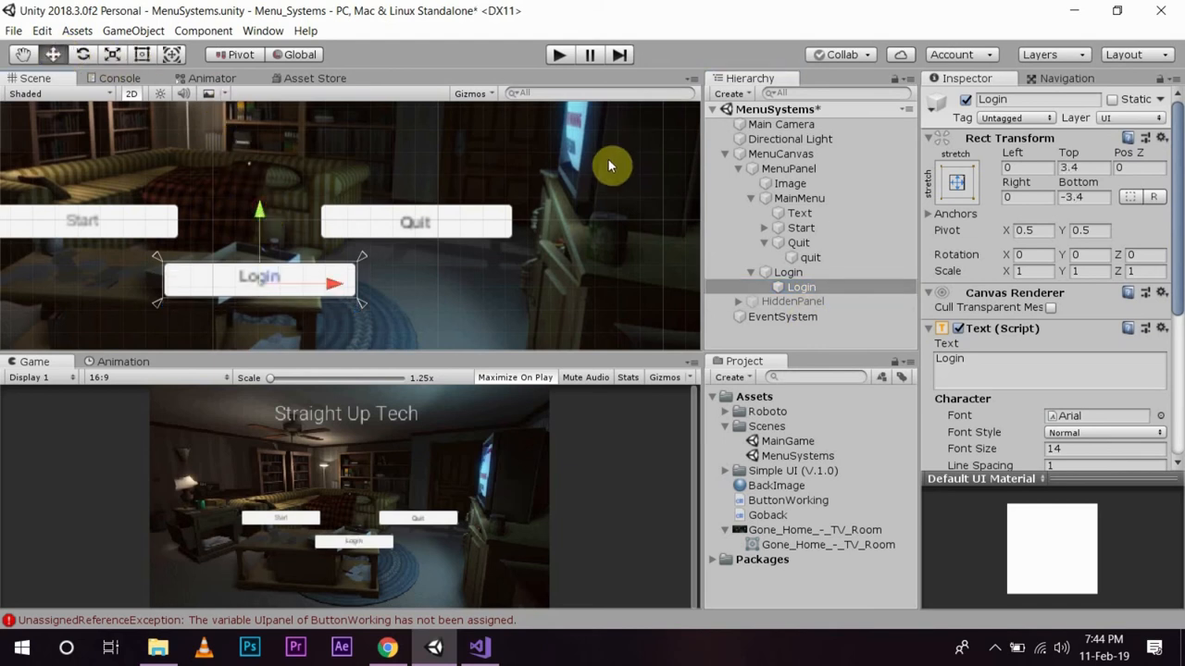
pyautogui.click(799, 198)
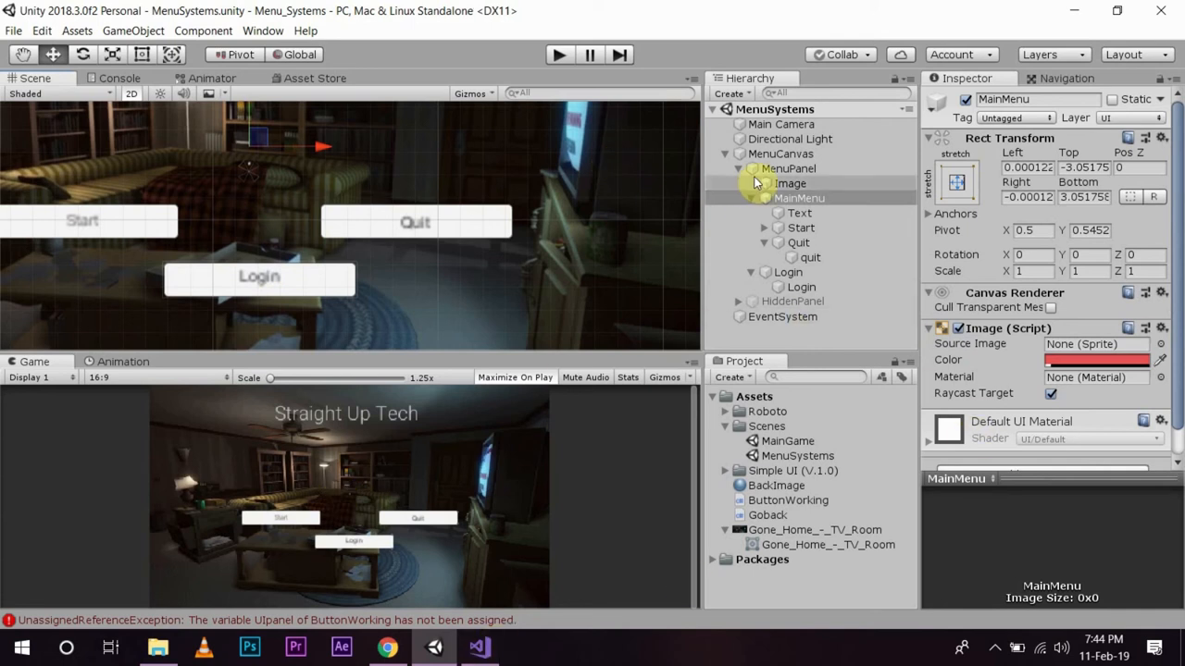
pyautogui.click(789, 168)
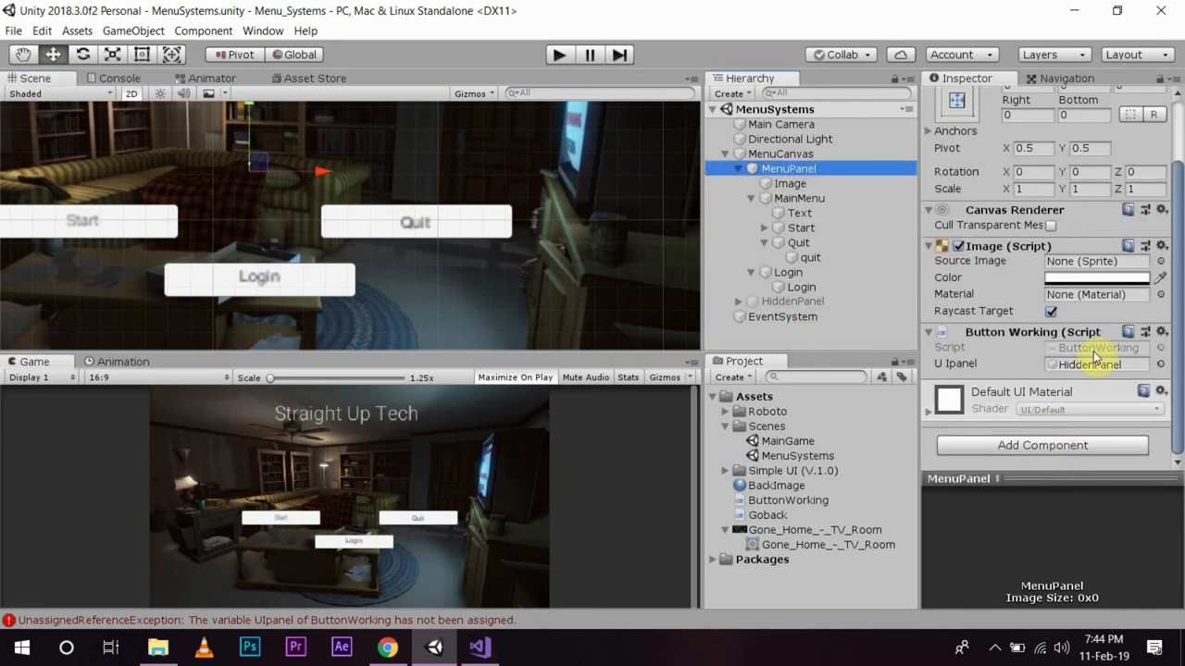
pyautogui.click(477, 647)
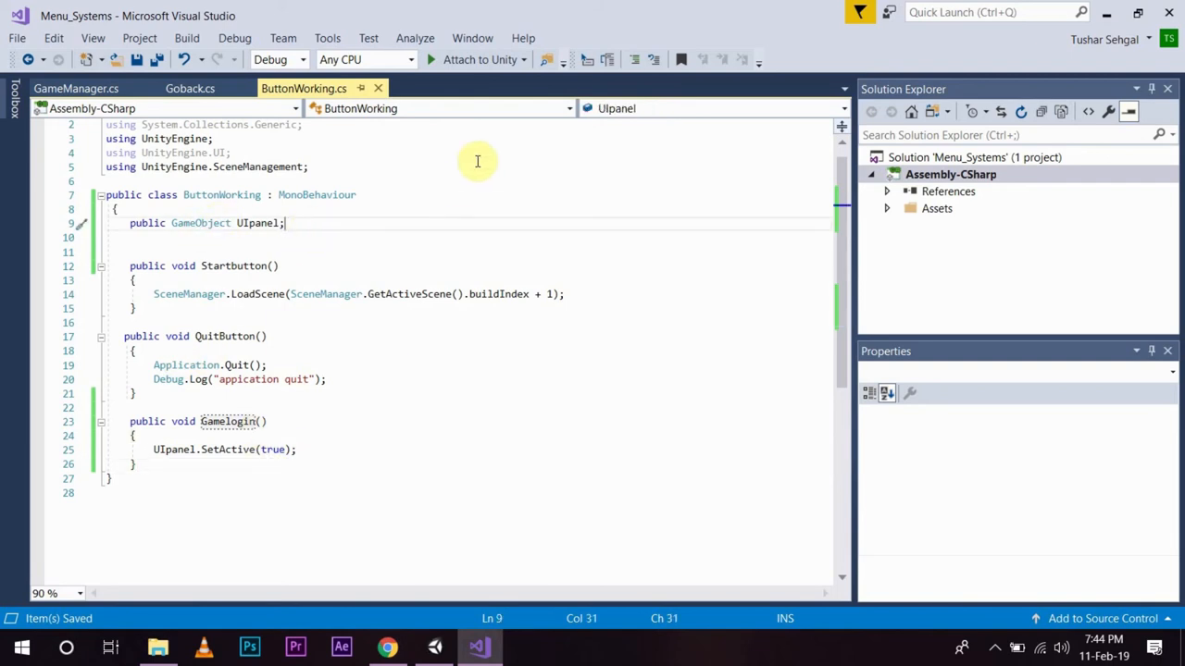
# Step: Declare a public Text field buttonText below the UIpanel field
pyautogui.press('enter')
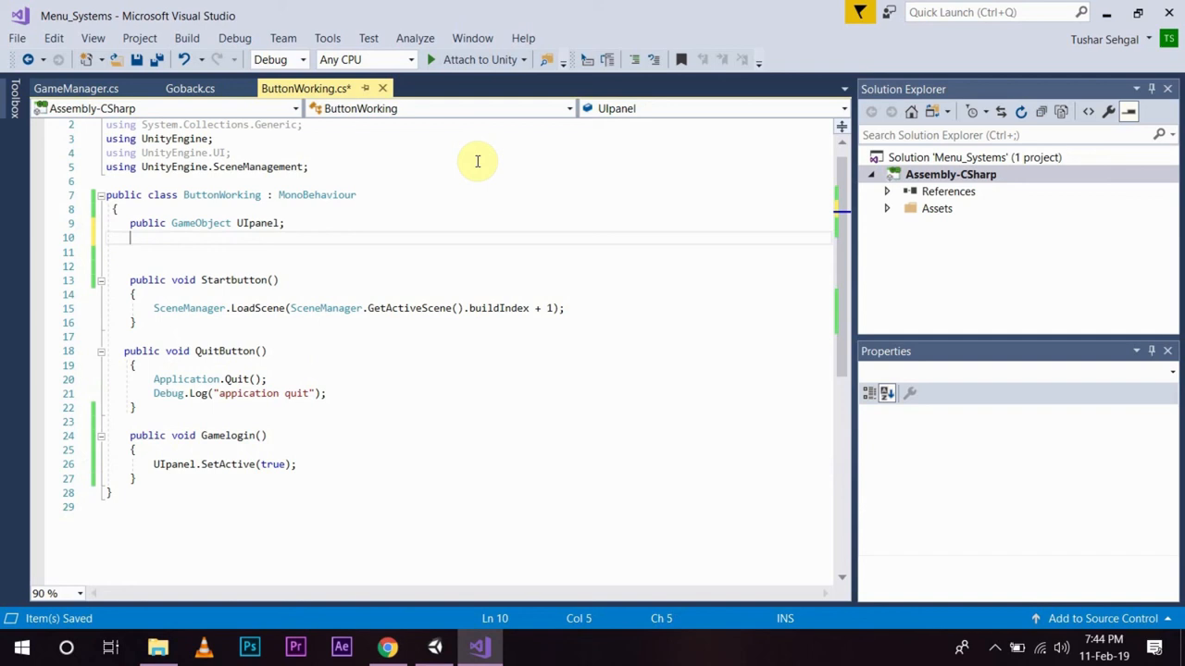
pyautogui.write('publi')
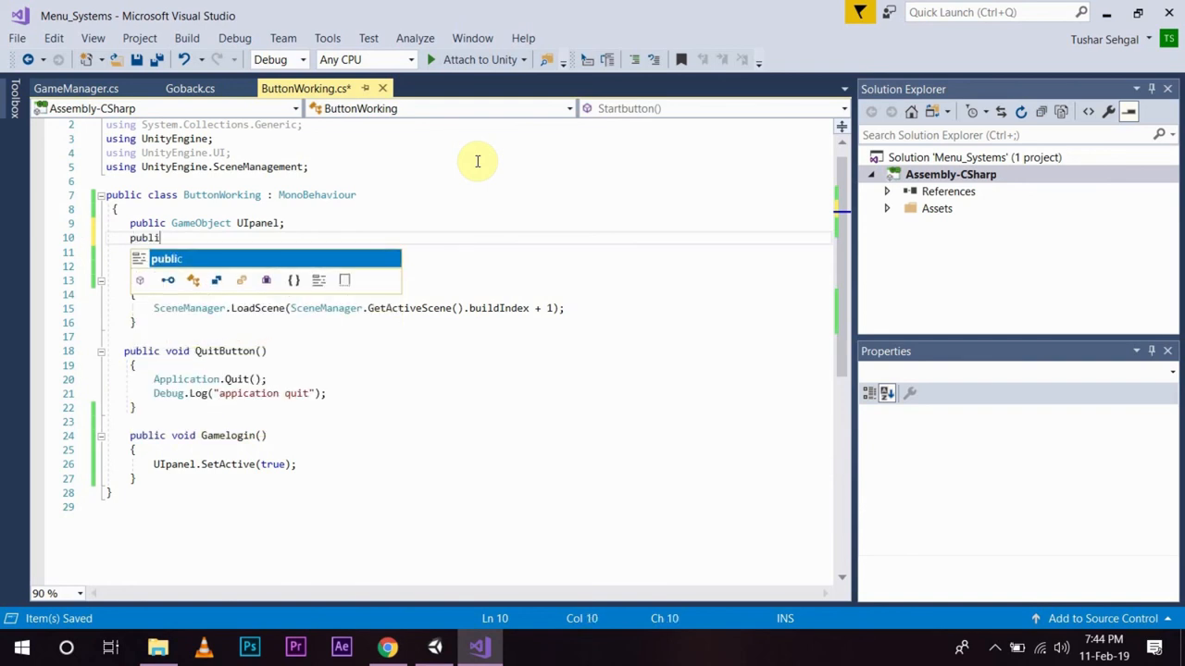
pyautogui.write('text')
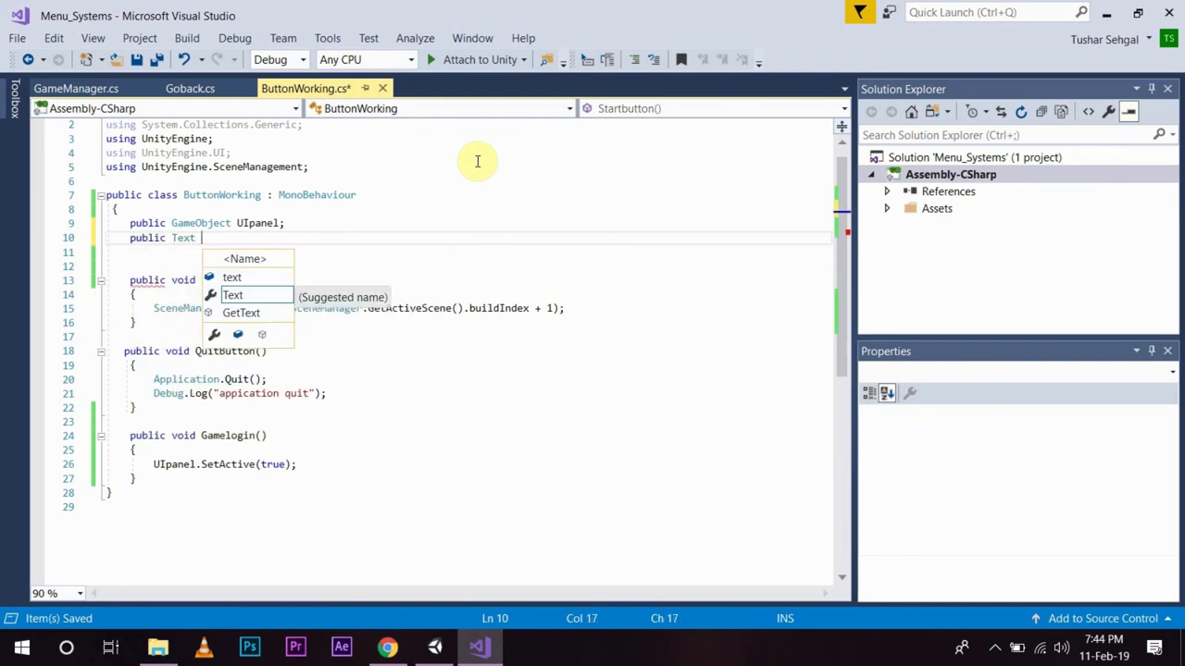
pyautogui.write('b')
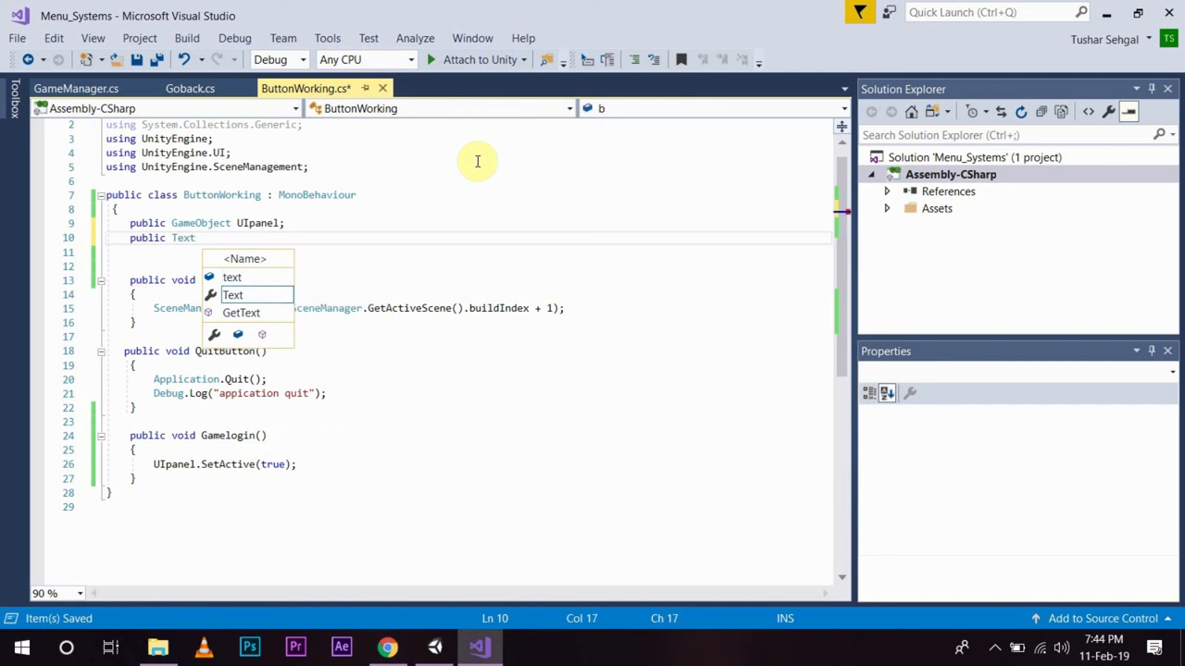
pyautogui.write('buttonTe')
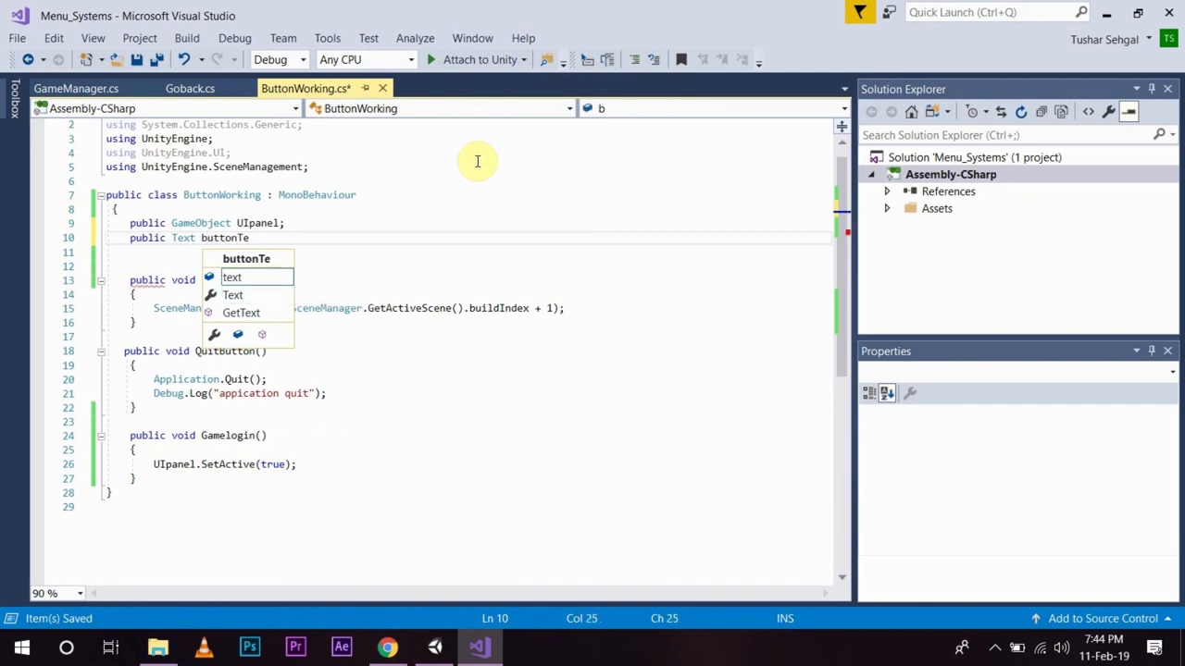
pyautogui.write('xt;')
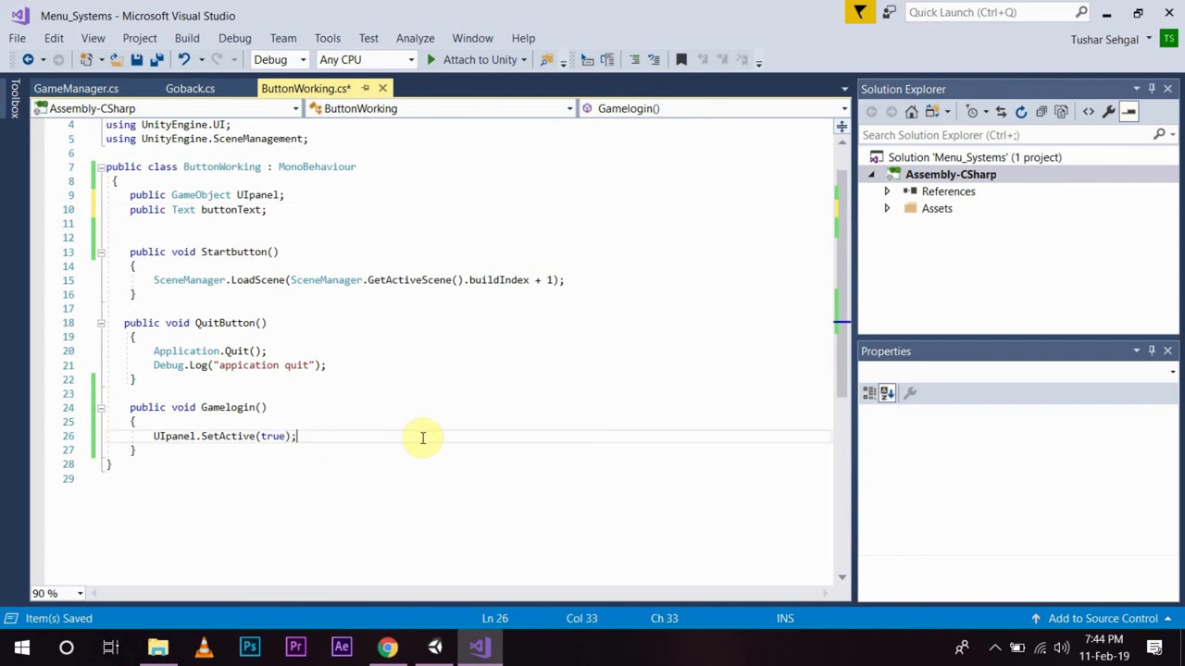
# Step: Inside Gamelogin set buttonText.text to "Logged In"
pyautogui.press('enter')
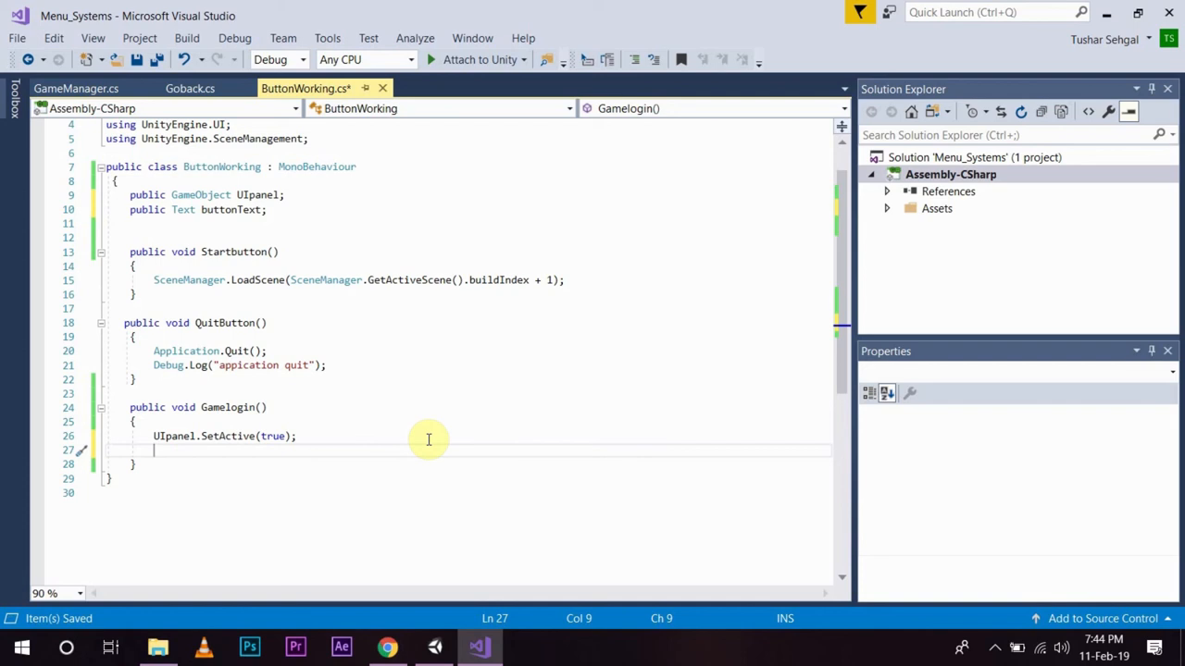
pyautogui.write('buttonText.text =')
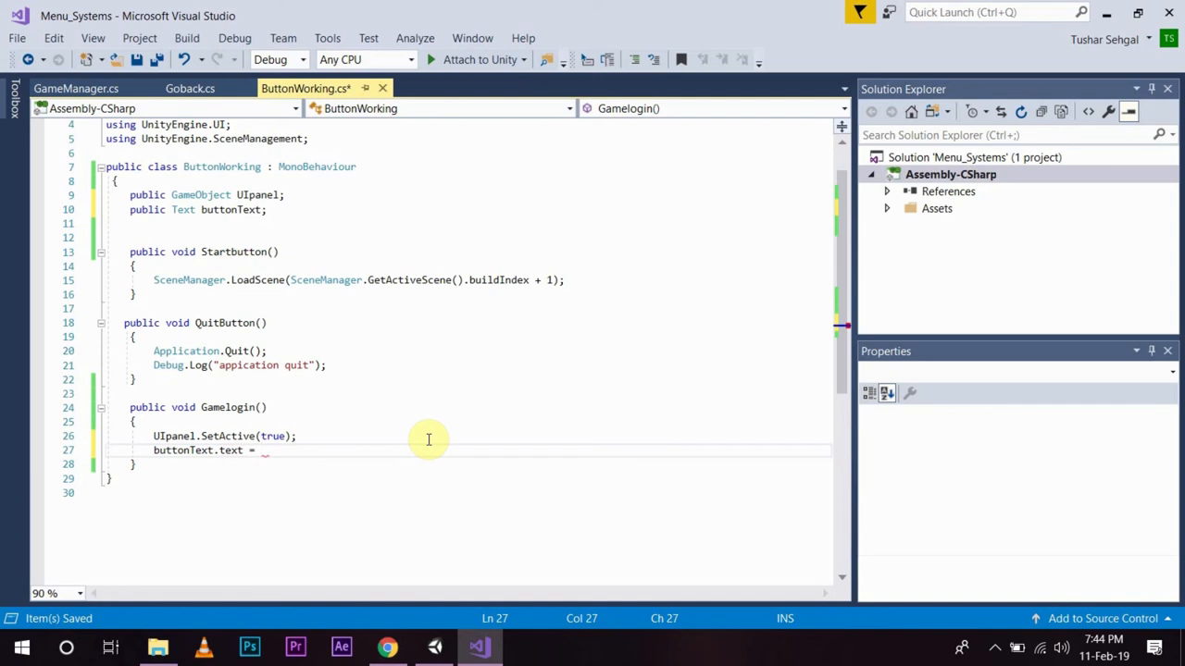
pyautogui.write('"Logge"')
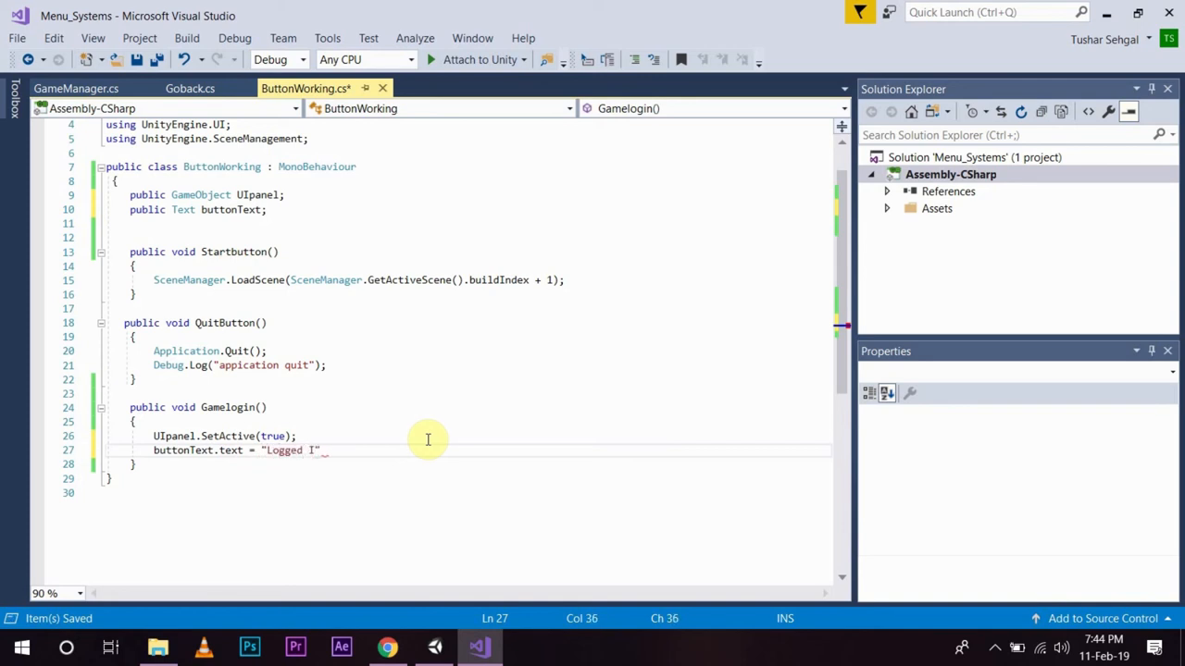
pyautogui.write('n";')
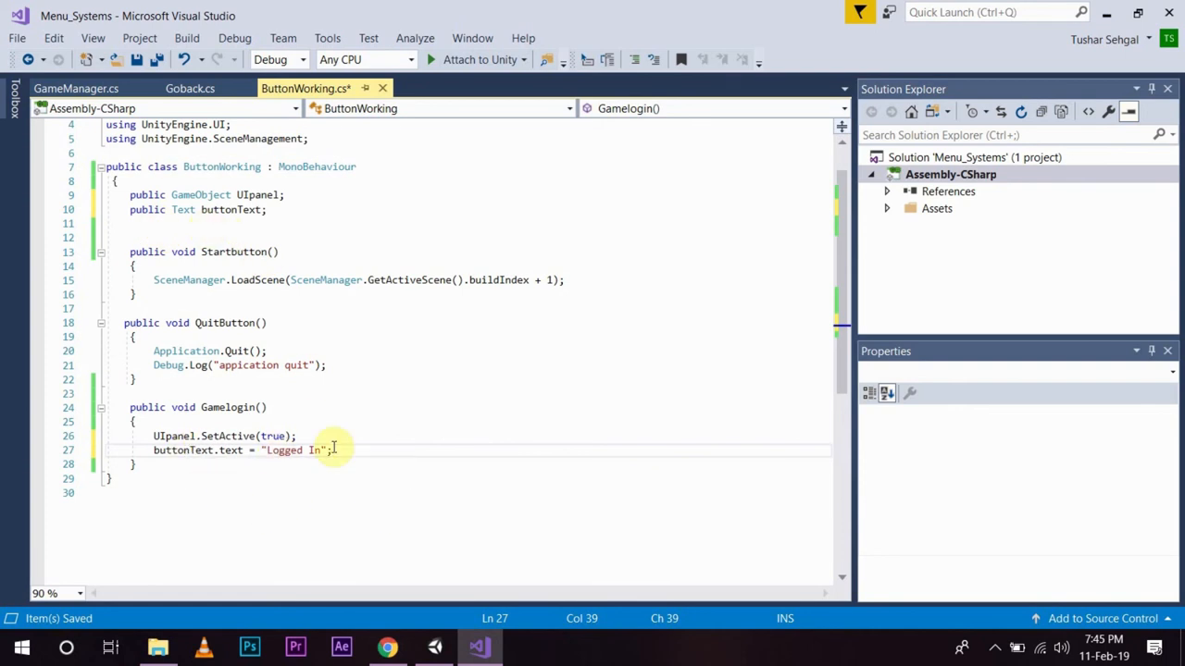
pyautogui.moveTo(393, 437)
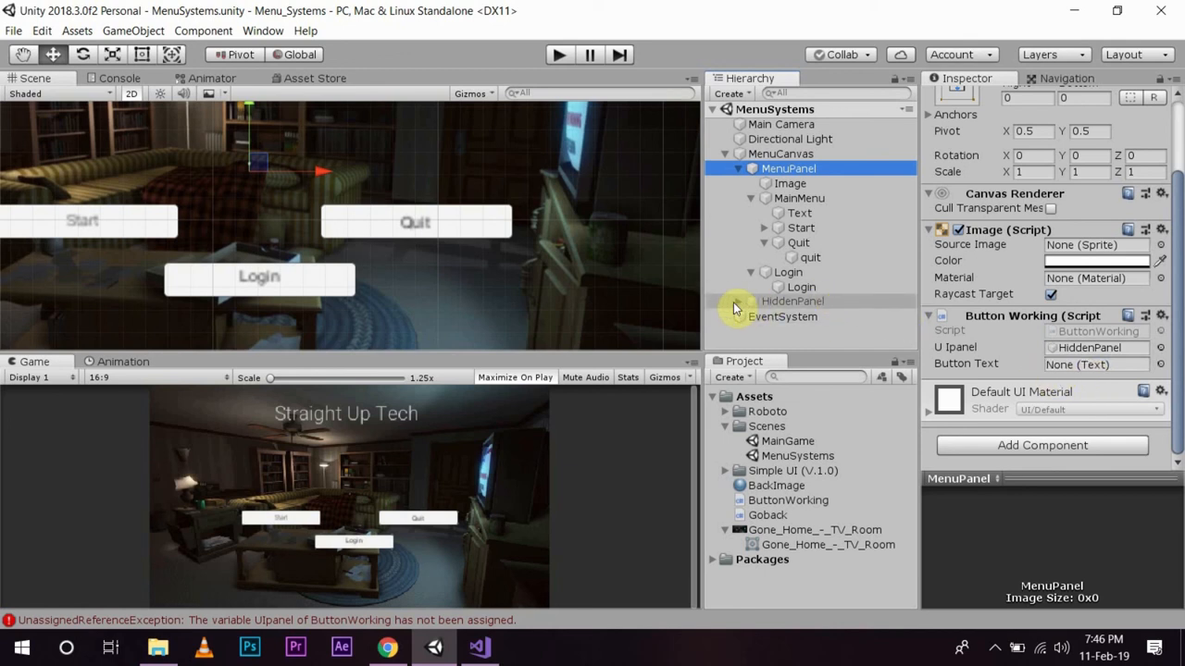
# Step: Assign the Login Text object to MenuPanel's Button Text slot and start Play
pyautogui.click(788, 285)
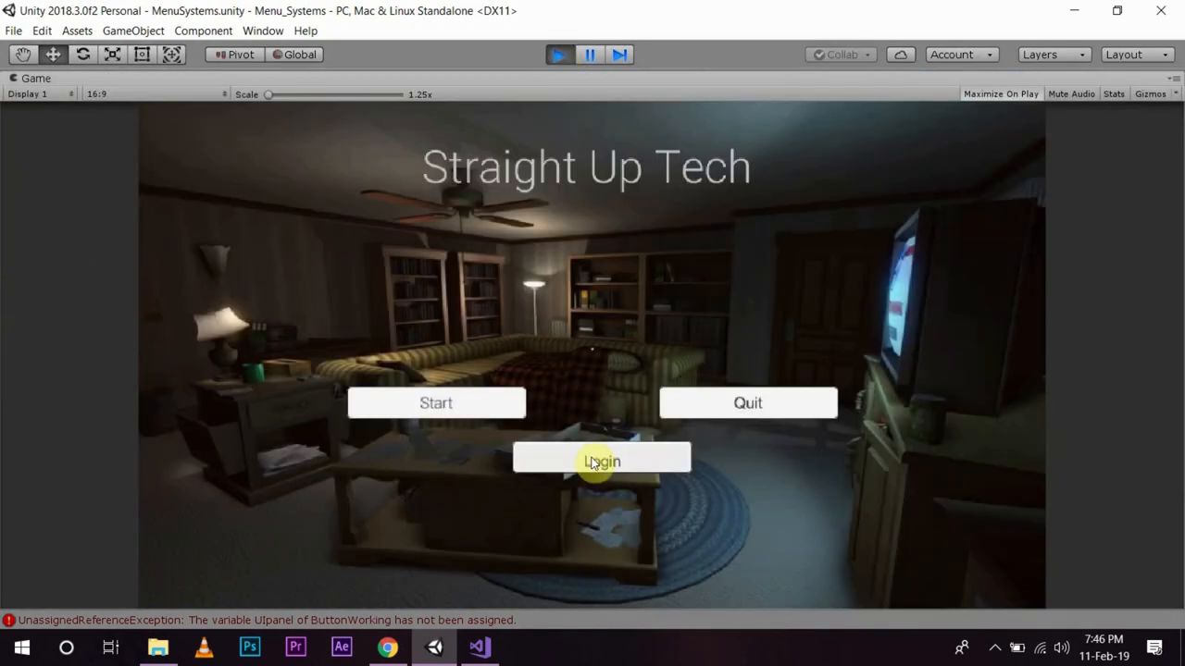
# Step: Press Login in the running game to see 'Logged In' and the revealed panel, then stop Play
pyautogui.click(600, 461)
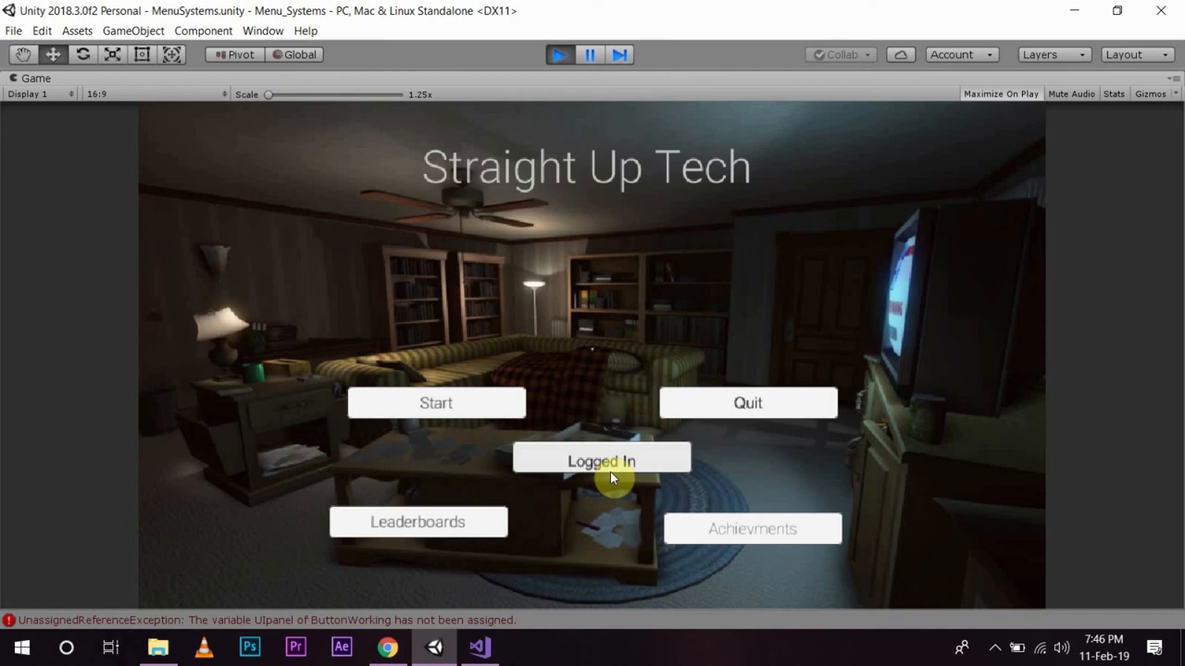
pyautogui.moveTo(696, 359)
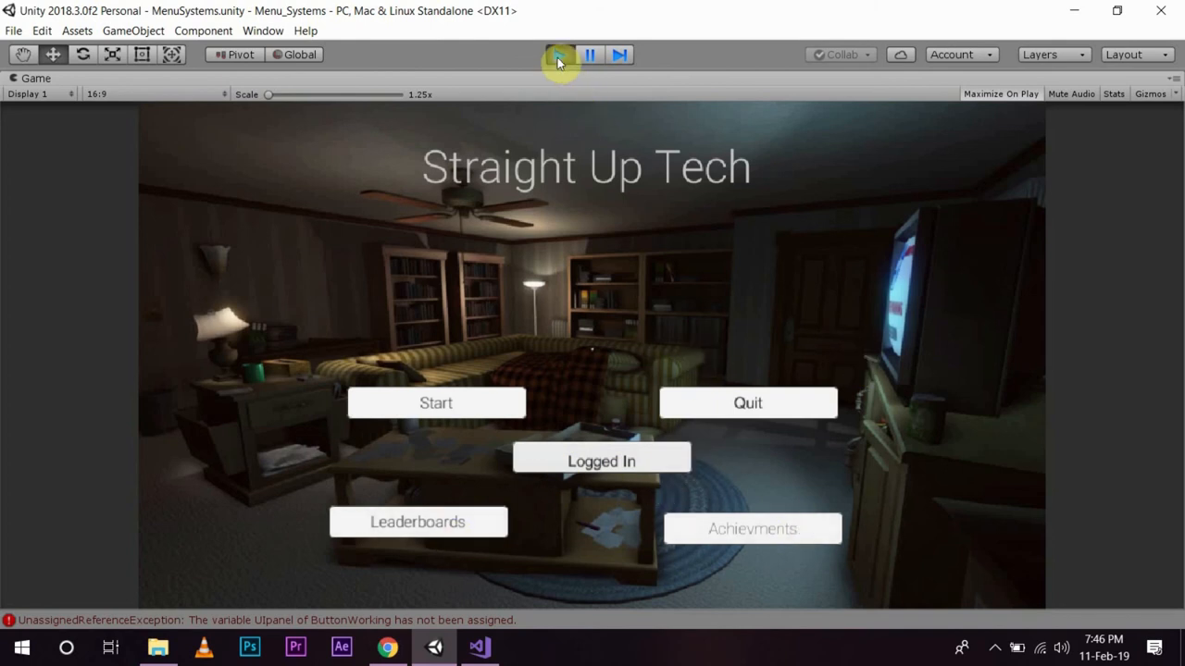
pyautogui.click(559, 56)
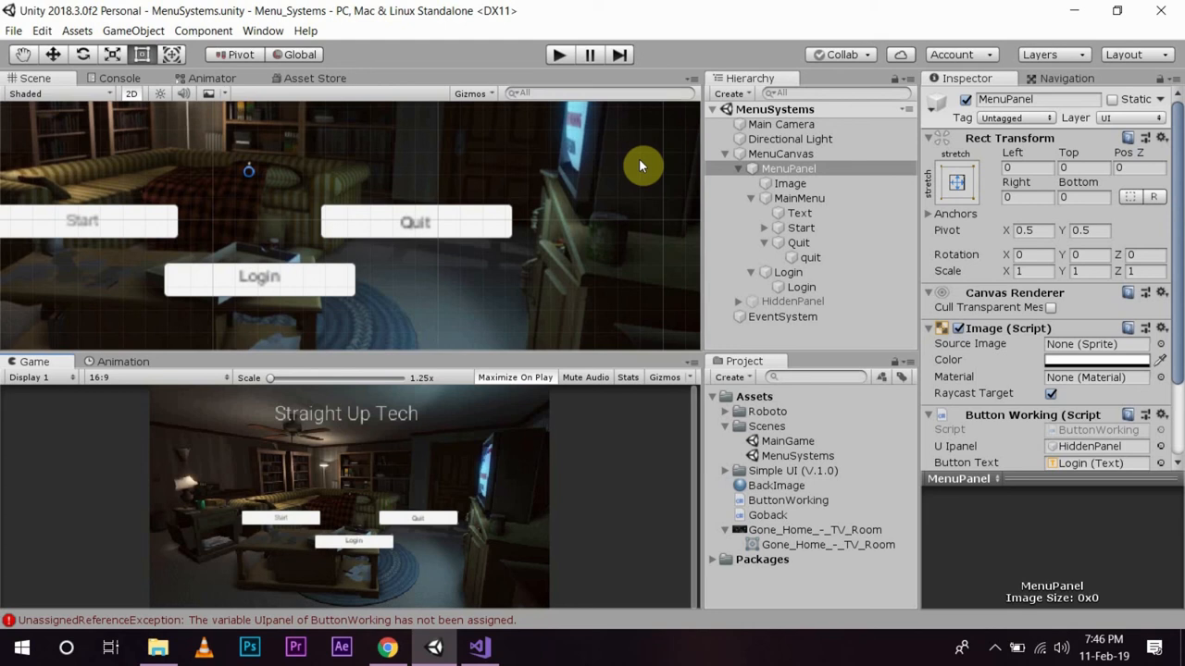
pyautogui.moveTo(662, 157)
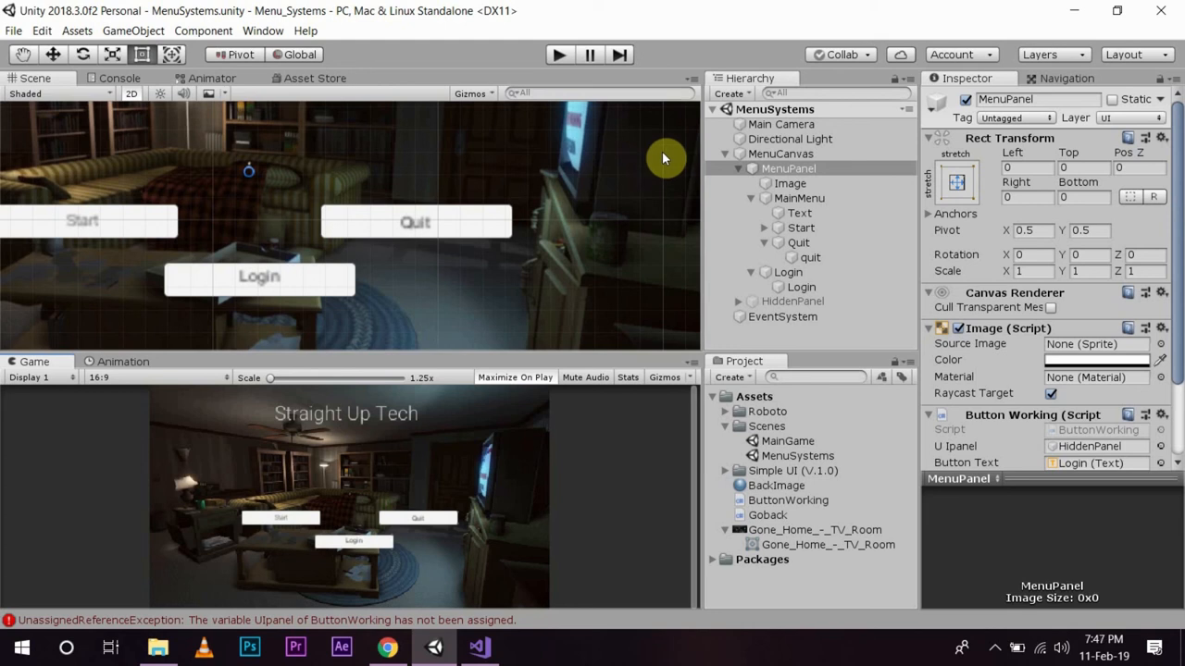